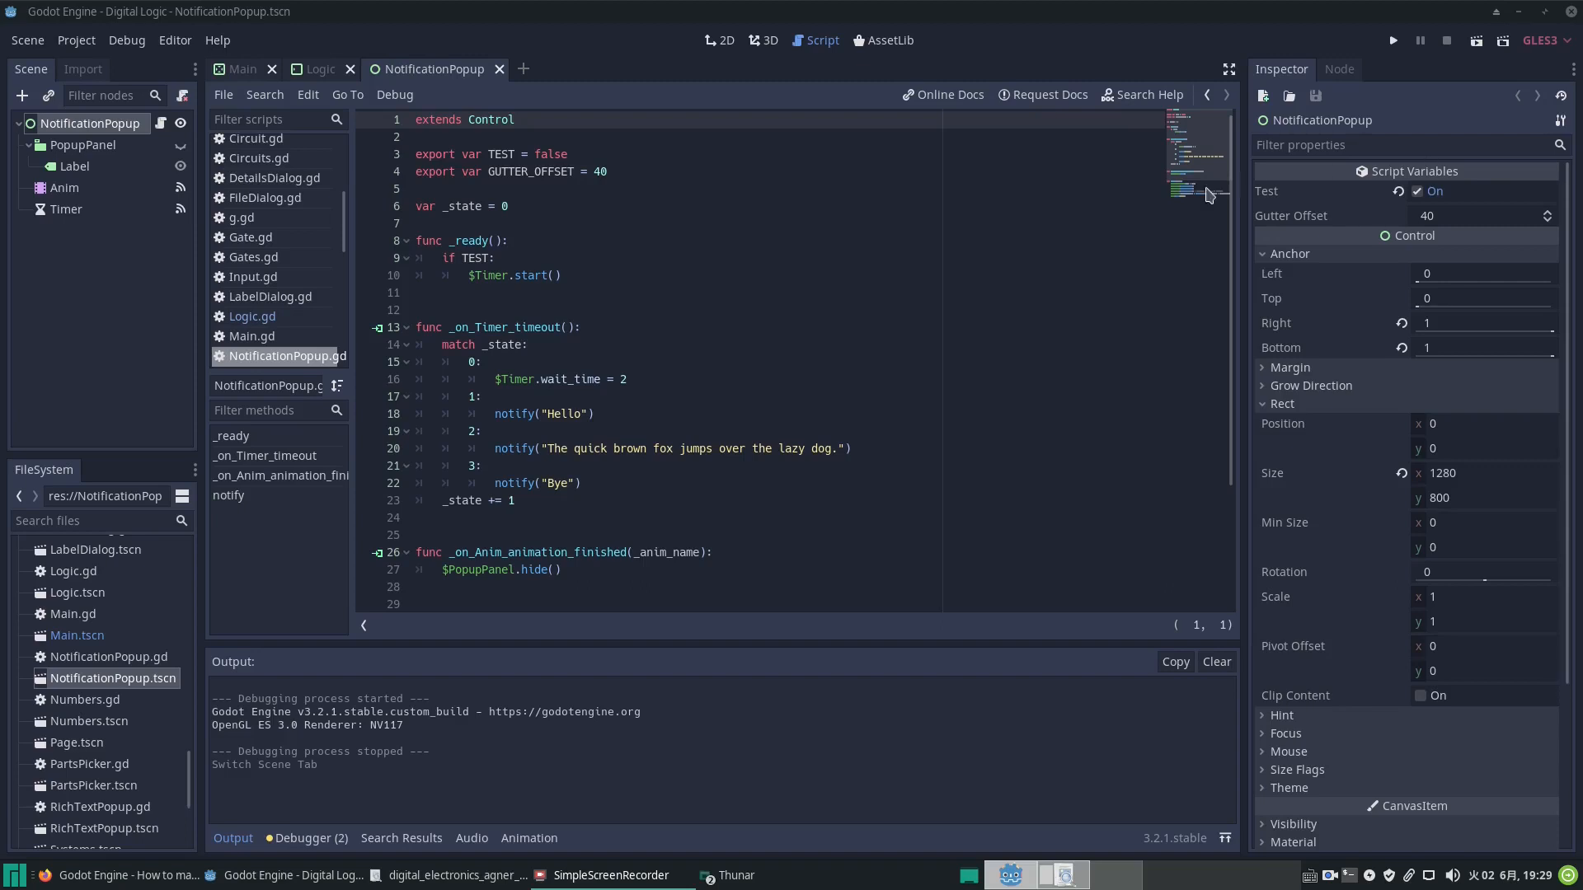
{"action": "mouse_move", "coordinate": [585, 66]}
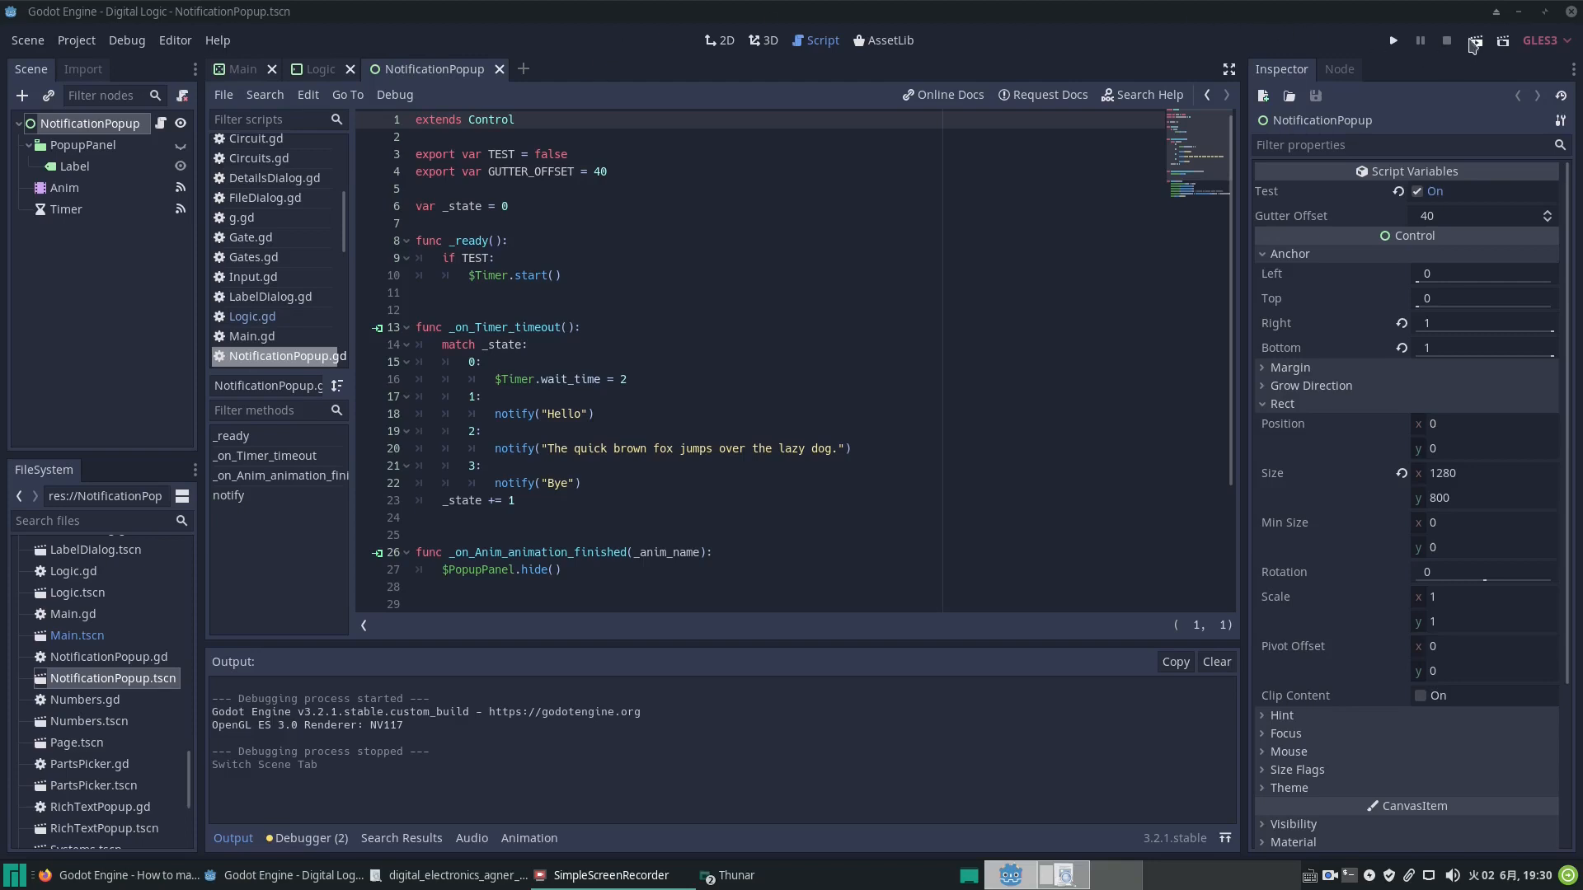
{"action": "mouse_move", "coordinate": [1409, 18]}
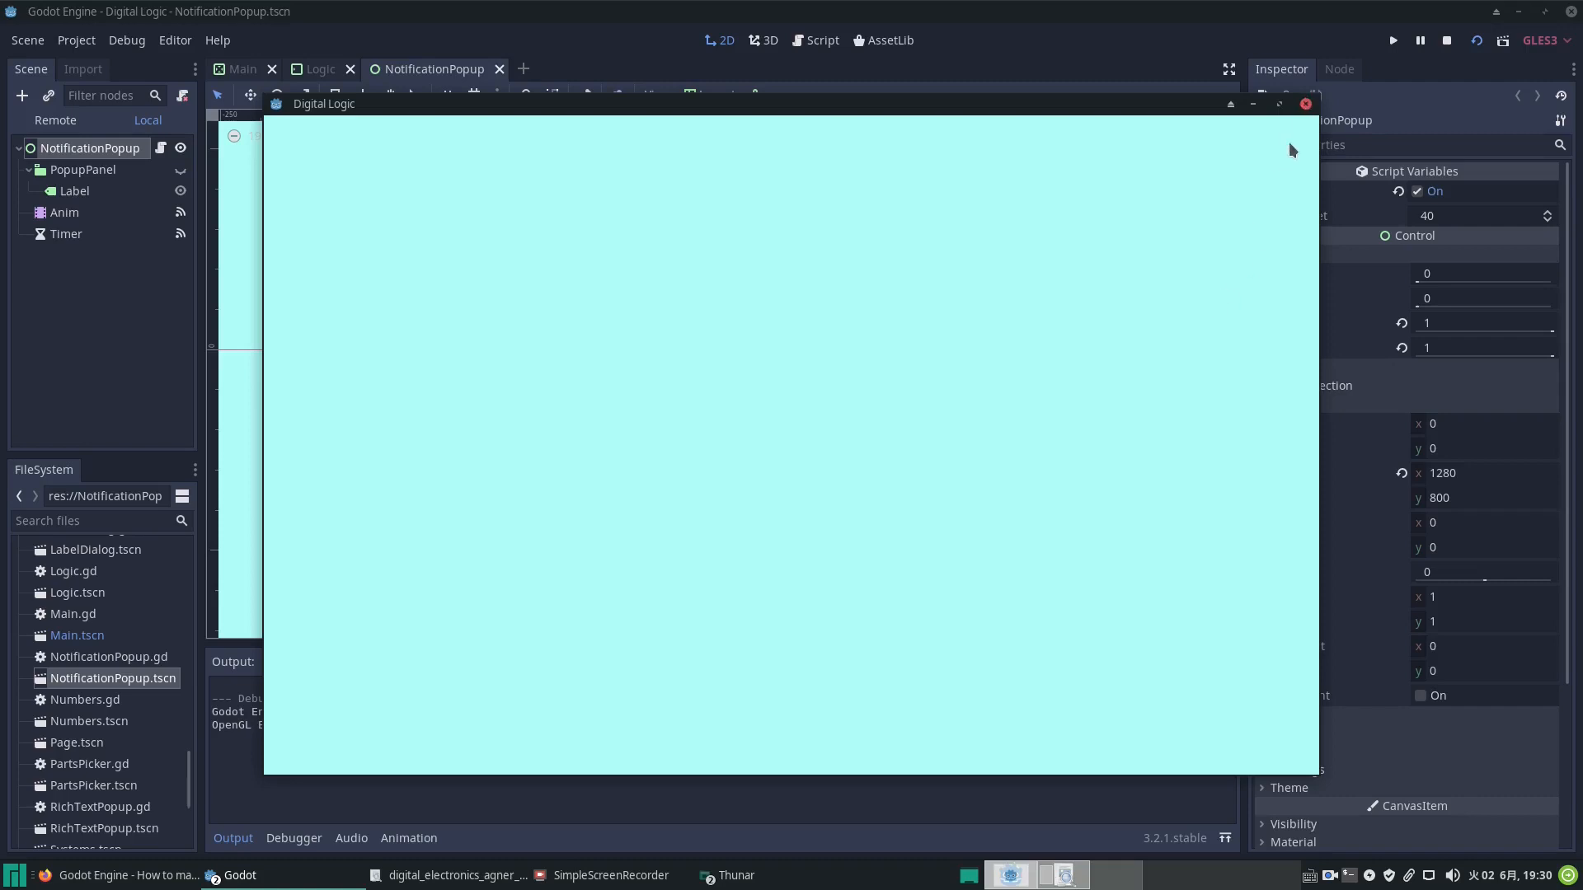
Step: Stop the NotificationPopup run, run it again, close the Digital Logic window and switch to the Logic scene
{"action": "left_click", "coordinate": [1444, 39]}
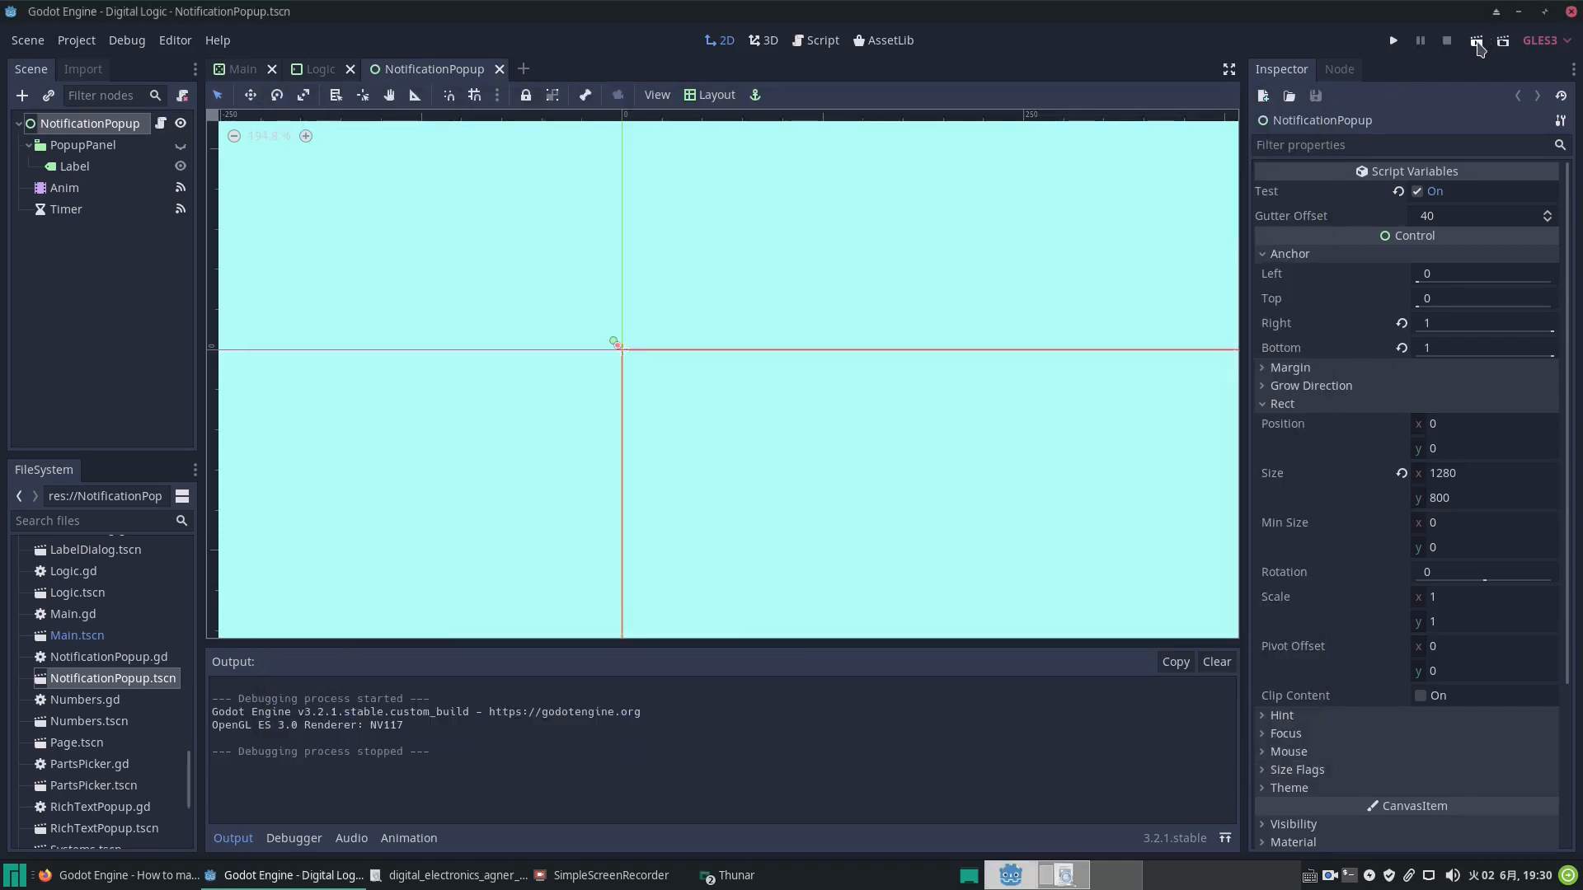
{"action": "mouse_move", "coordinate": [1477, 48]}
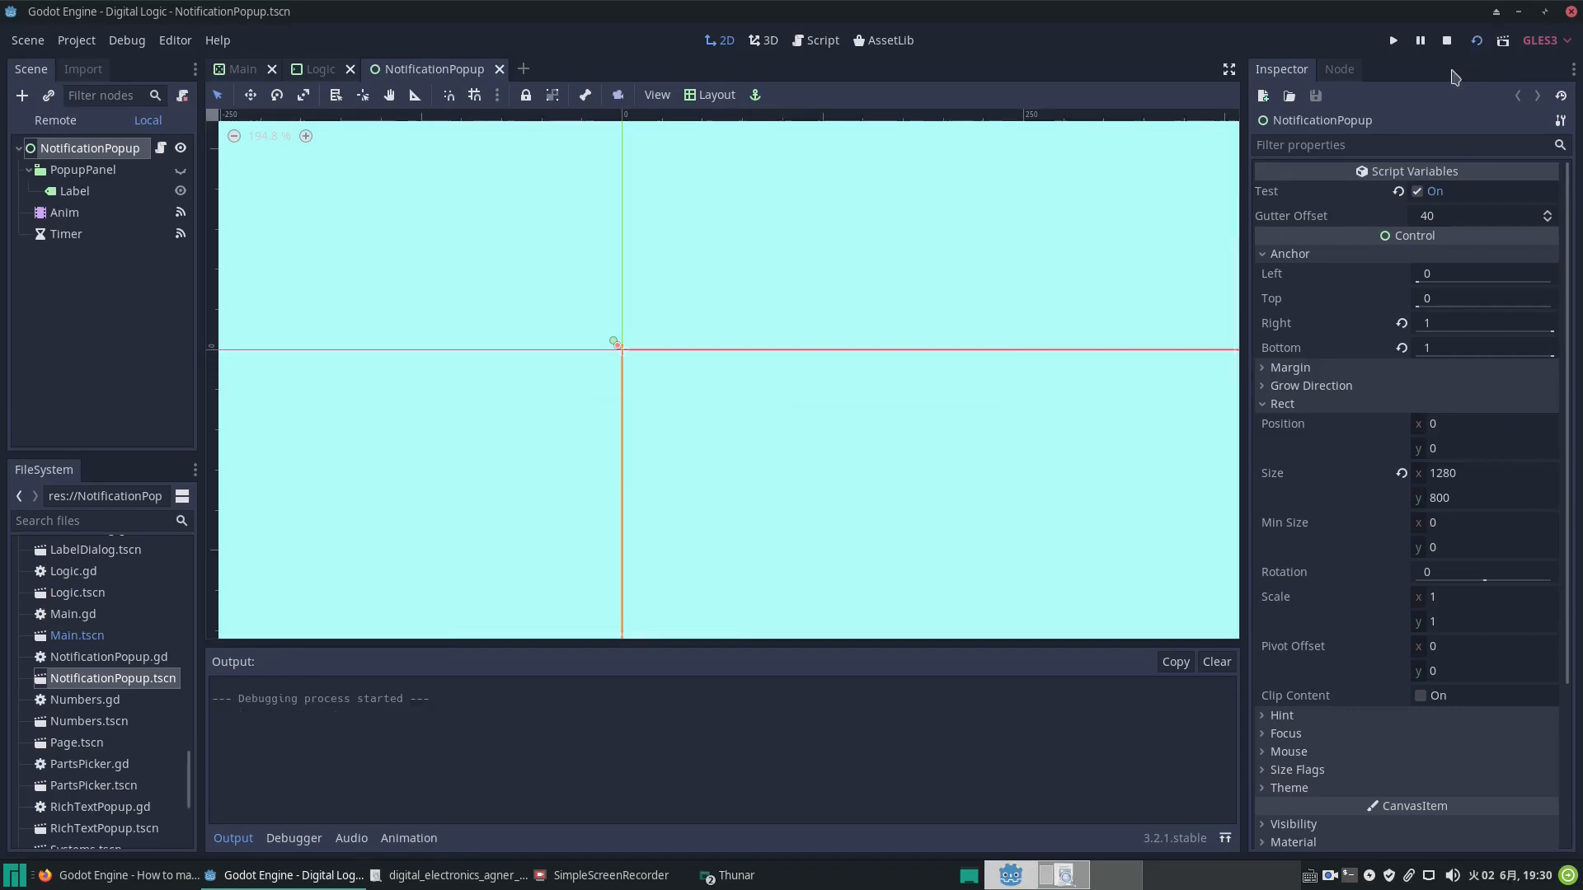
{"action": "left_click", "coordinate": [1391, 40]}
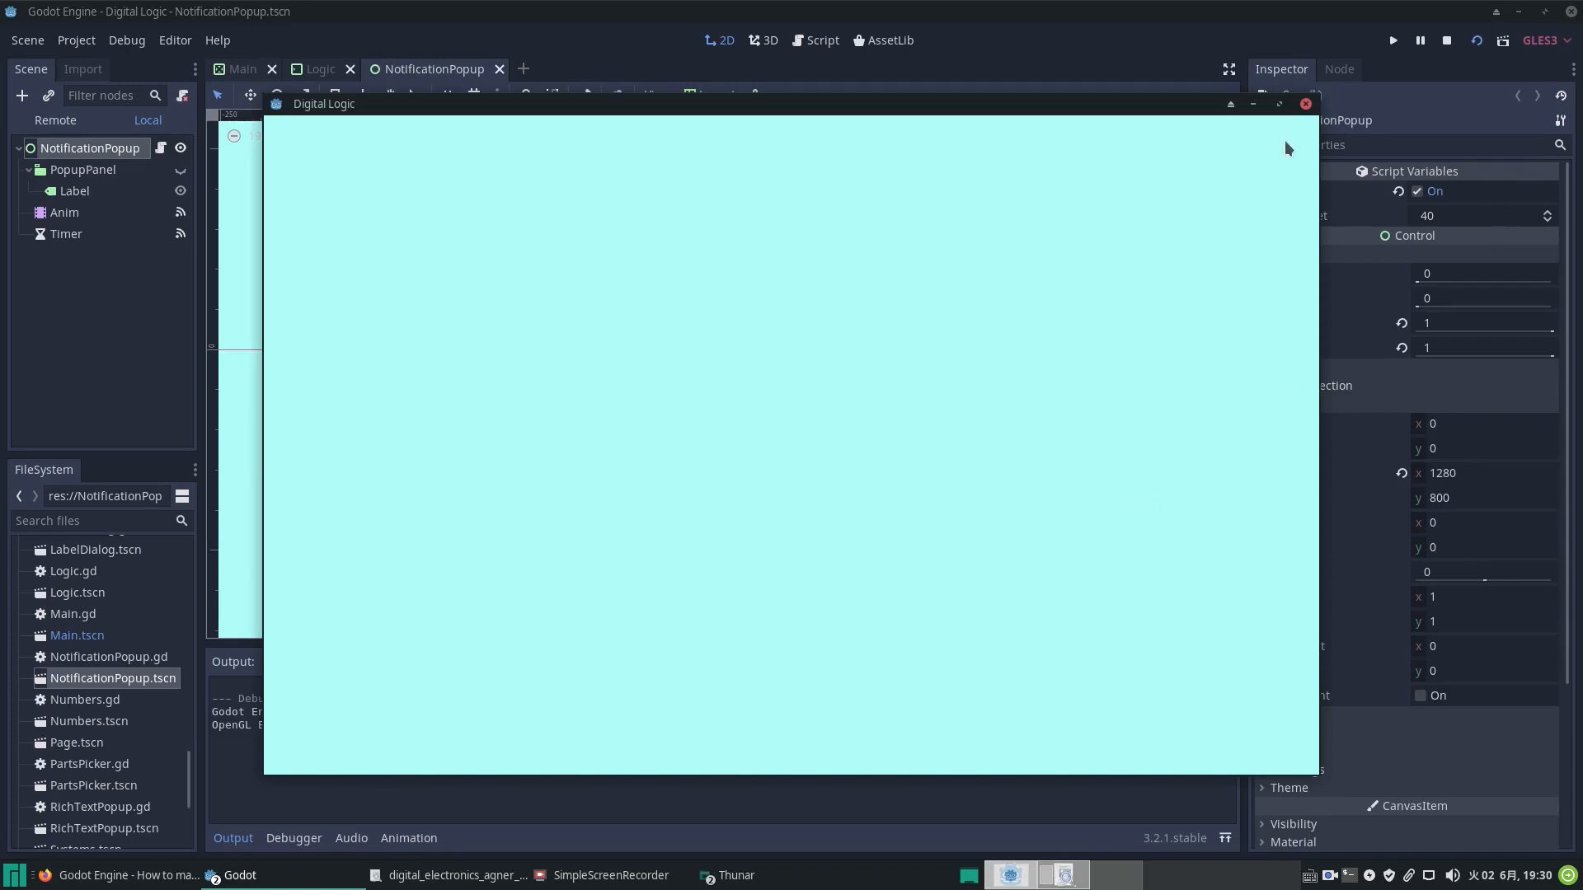
{"action": "left_click", "coordinate": [1303, 102]}
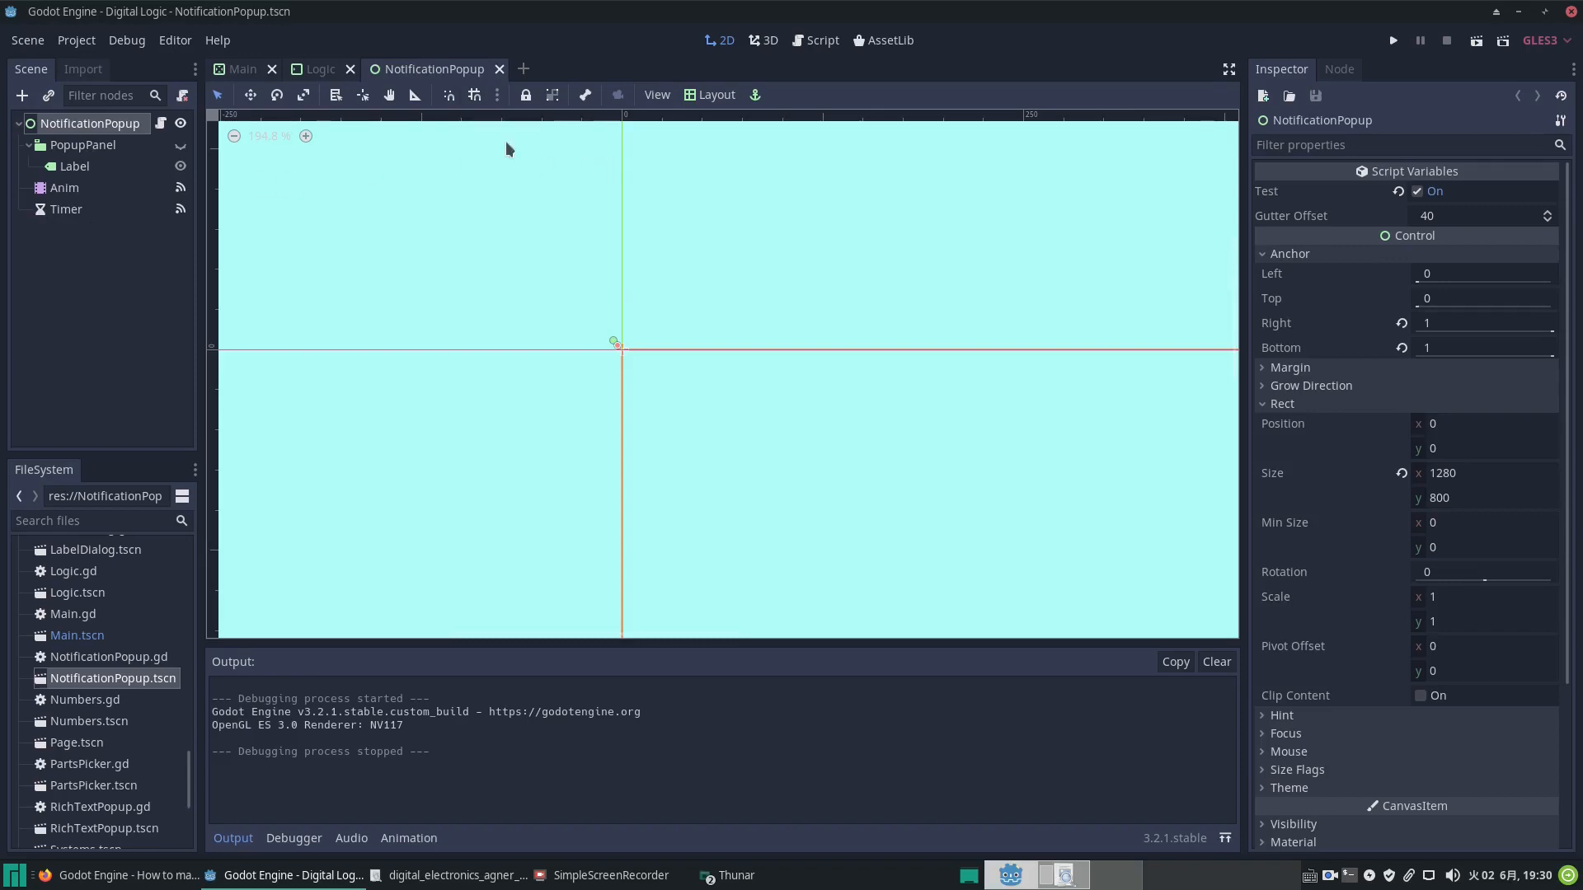
{"action": "left_click", "coordinate": [318, 69]}
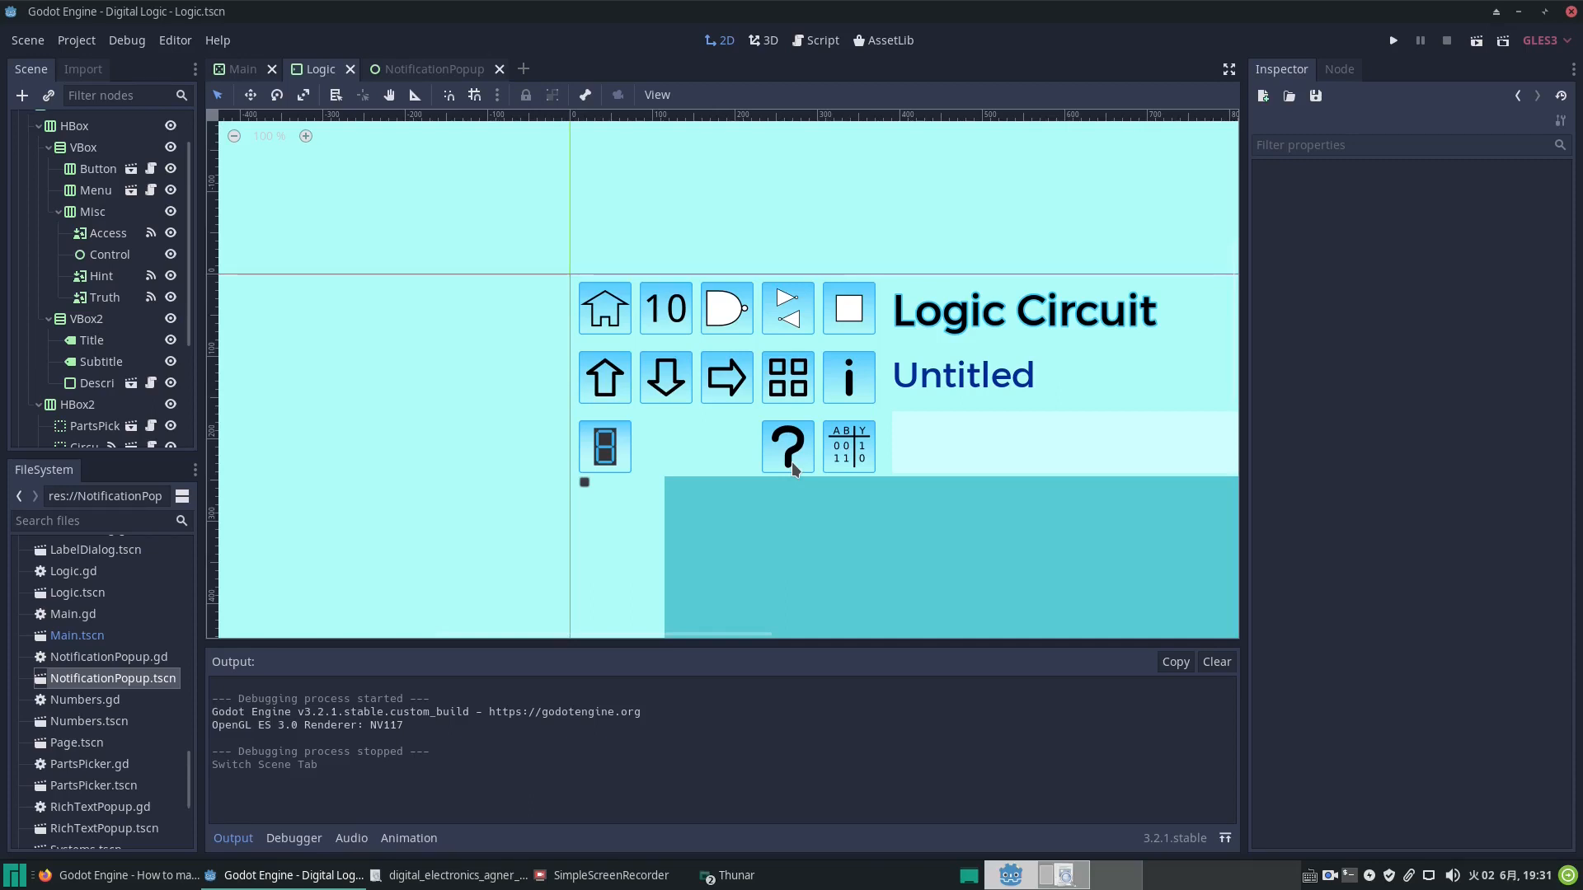
{"action": "mouse_move", "coordinate": [980, 123]}
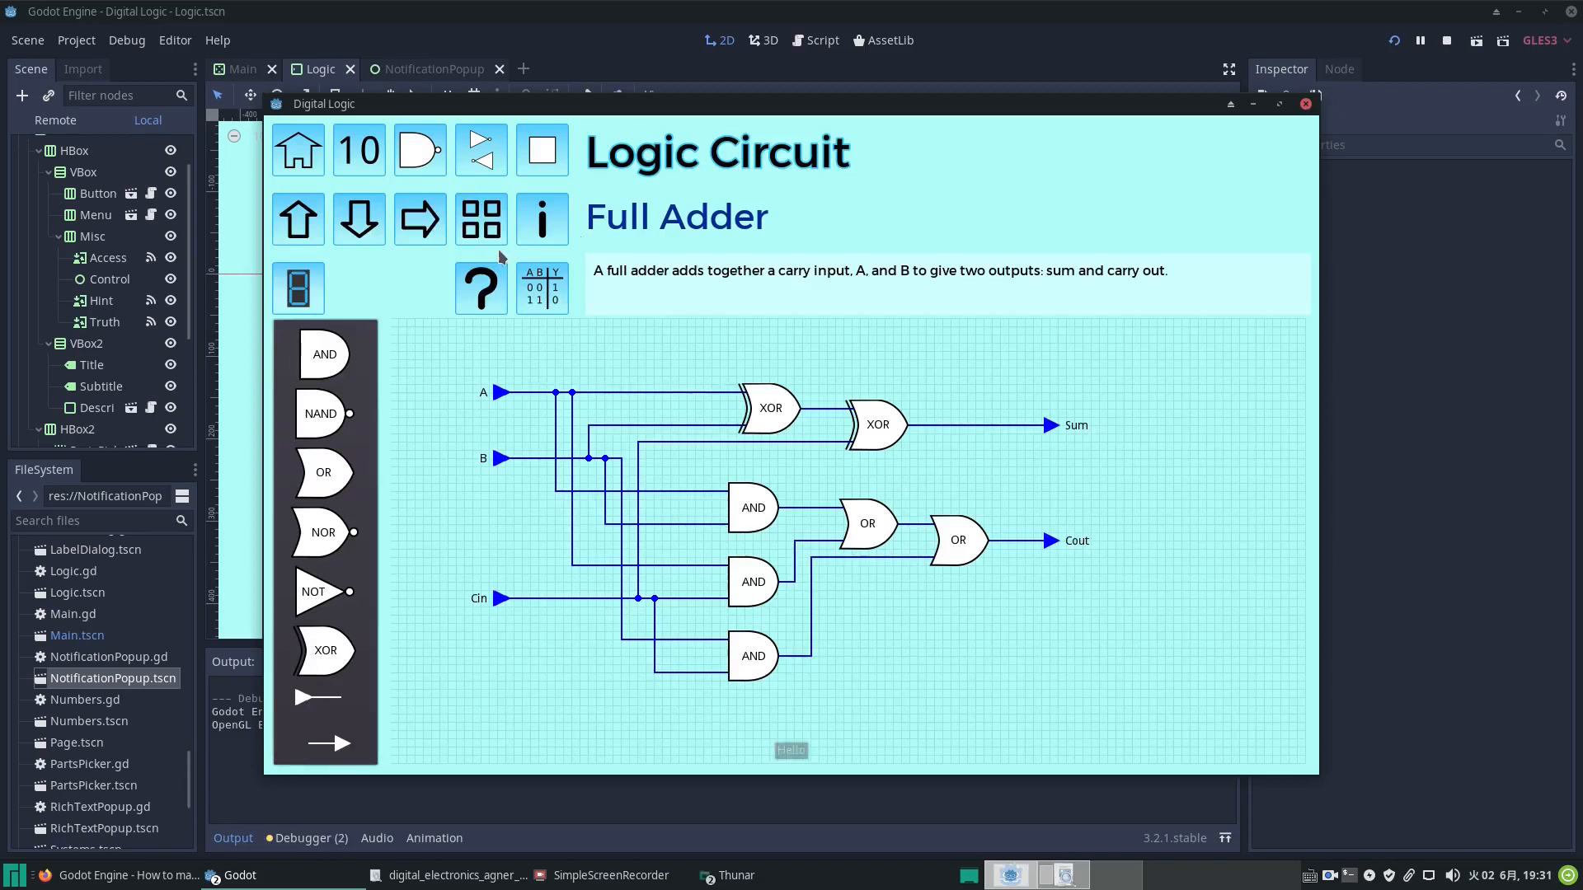
Step: Load the Nand circuit in the running Digital Logic window
{"action": "left_click", "coordinate": [482, 220]}
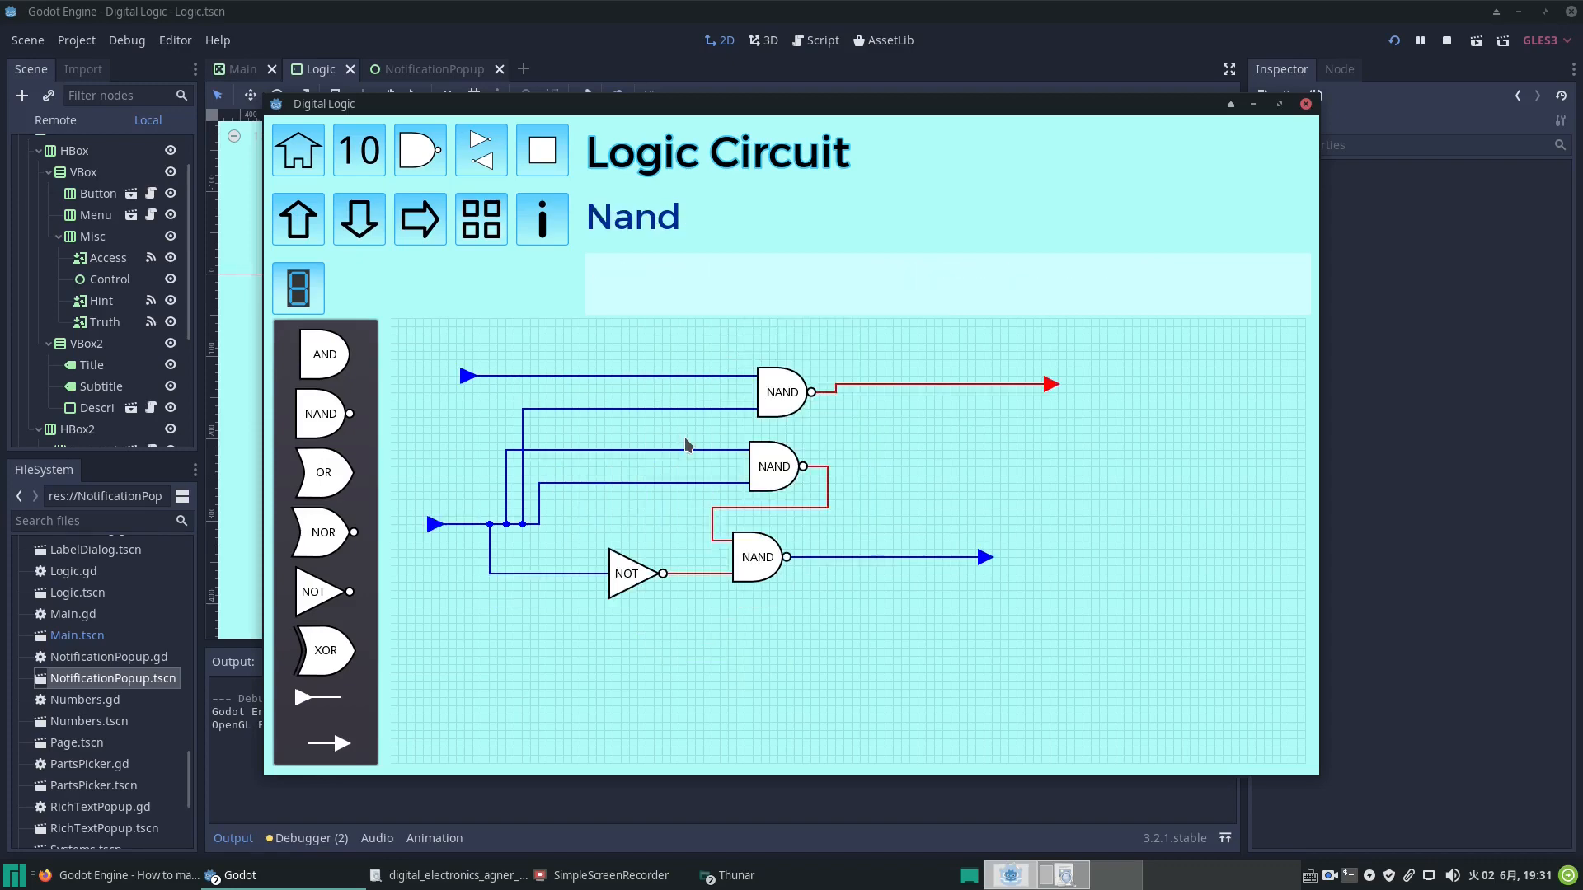
{"action": "mouse_move", "coordinate": [818, 574]}
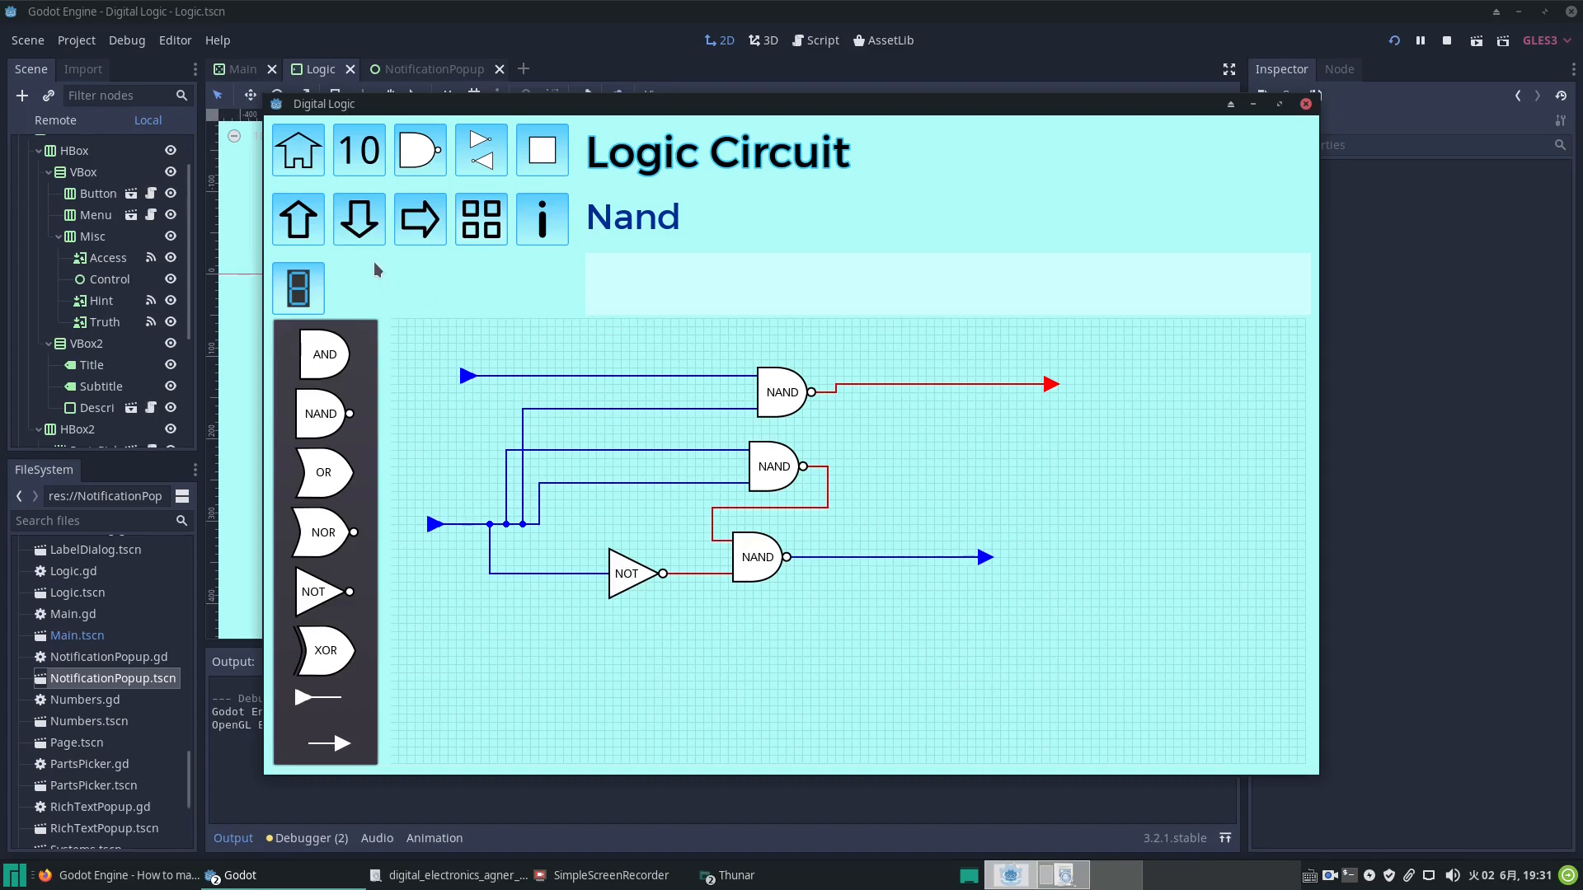
{"action": "mouse_move", "coordinate": [368, 253]}
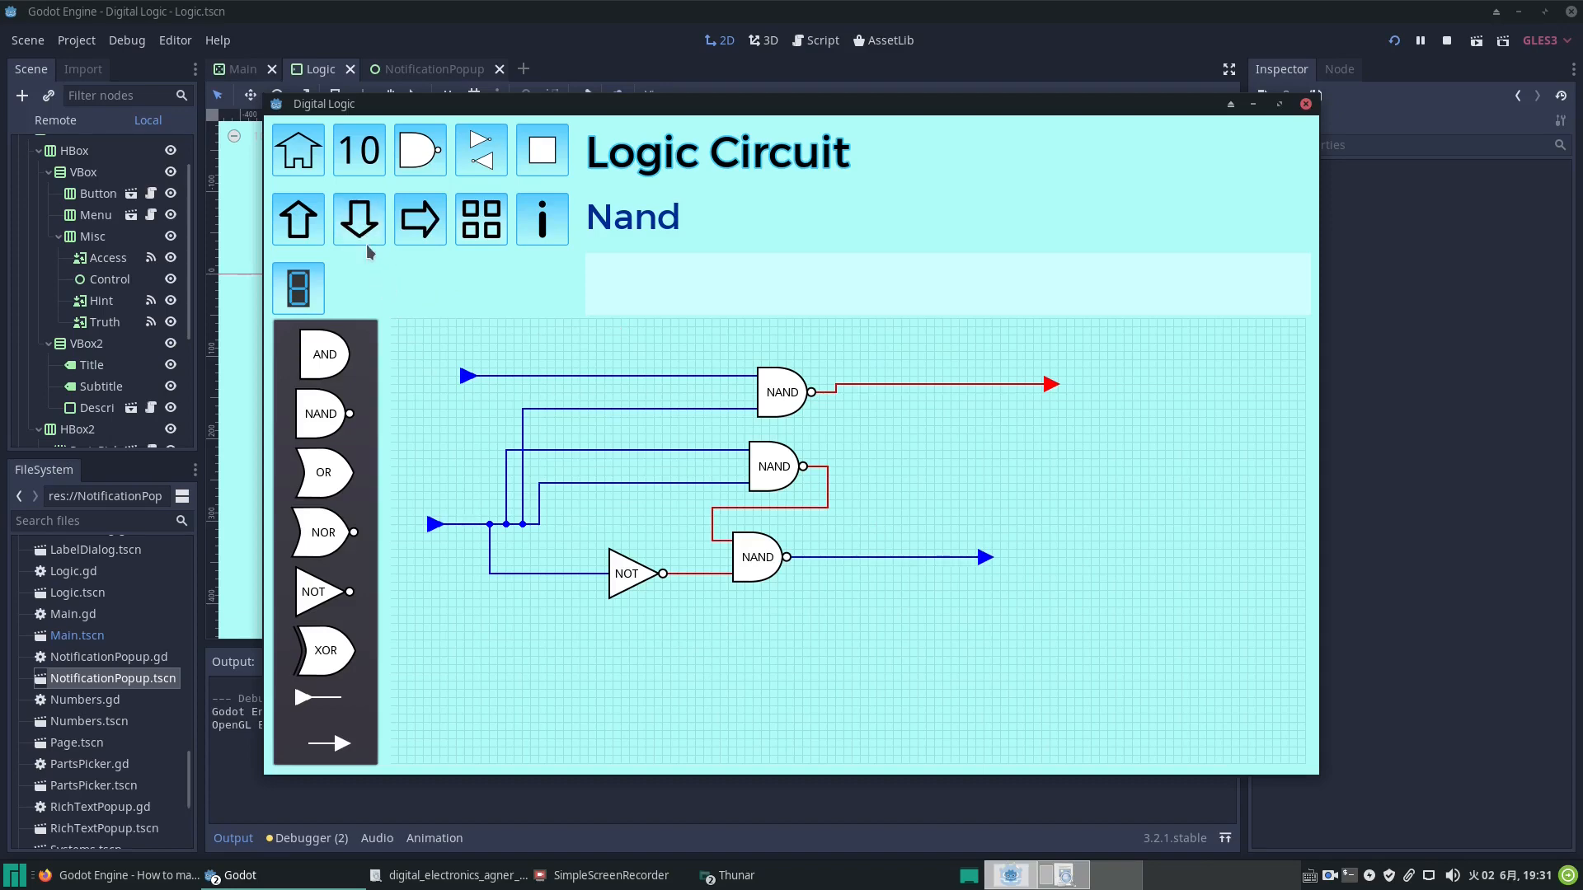
{"action": "mouse_move", "coordinate": [431, 366]}
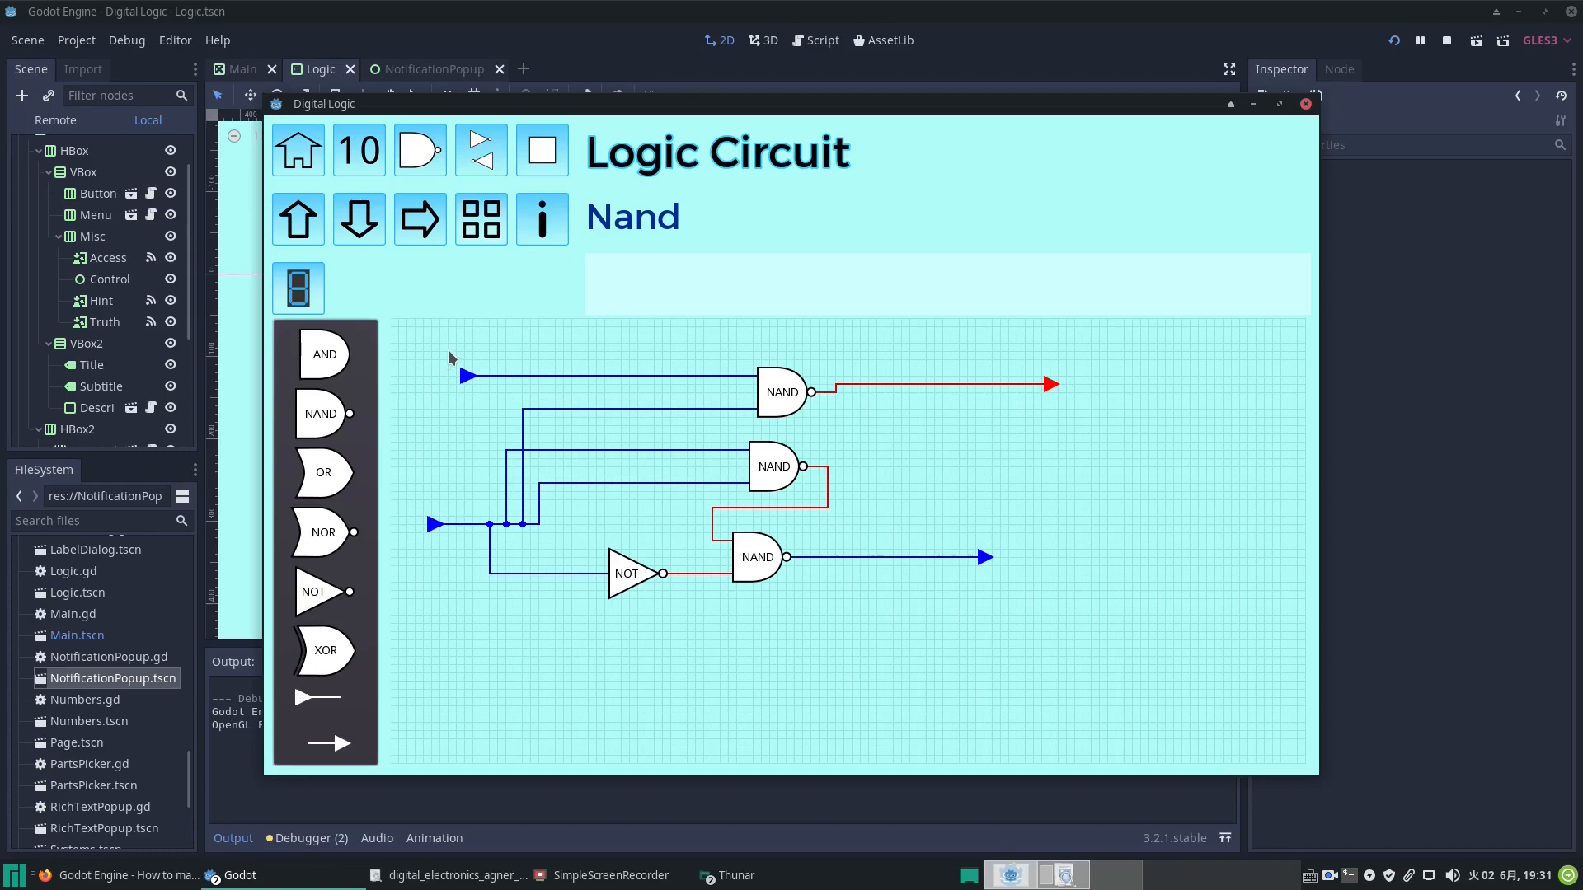
{"action": "mouse_move", "coordinate": [772, 690]}
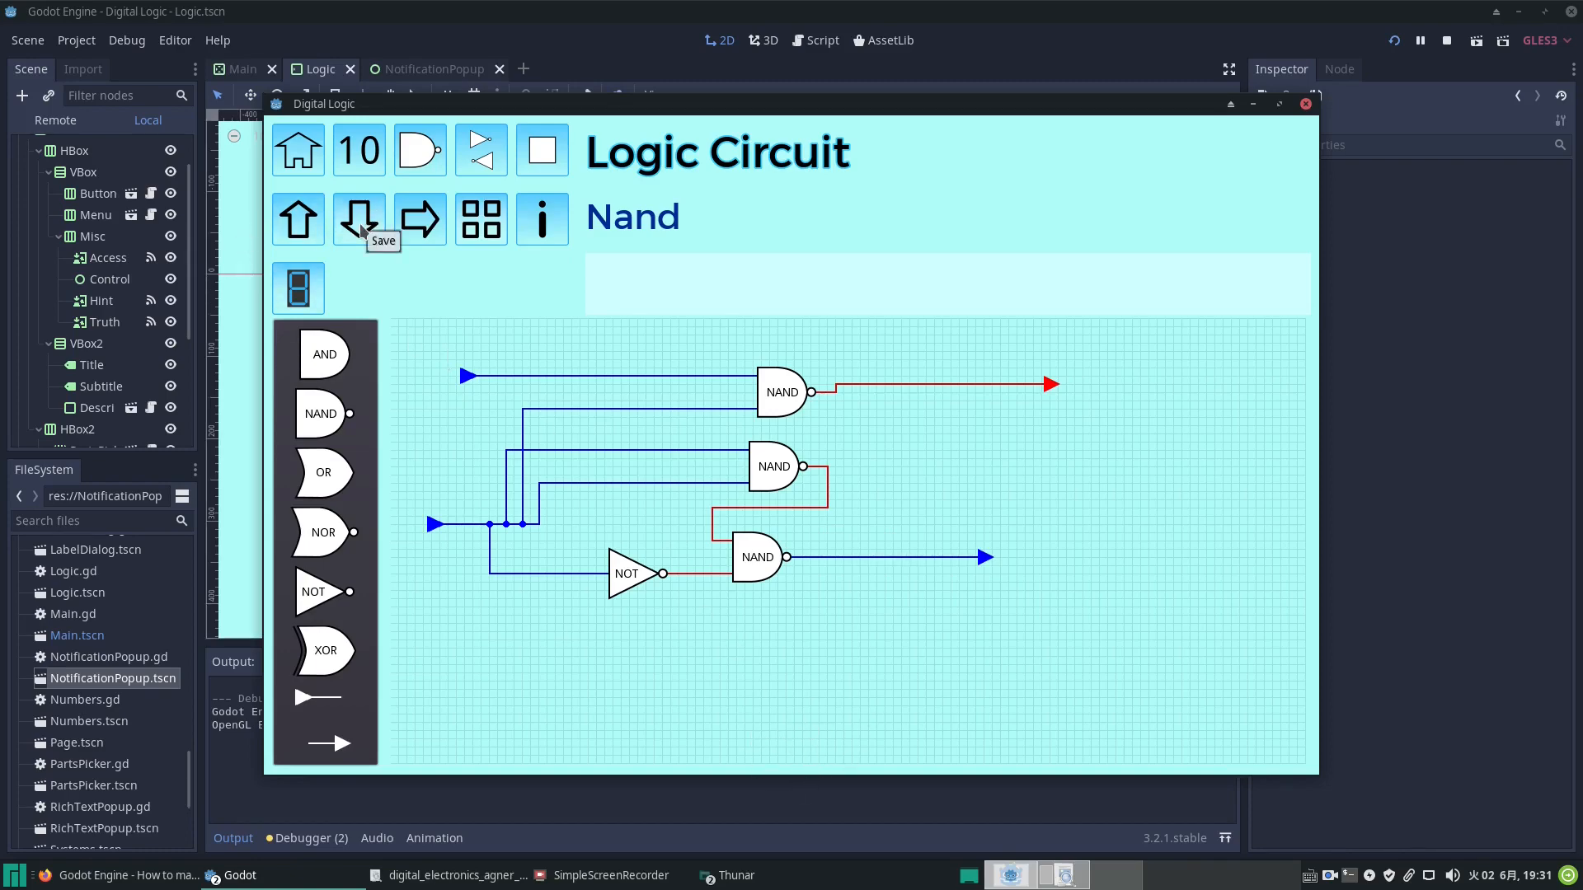
{"action": "mouse_move", "coordinate": [824, 745]}
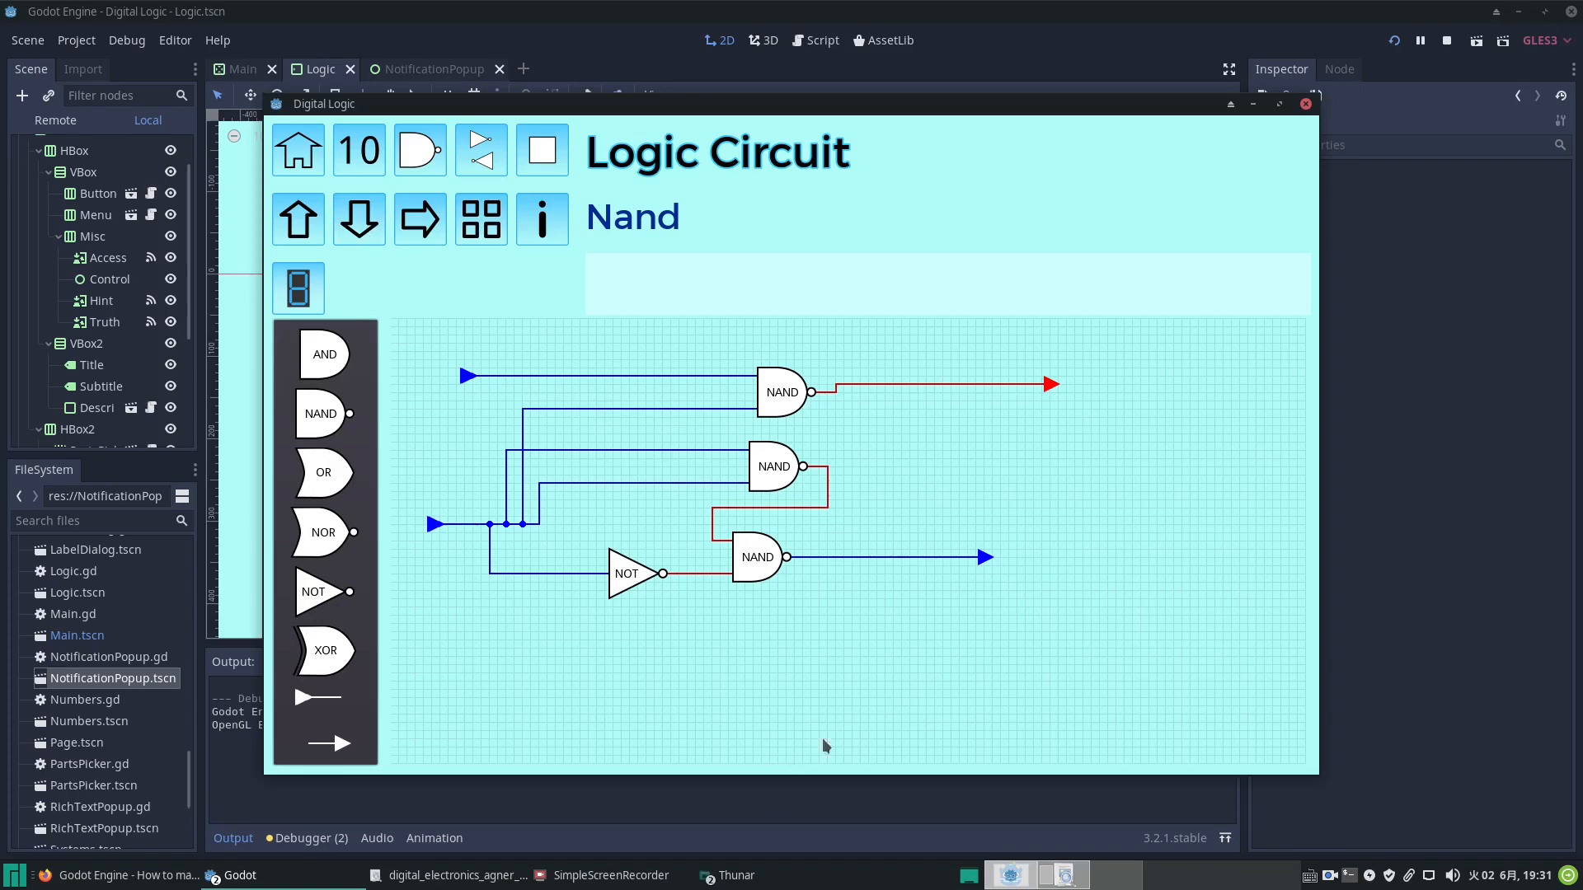
{"action": "mouse_move", "coordinate": [778, 742]}
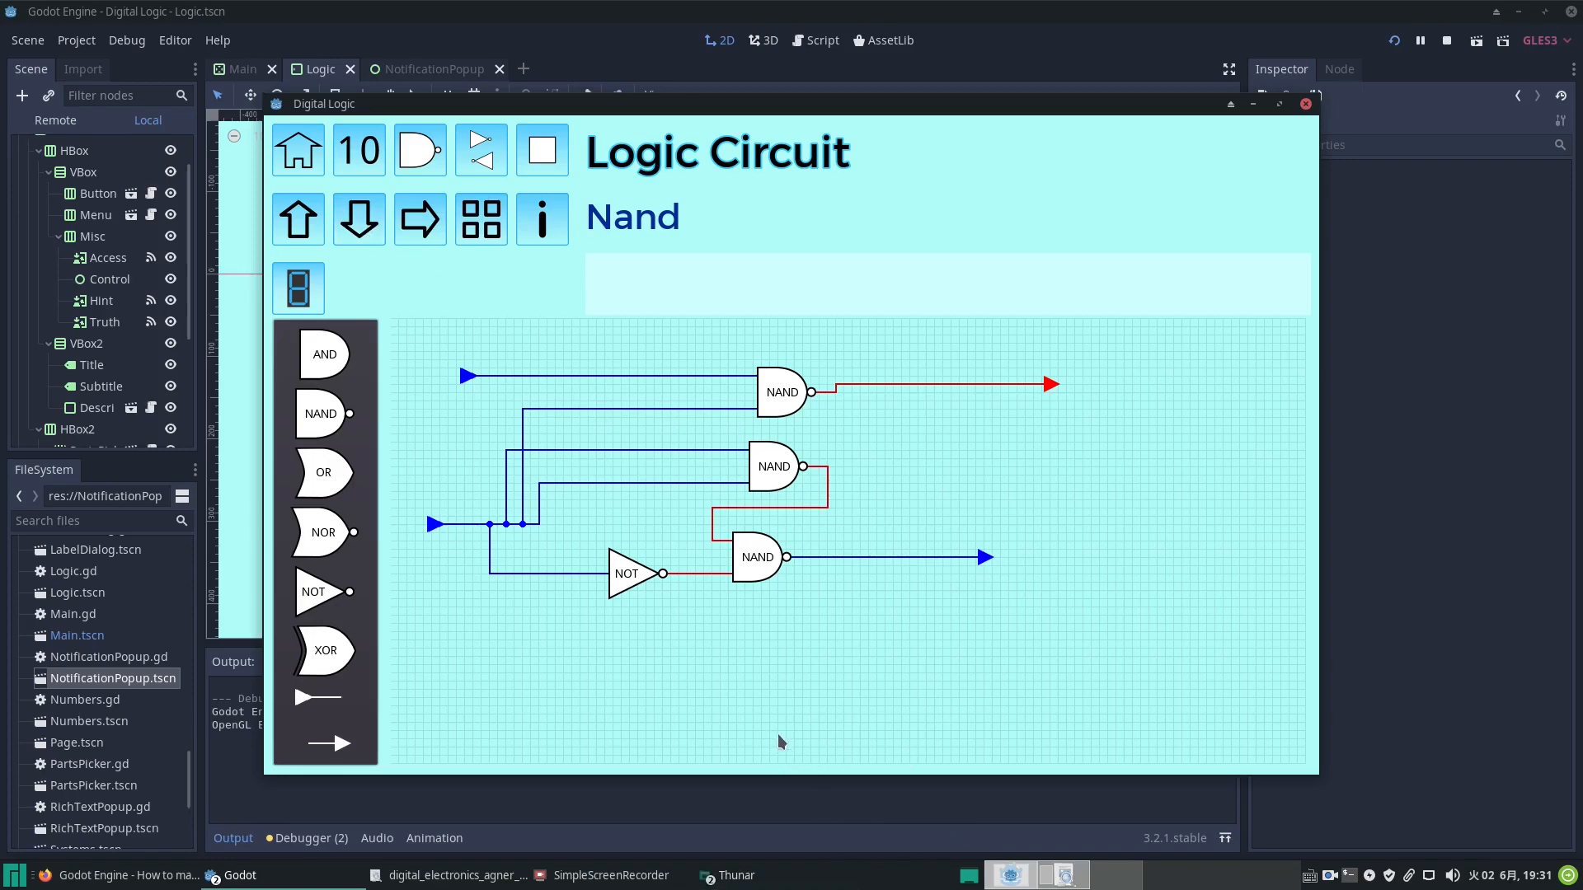
{"action": "mouse_move", "coordinate": [780, 748]}
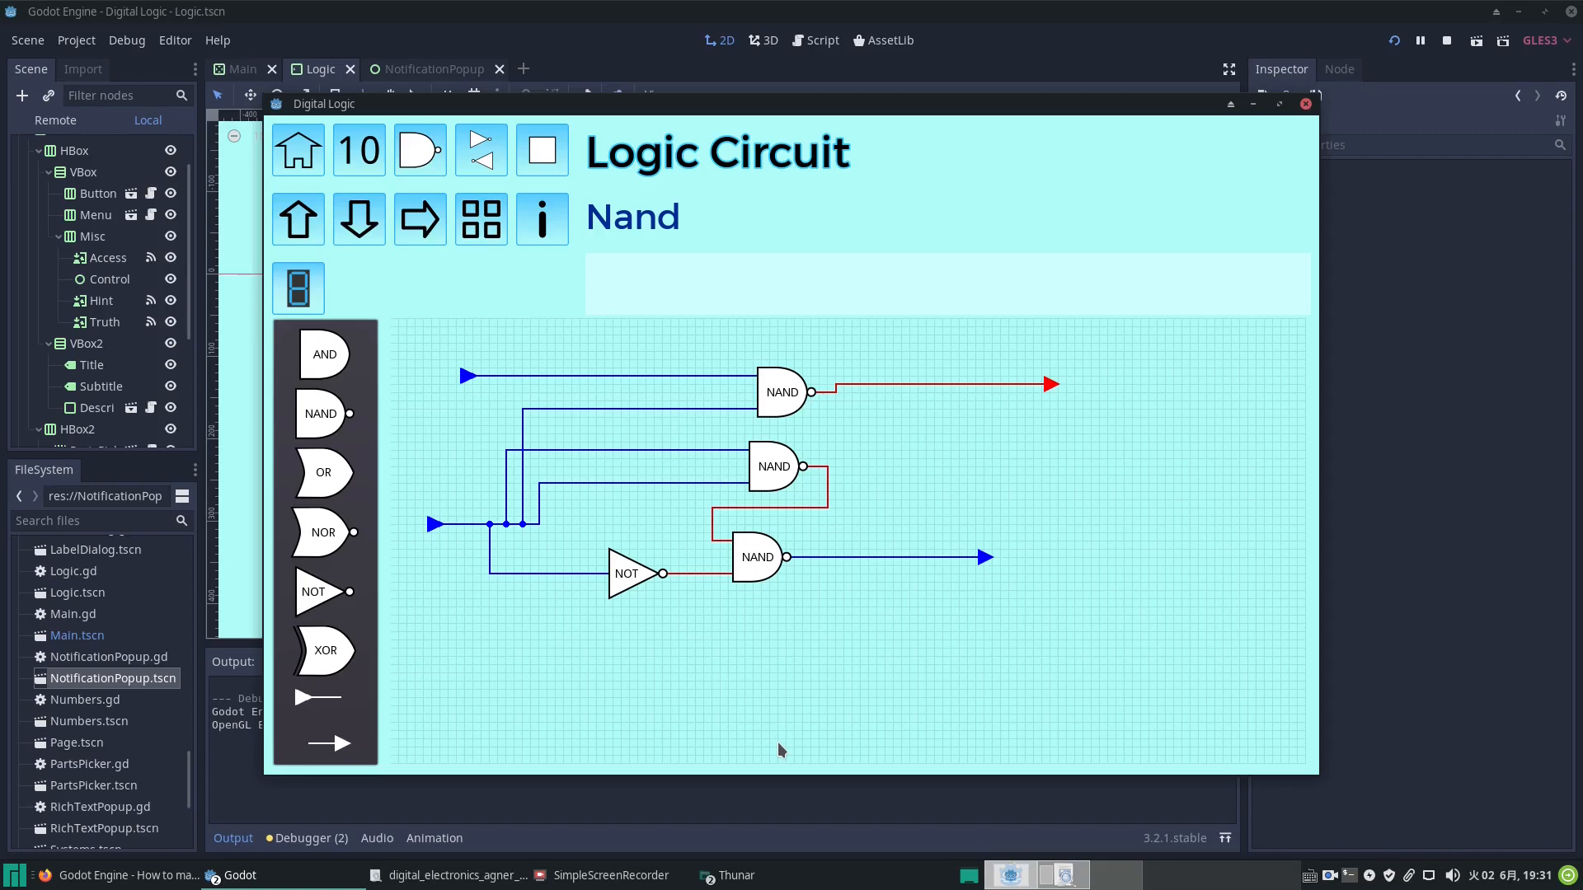
{"action": "mouse_move", "coordinate": [1320, 85]}
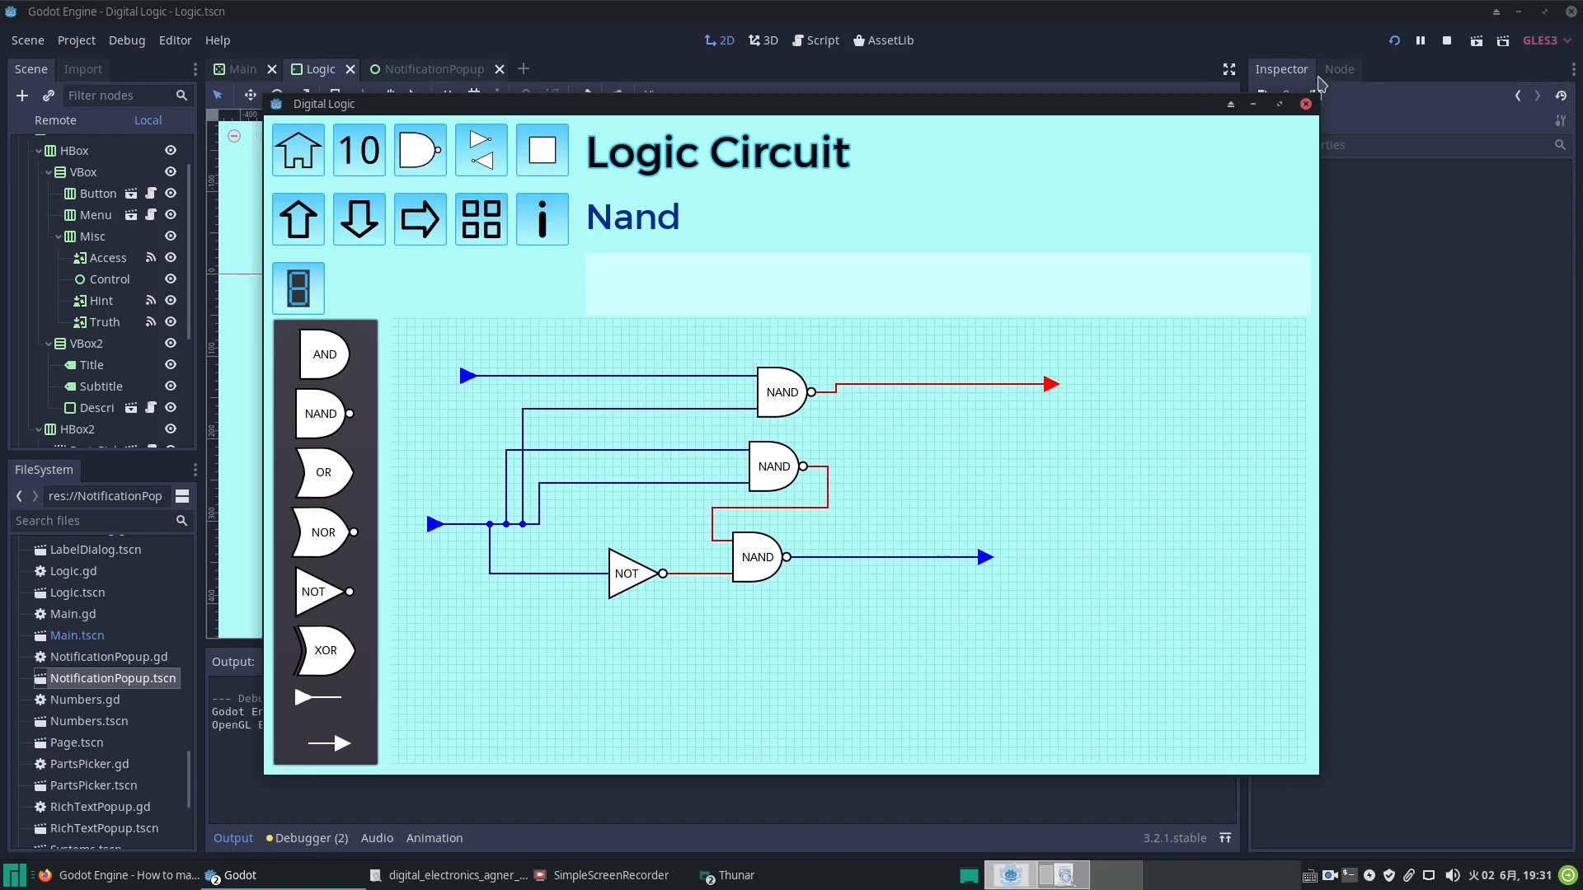
Step: Close the Digital Logic window, return to NotificationPopup, select PopupPanel and start adding a child node
{"action": "left_click", "coordinate": [1305, 104]}
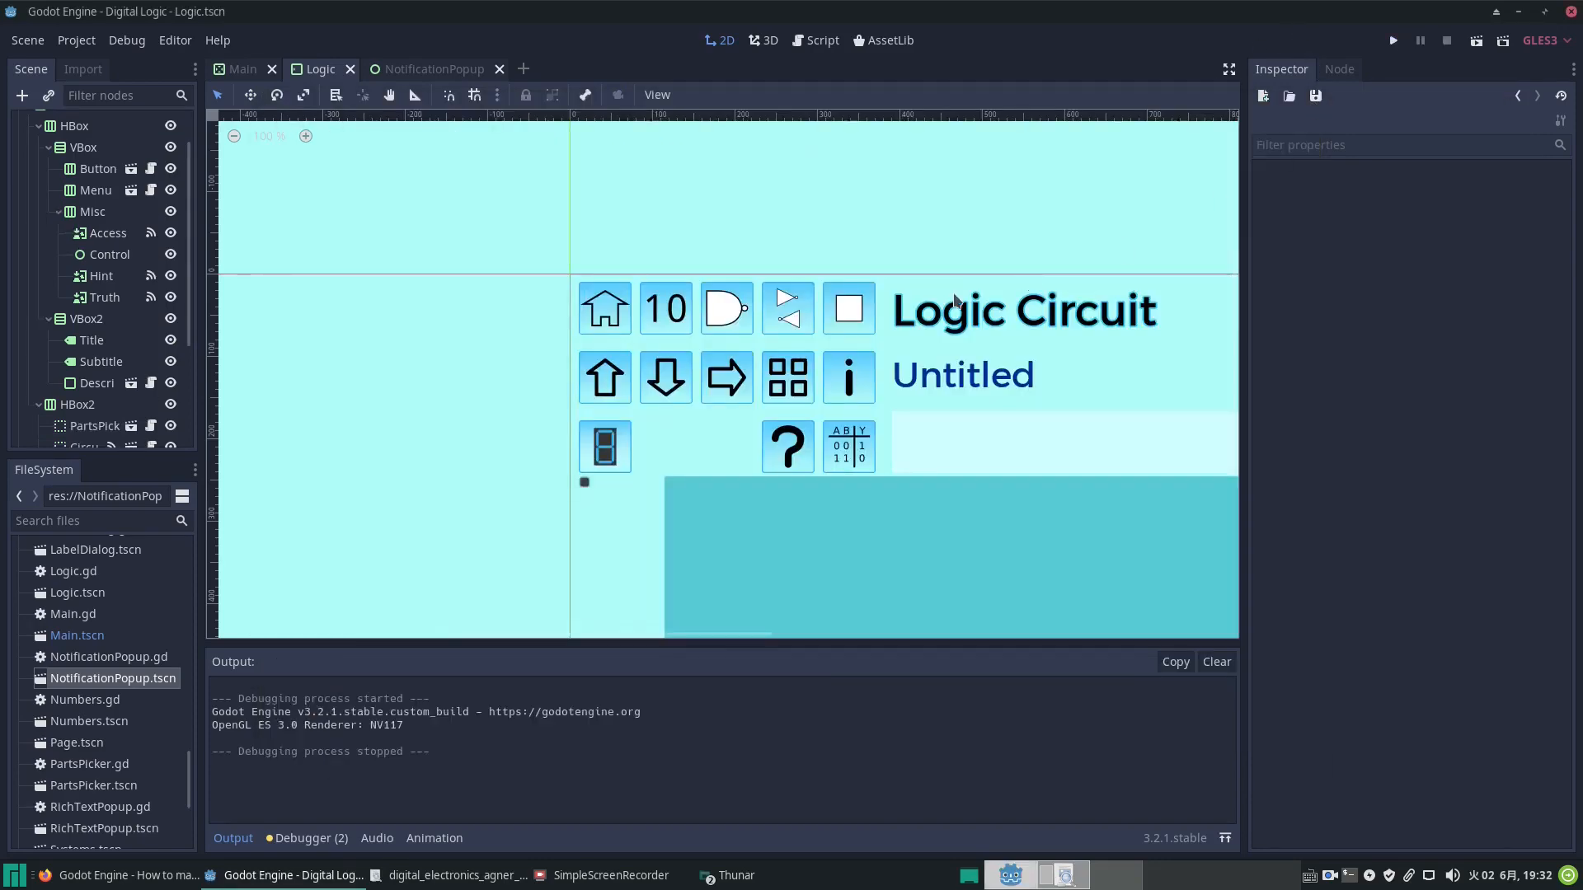
{"action": "left_click", "coordinate": [430, 70]}
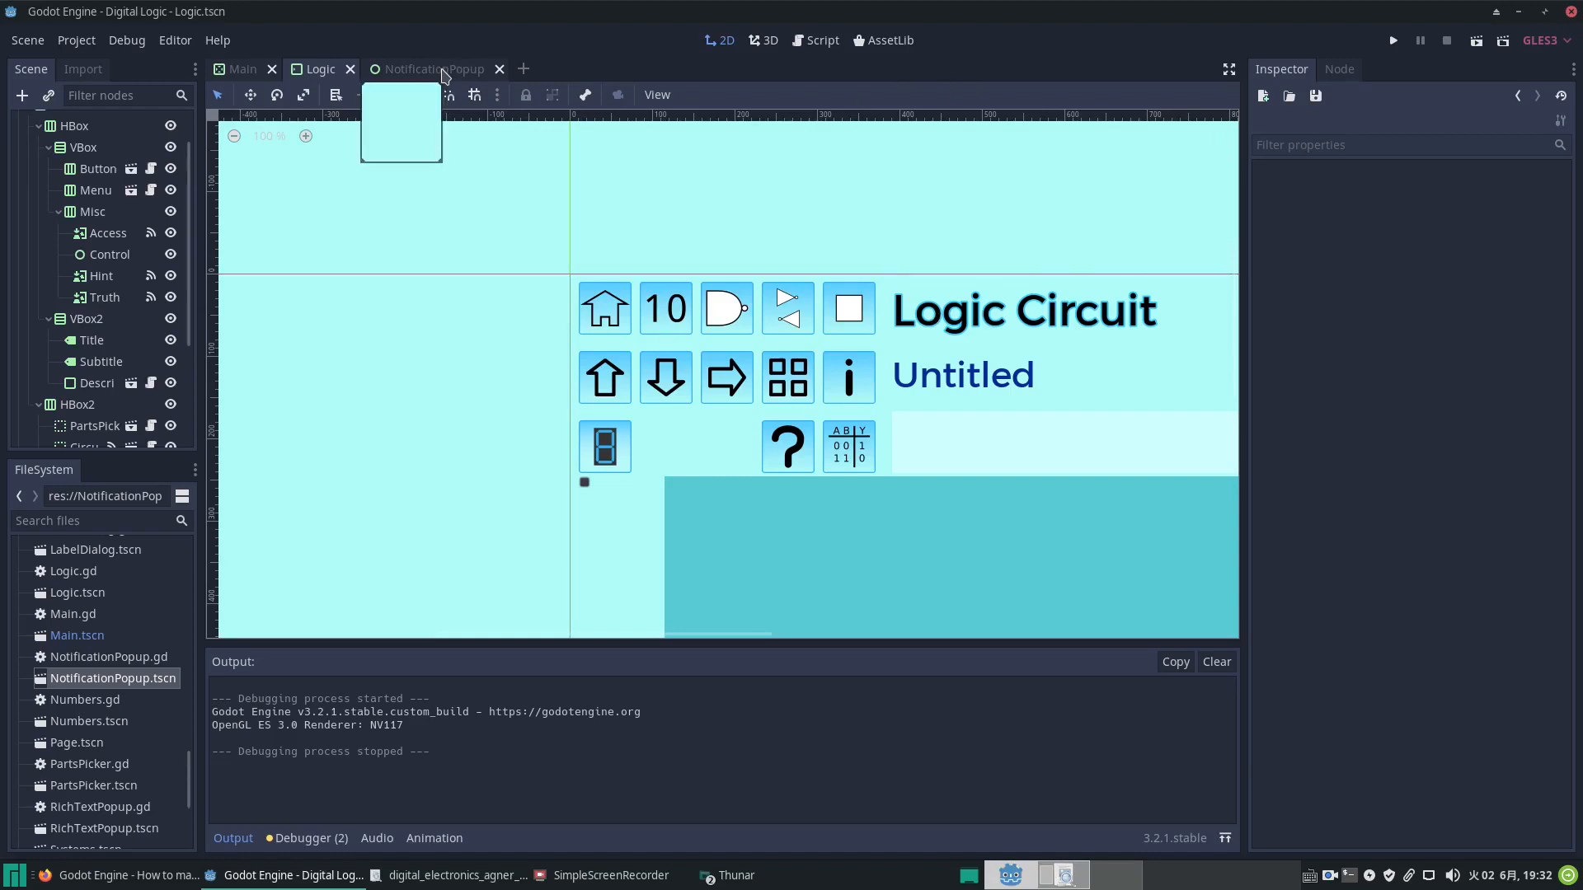
{"action": "left_click", "coordinate": [430, 69]}
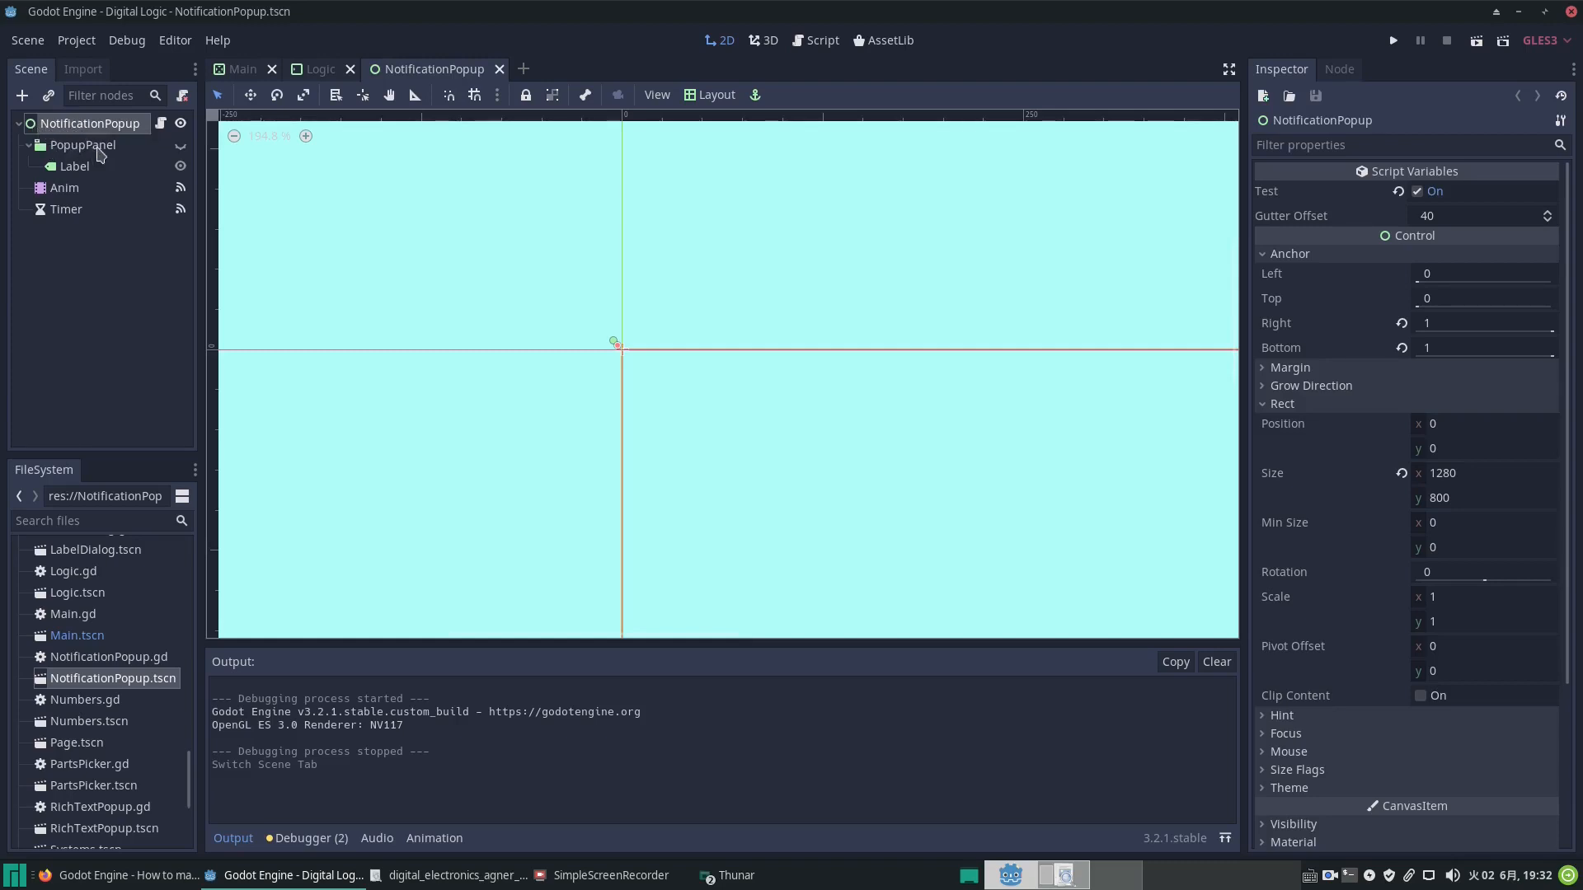
{"action": "mouse_move", "coordinate": [82, 145]}
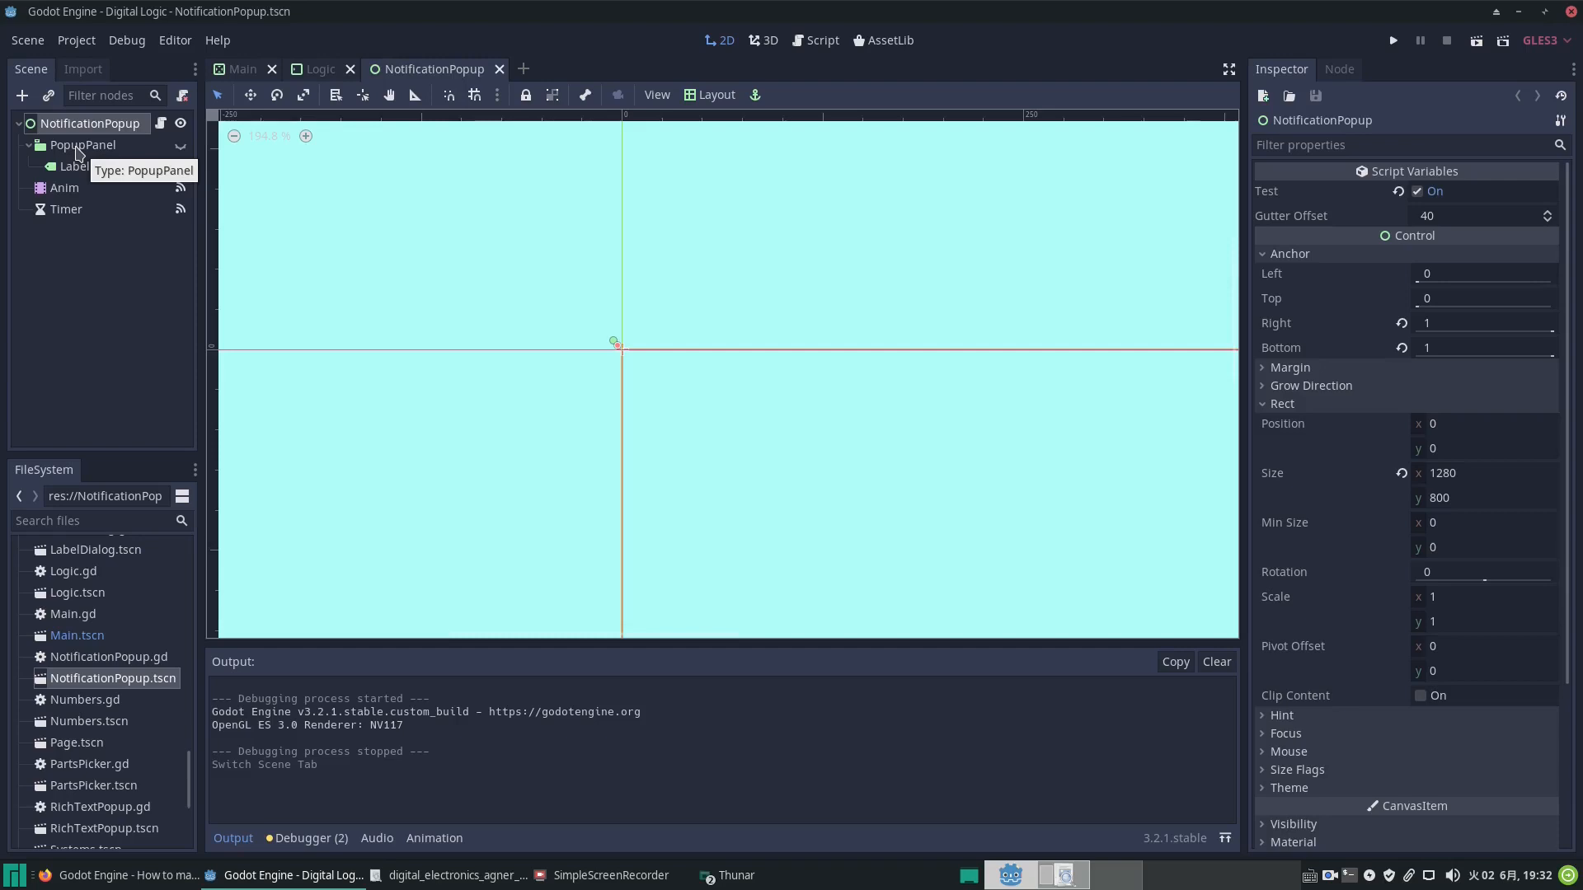
{"action": "left_click", "coordinate": [82, 145]}
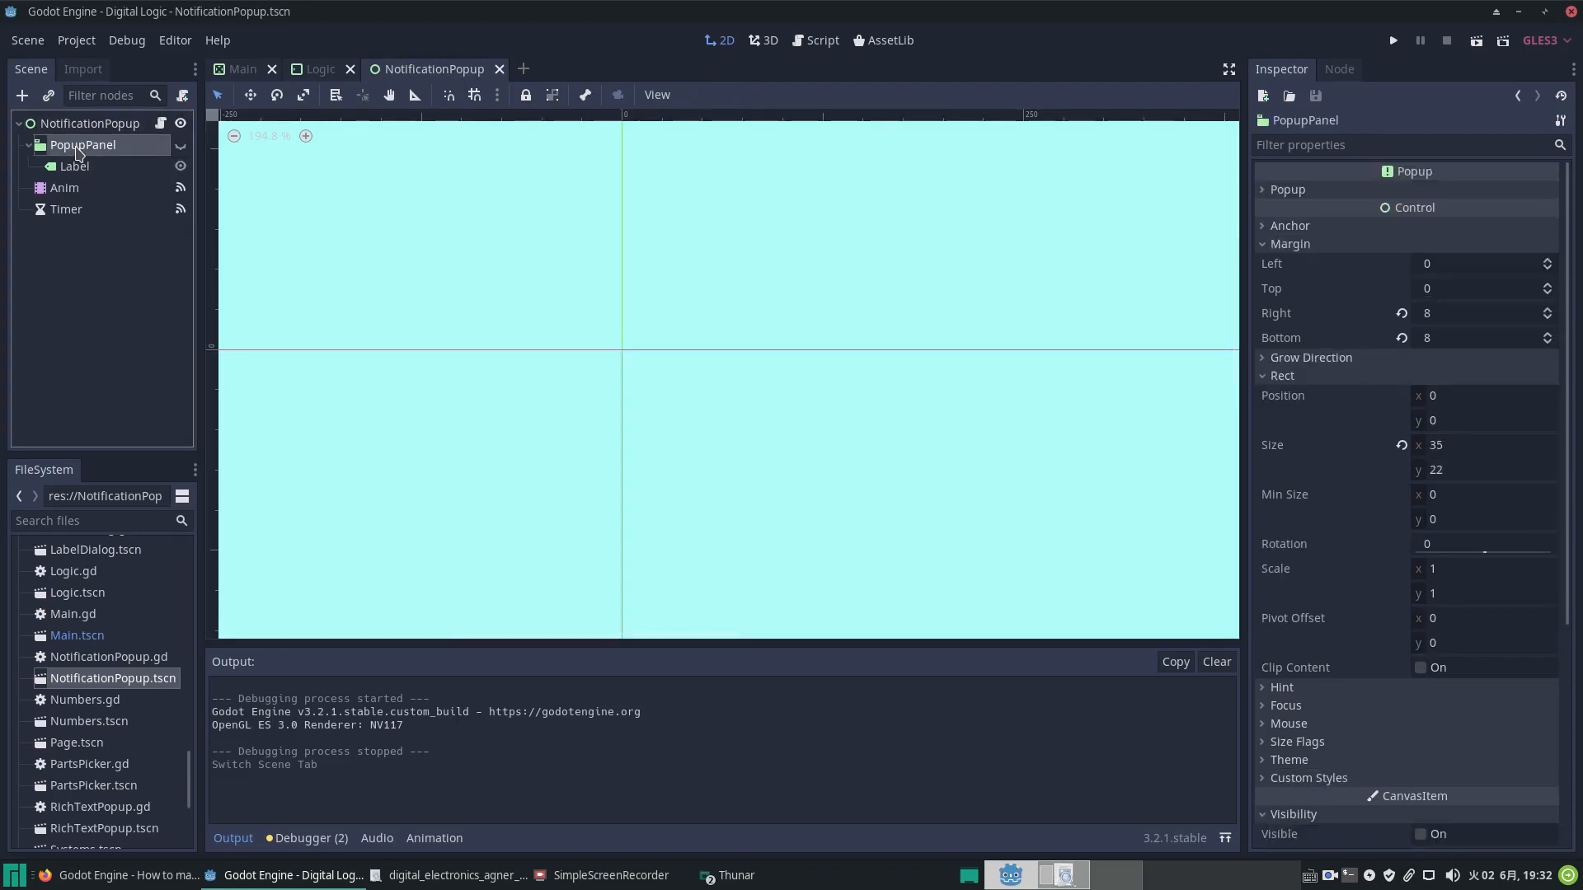
{"action": "mouse_move", "coordinate": [84, 145]}
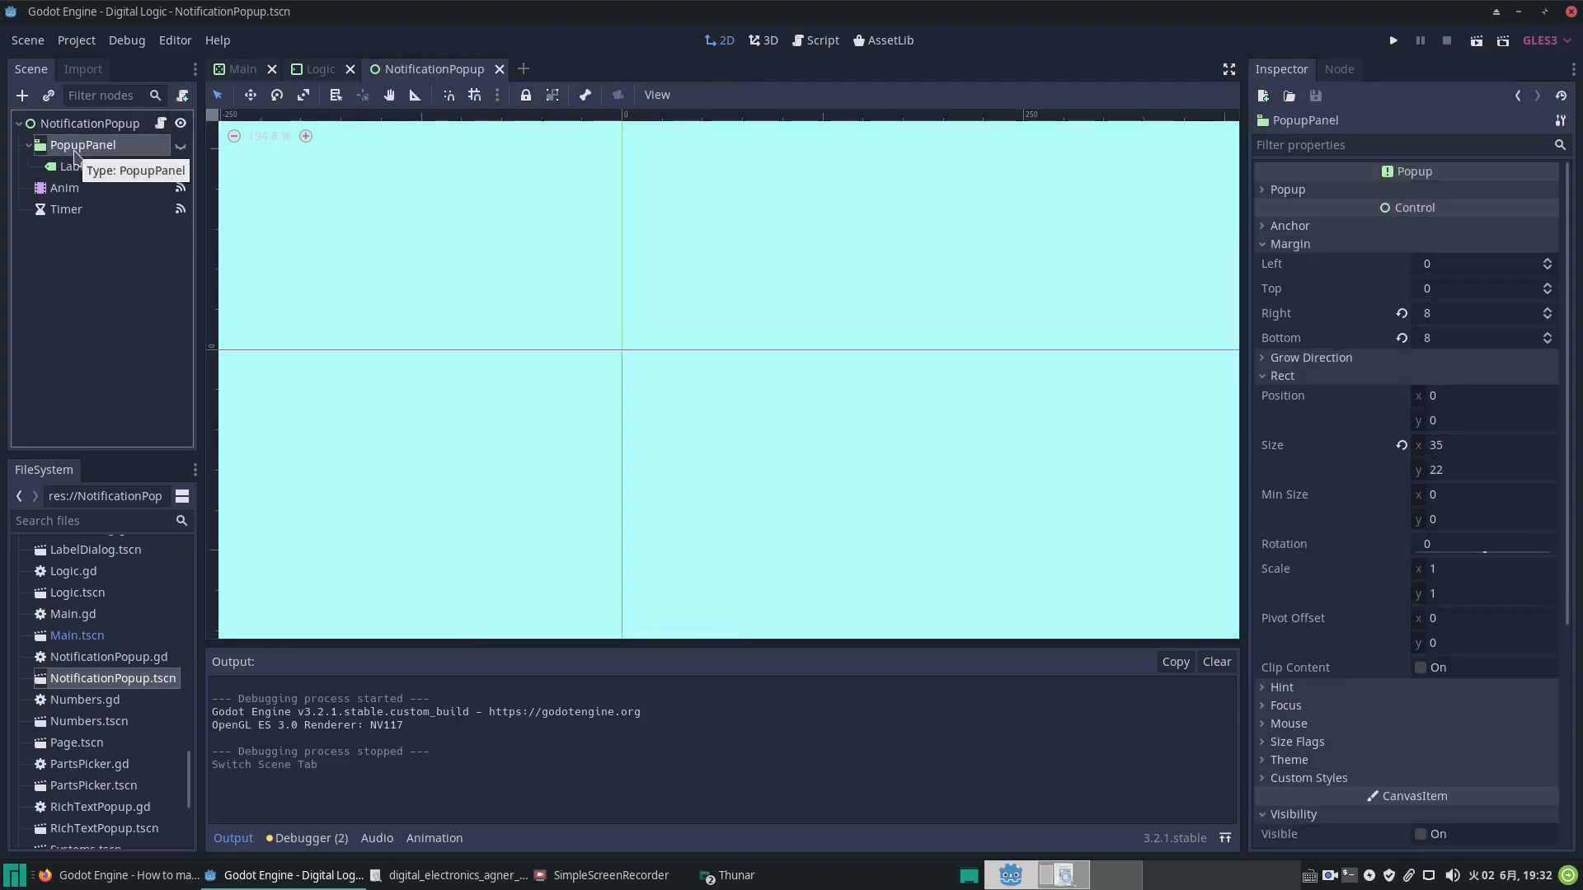
{"action": "left_click", "coordinate": [21, 96]}
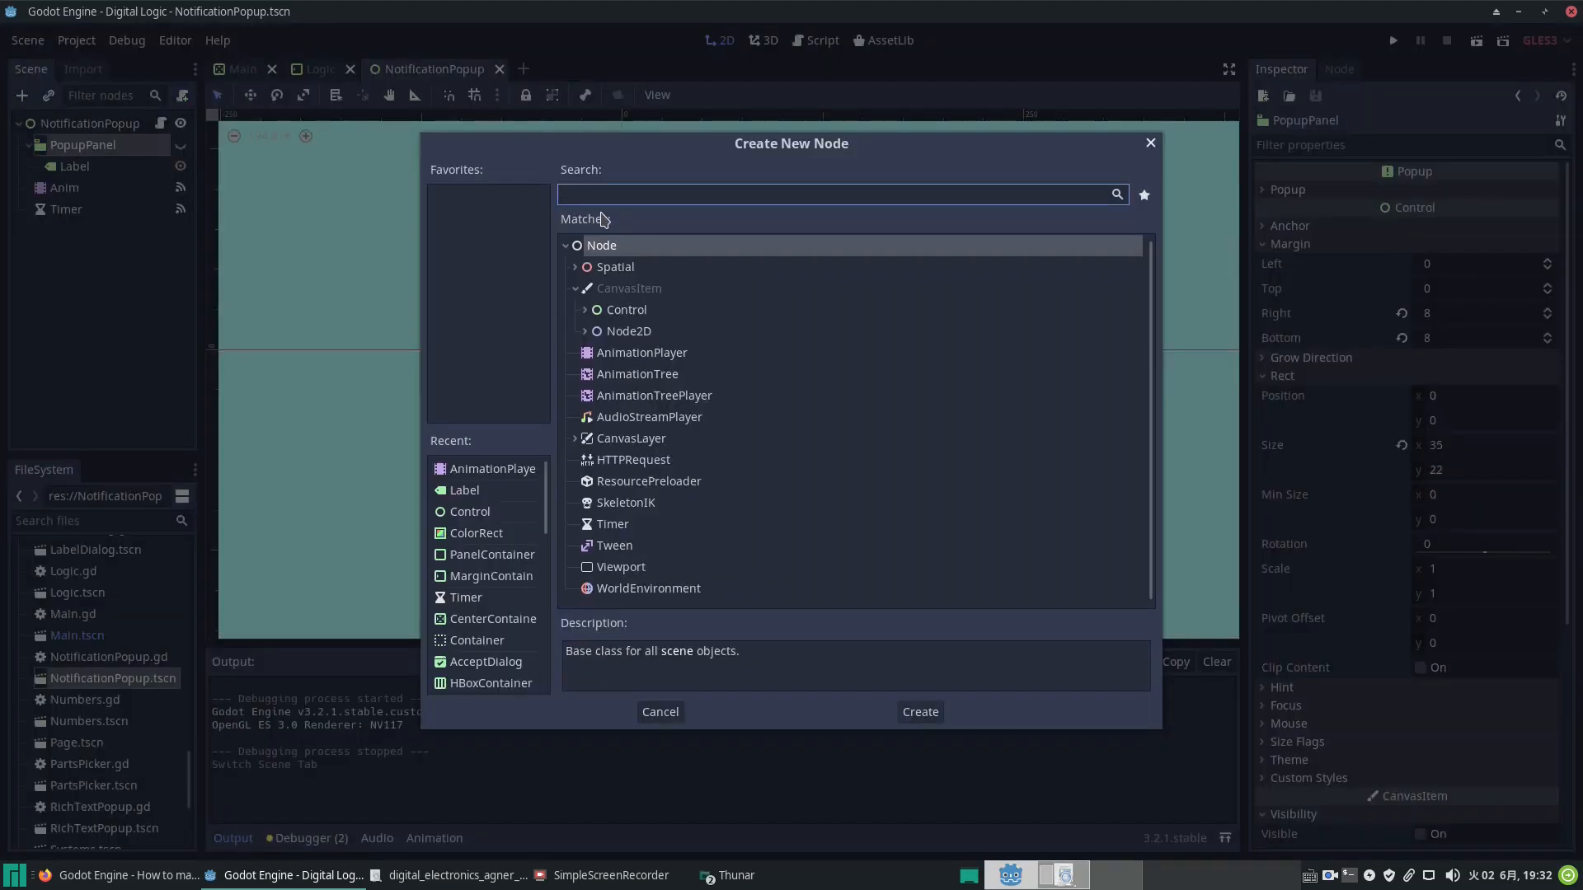
Step: Filter the Create New Node dialog with the search text 'pop'
{"action": "type", "text": "pop"}
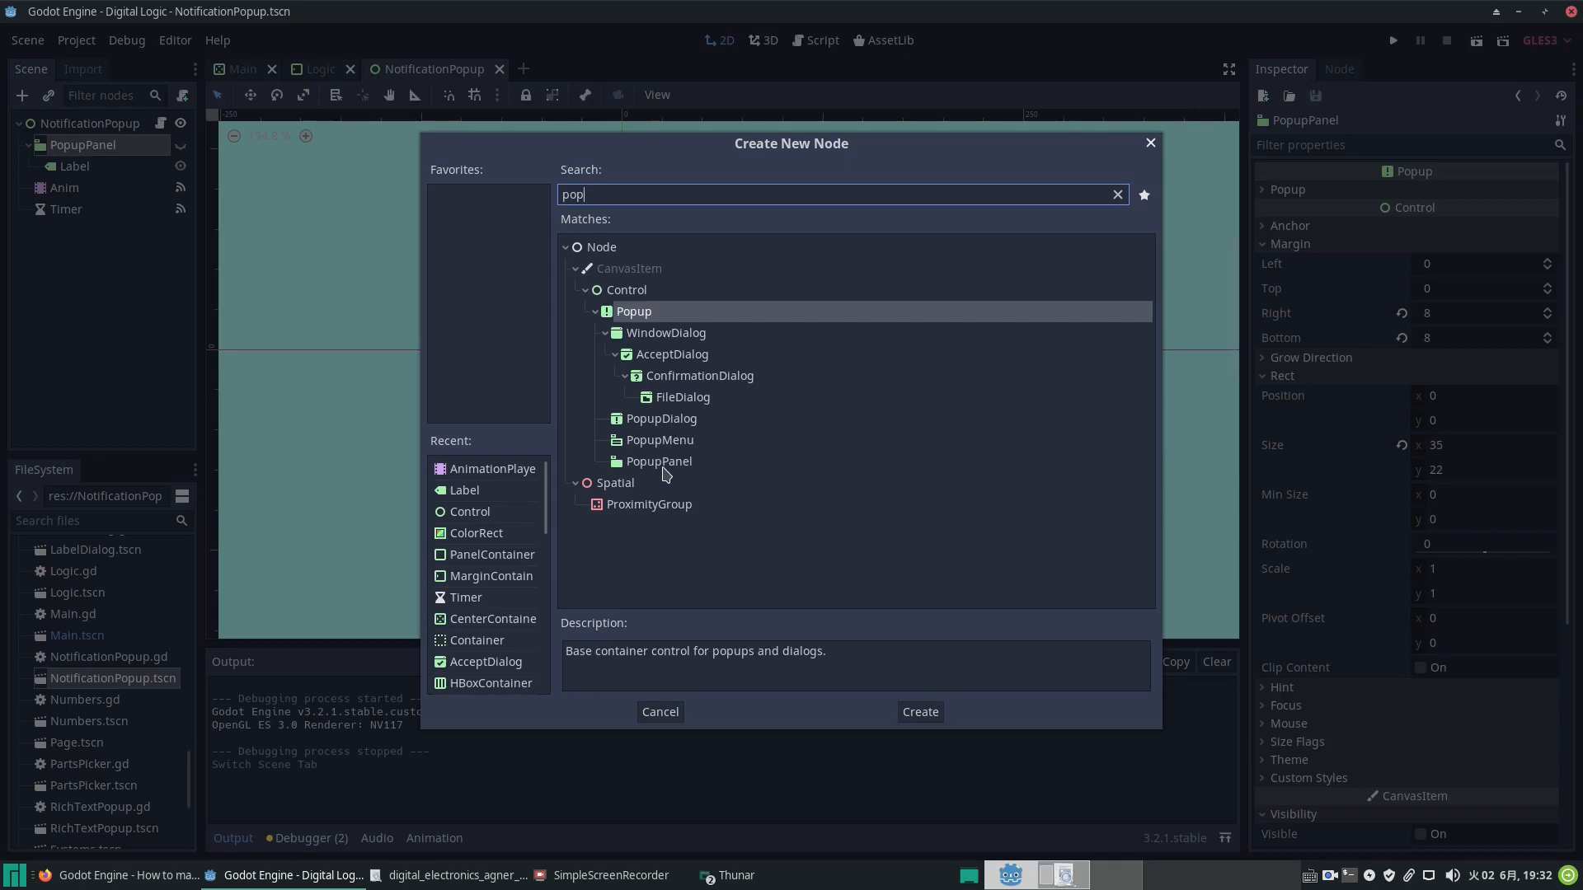
{"action": "mouse_move", "coordinate": [671, 475]}
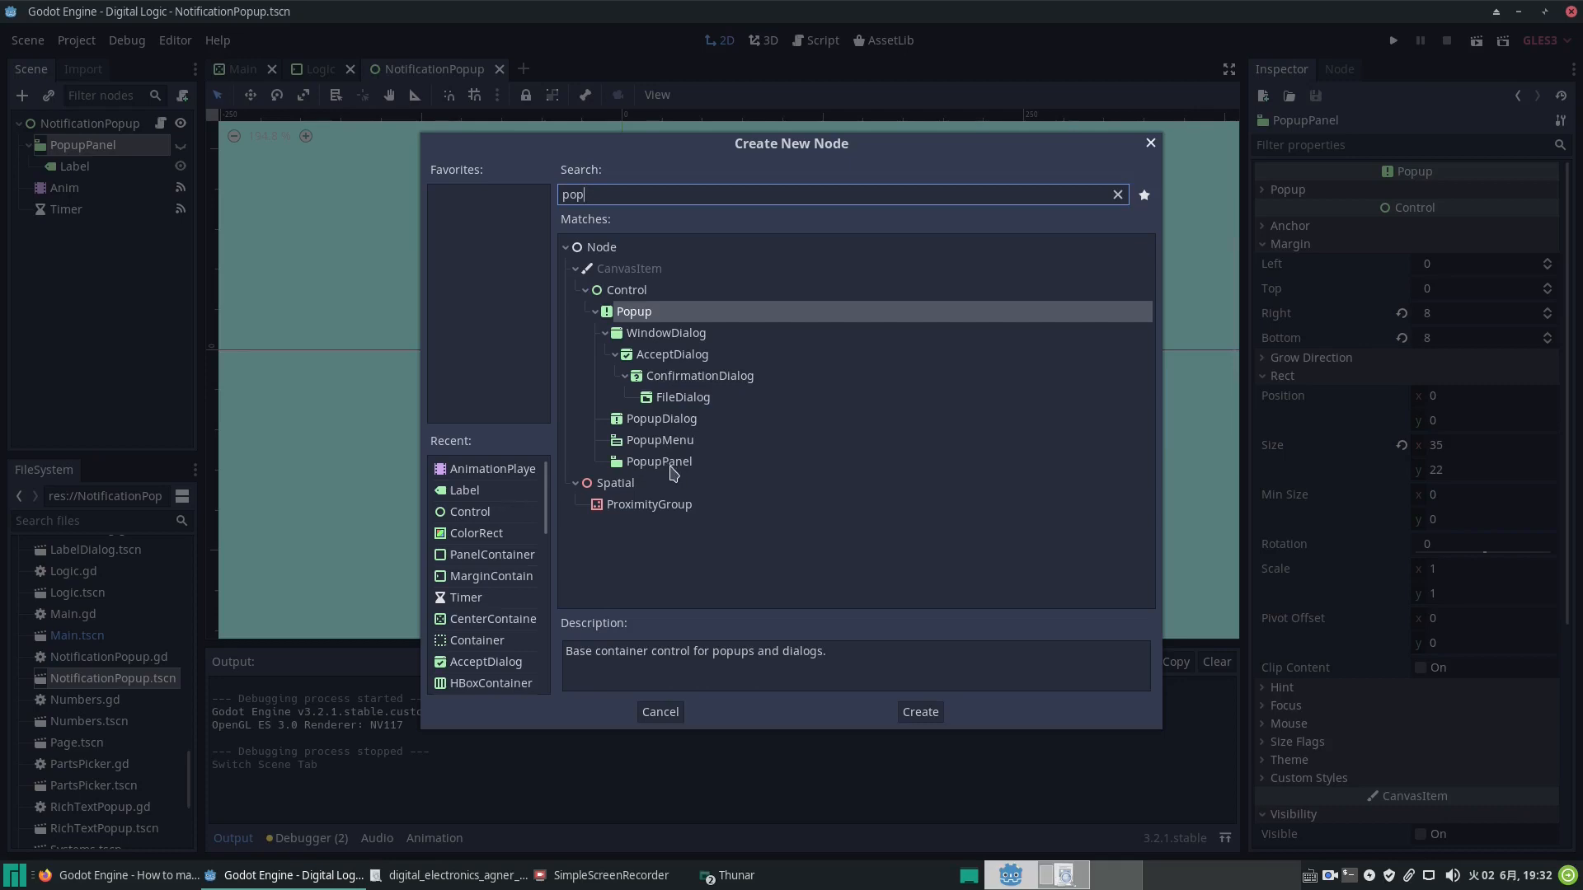
{"action": "mouse_move", "coordinate": [658, 462]}
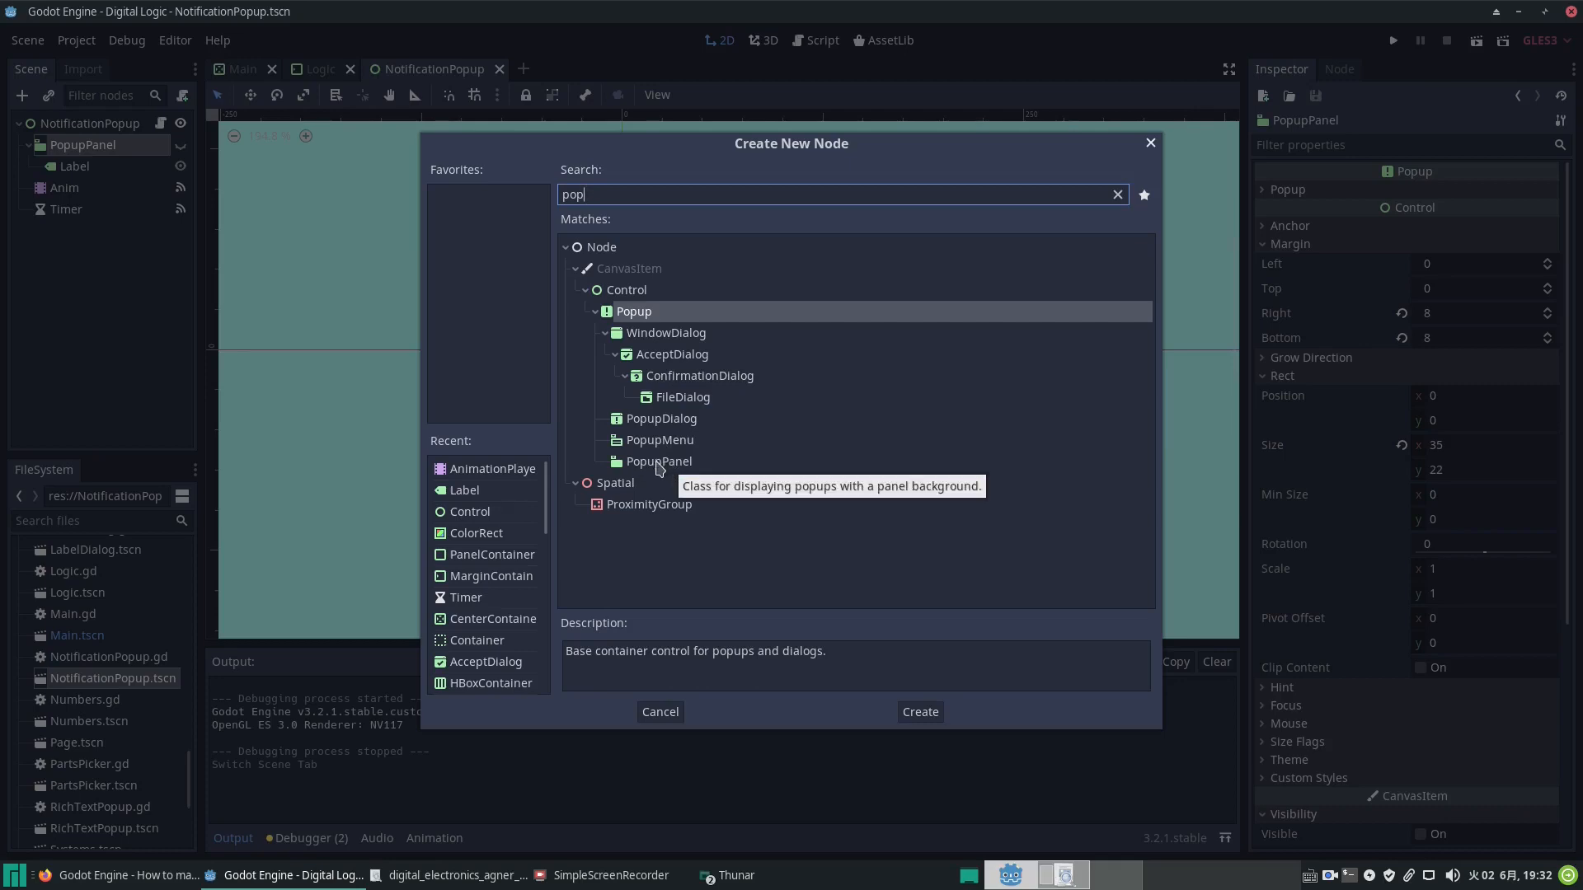
{"action": "mouse_move", "coordinate": [640, 341]}
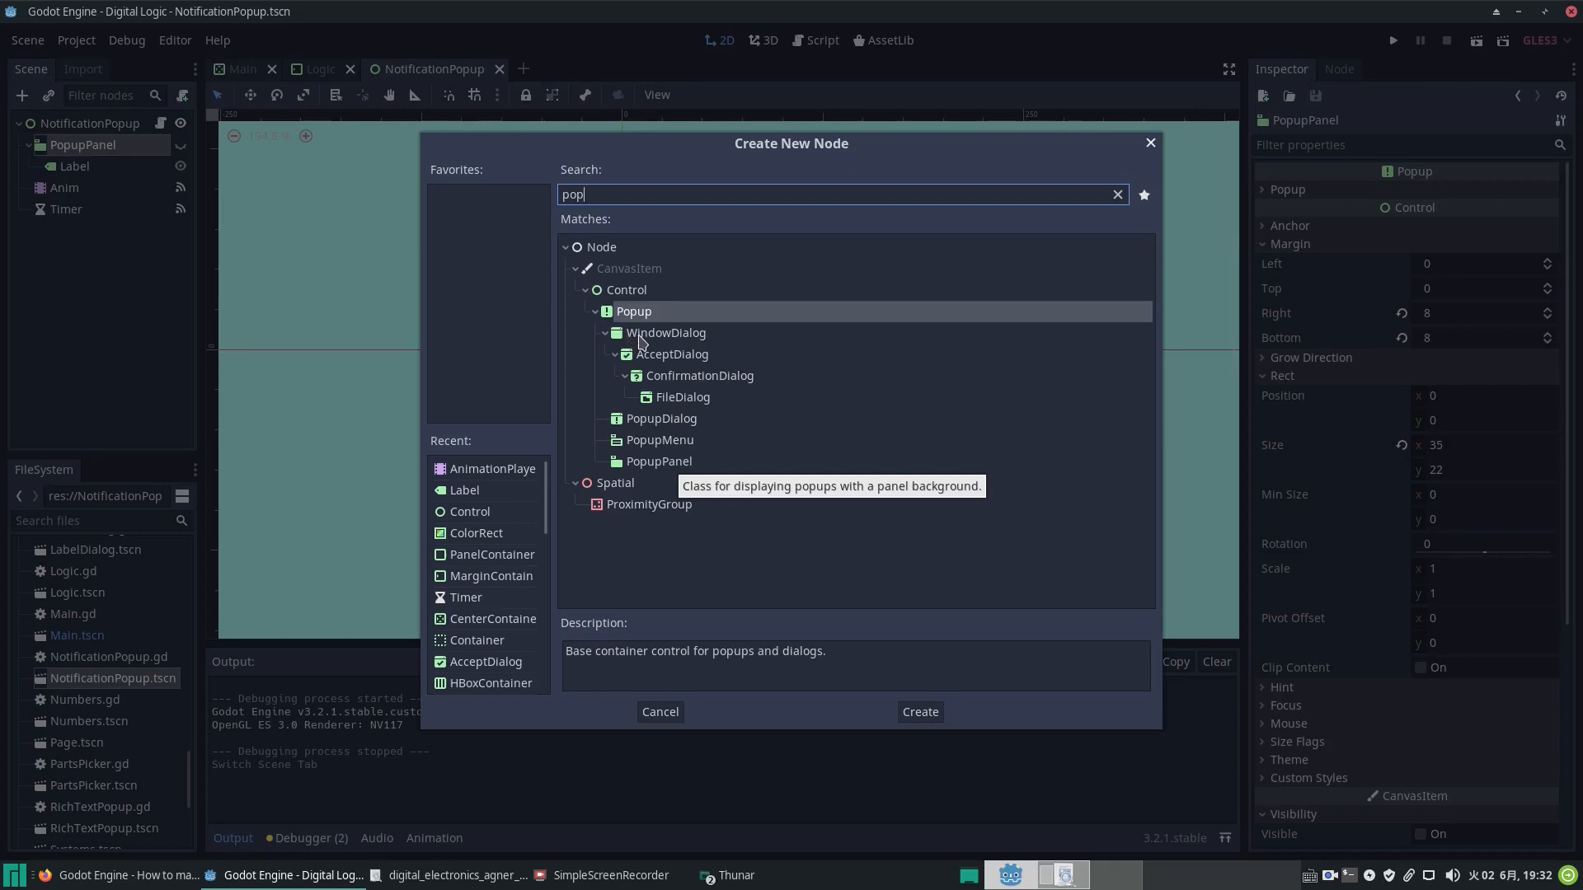
{"action": "mouse_move", "coordinate": [660, 362]}
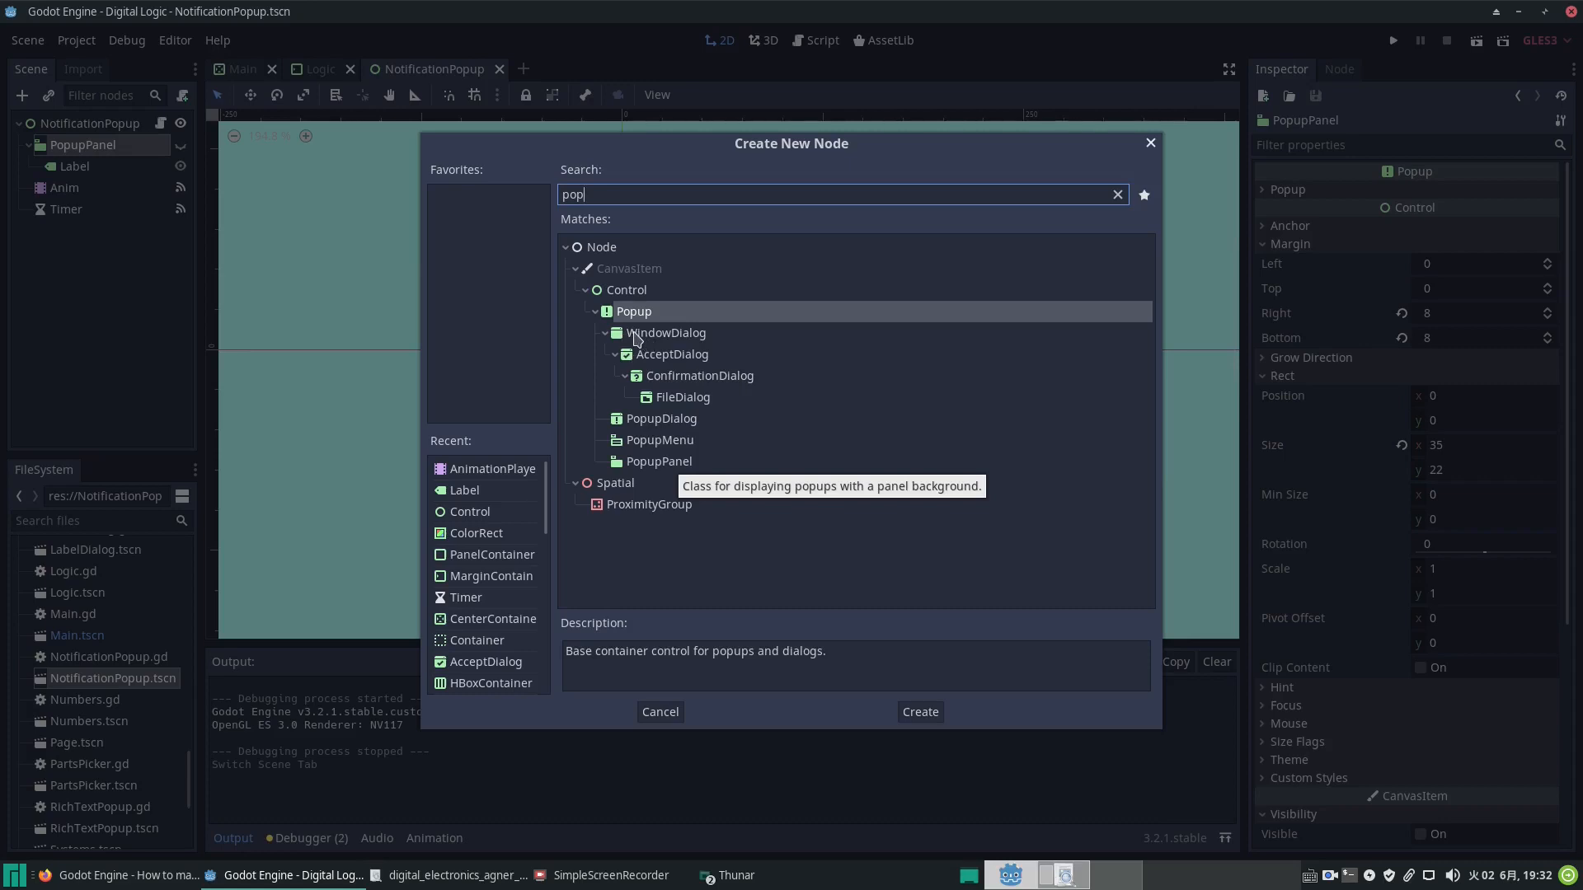
{"action": "mouse_move", "coordinate": [678, 385]}
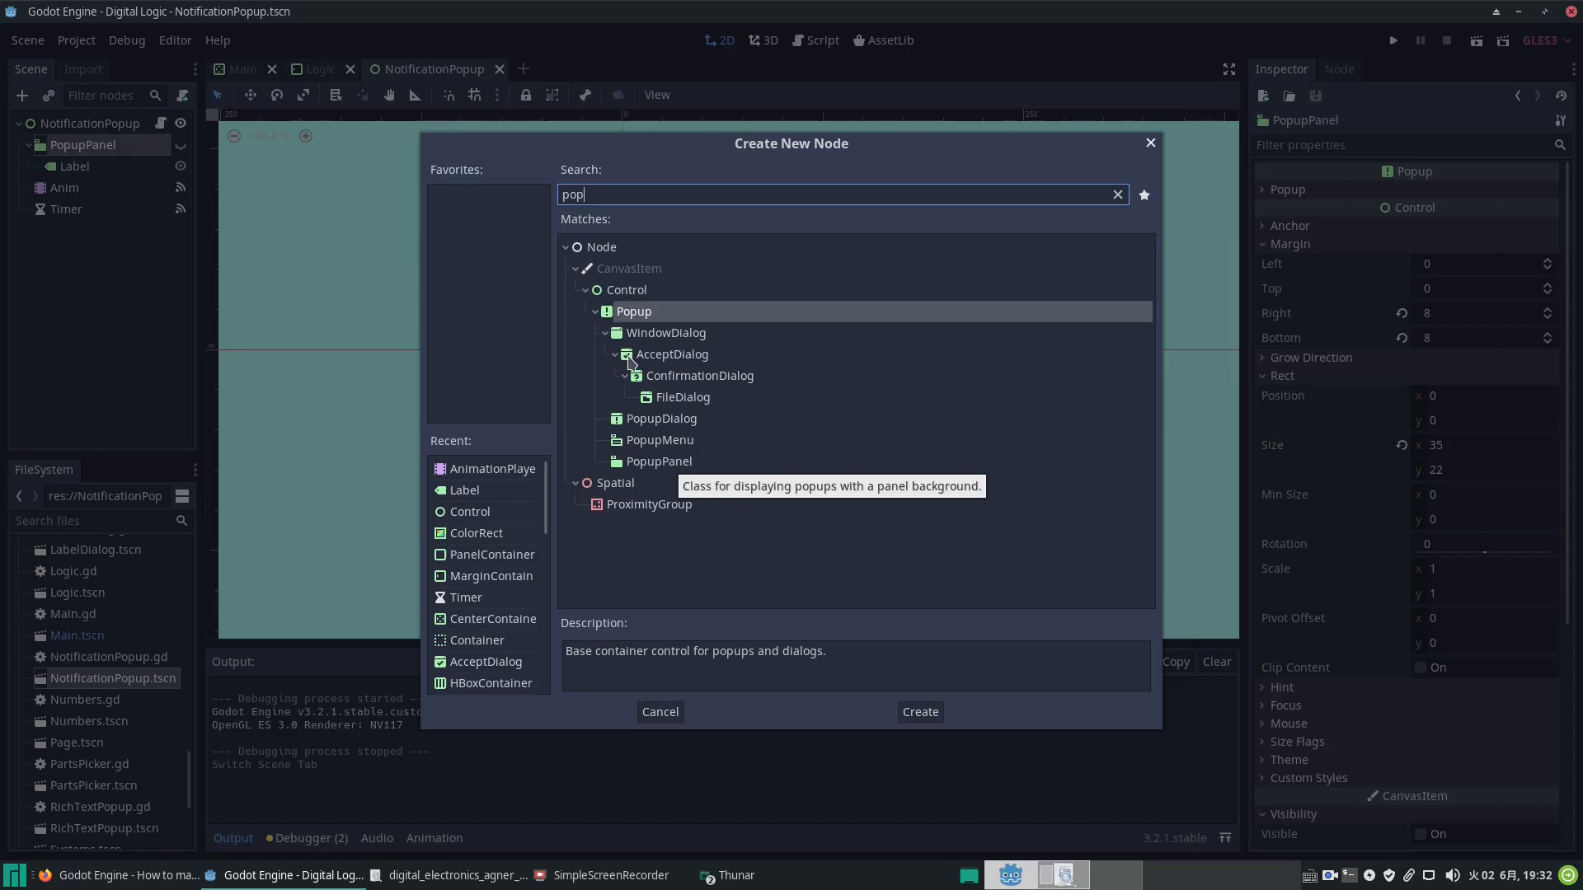
{"action": "mouse_move", "coordinate": [694, 389]}
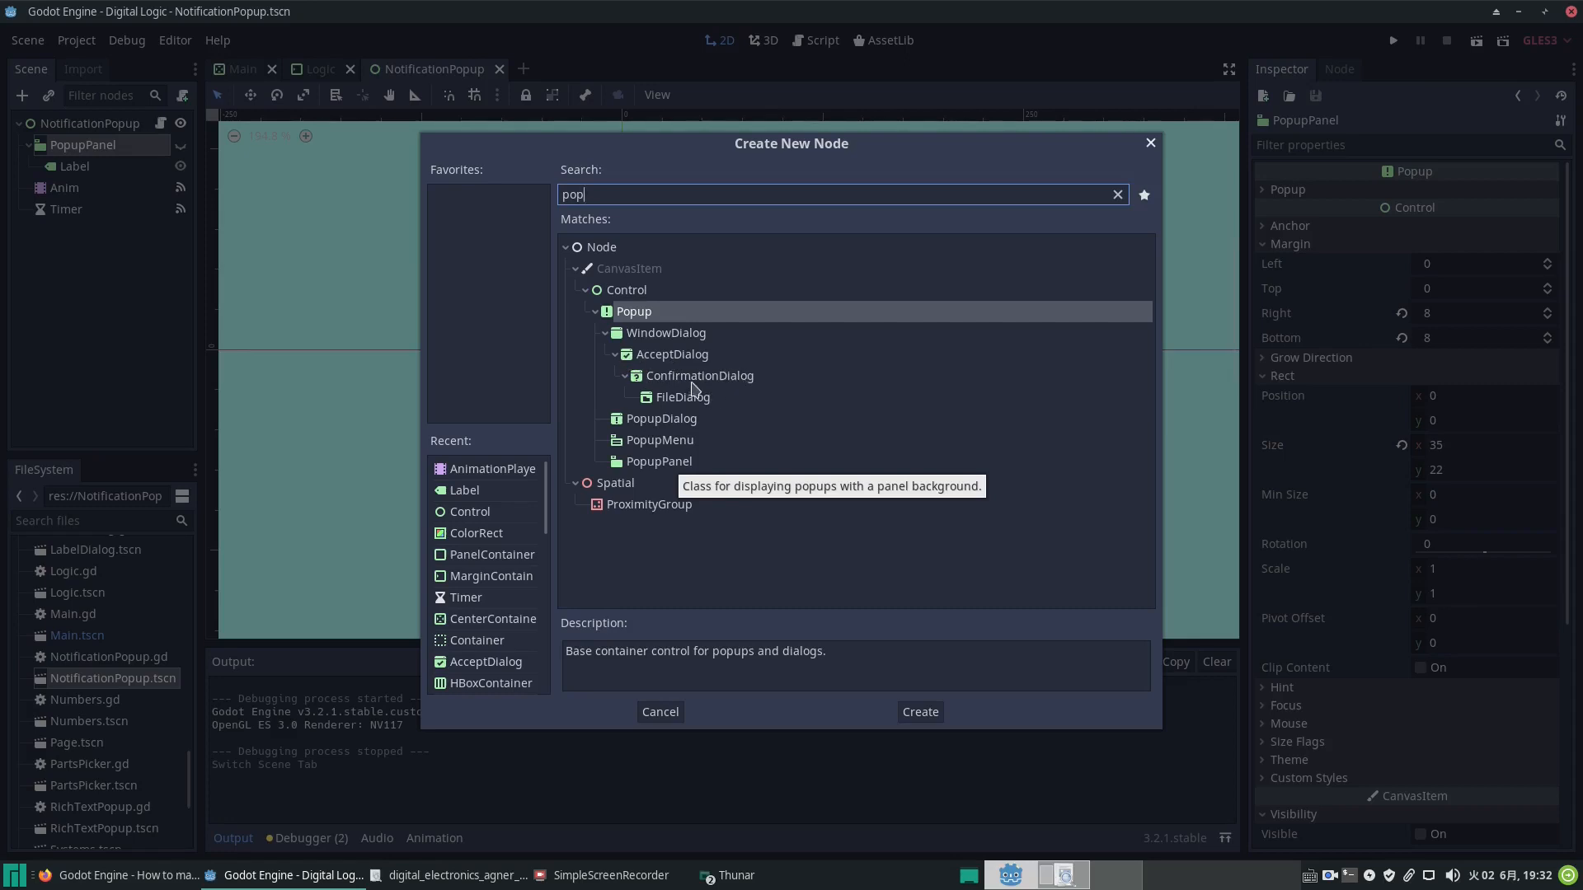
{"action": "mouse_move", "coordinate": [707, 393]}
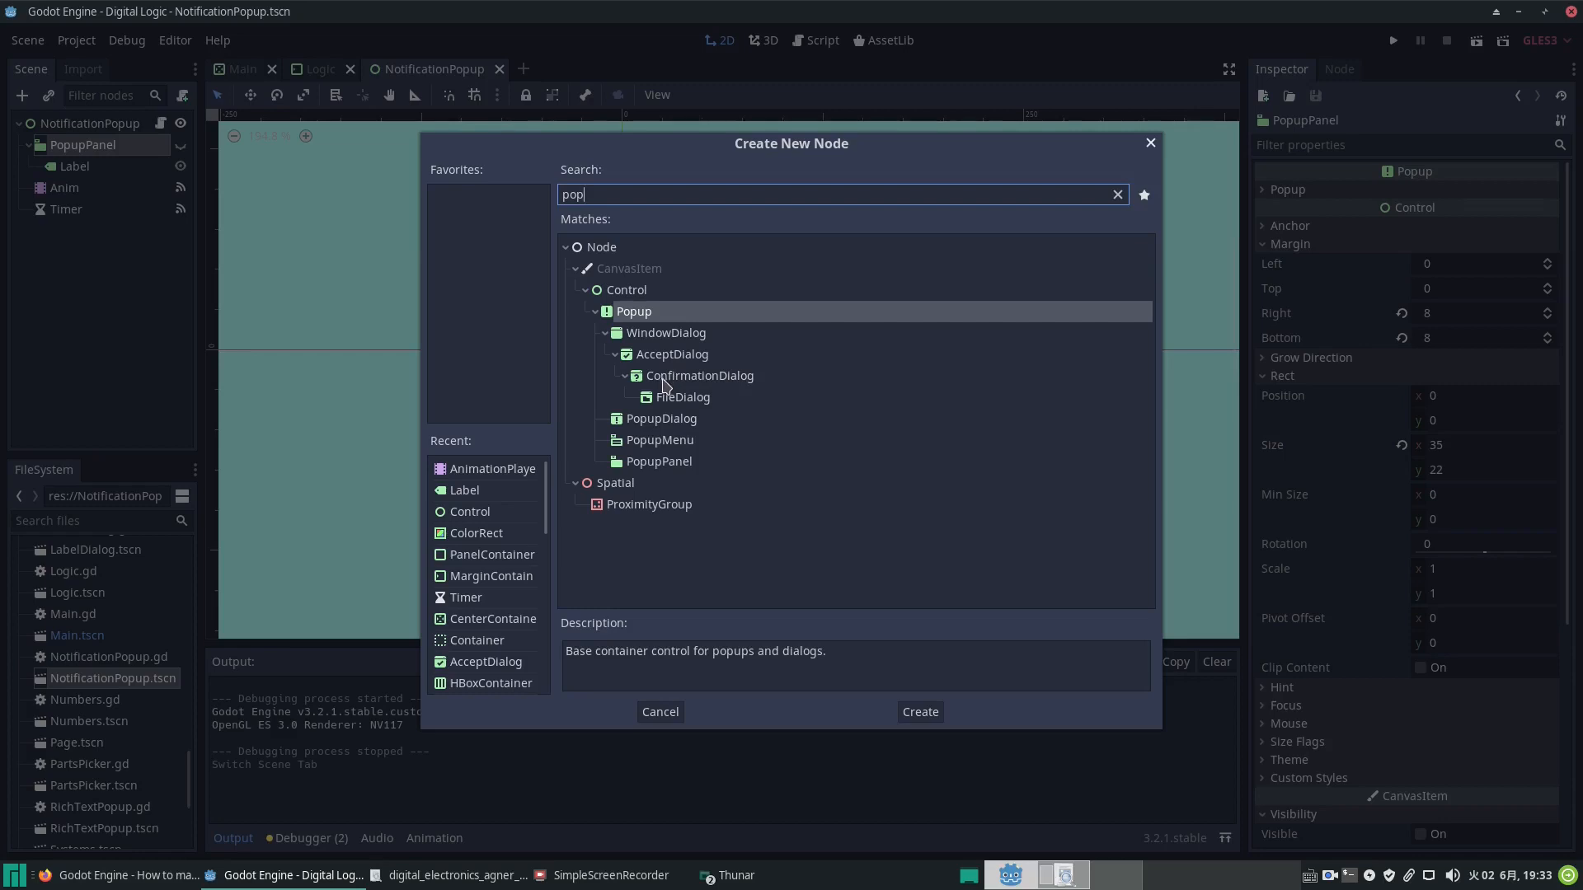
{"action": "mouse_move", "coordinate": [674, 402]}
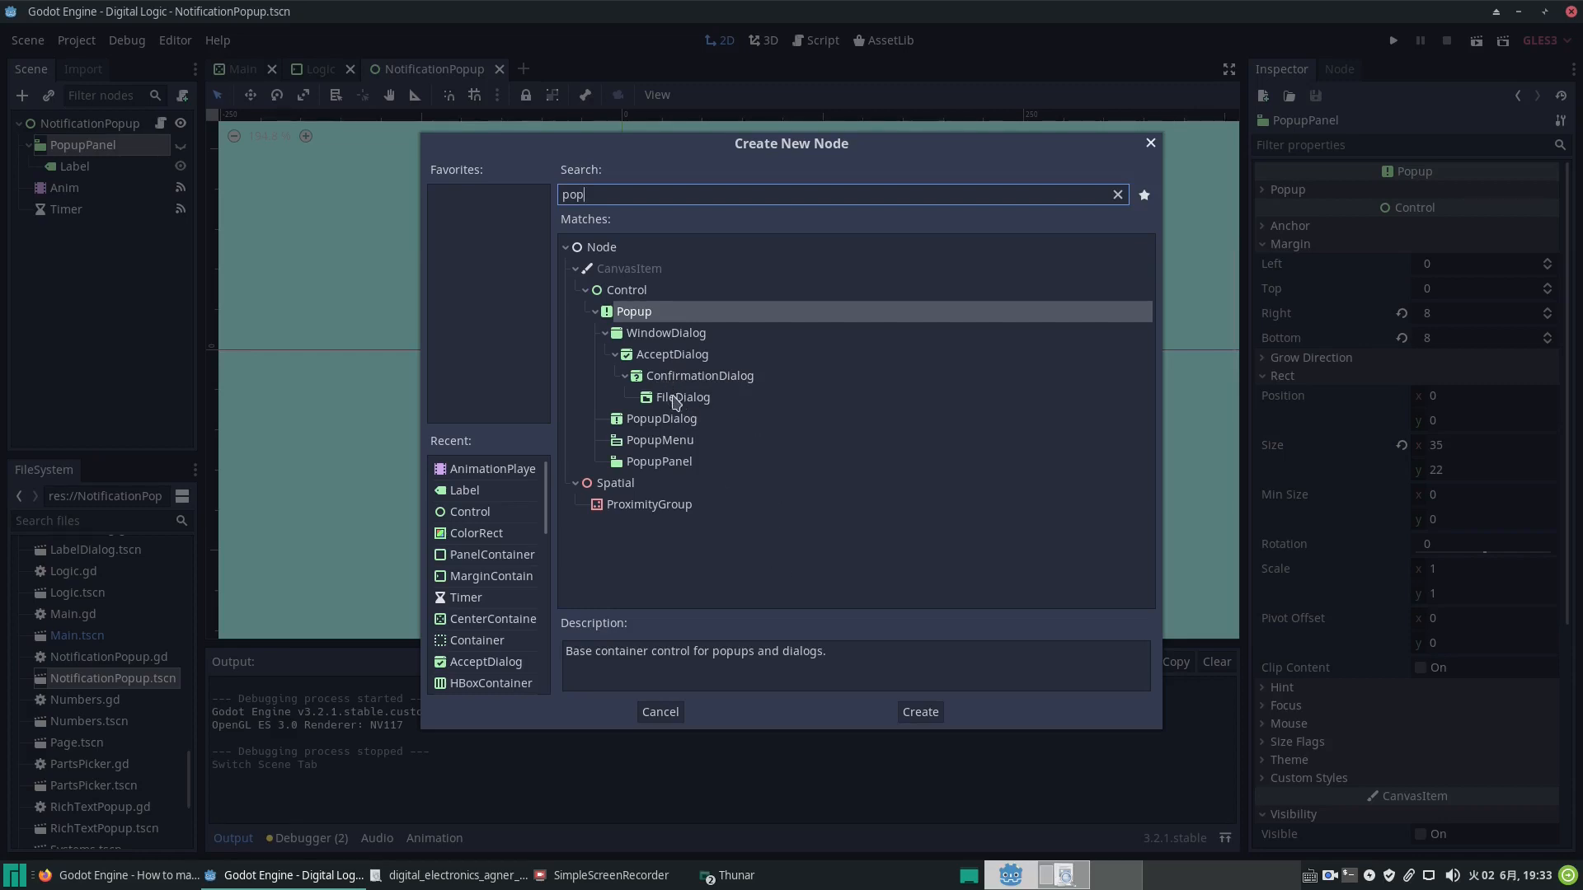
{"action": "mouse_move", "coordinate": [789, 442]}
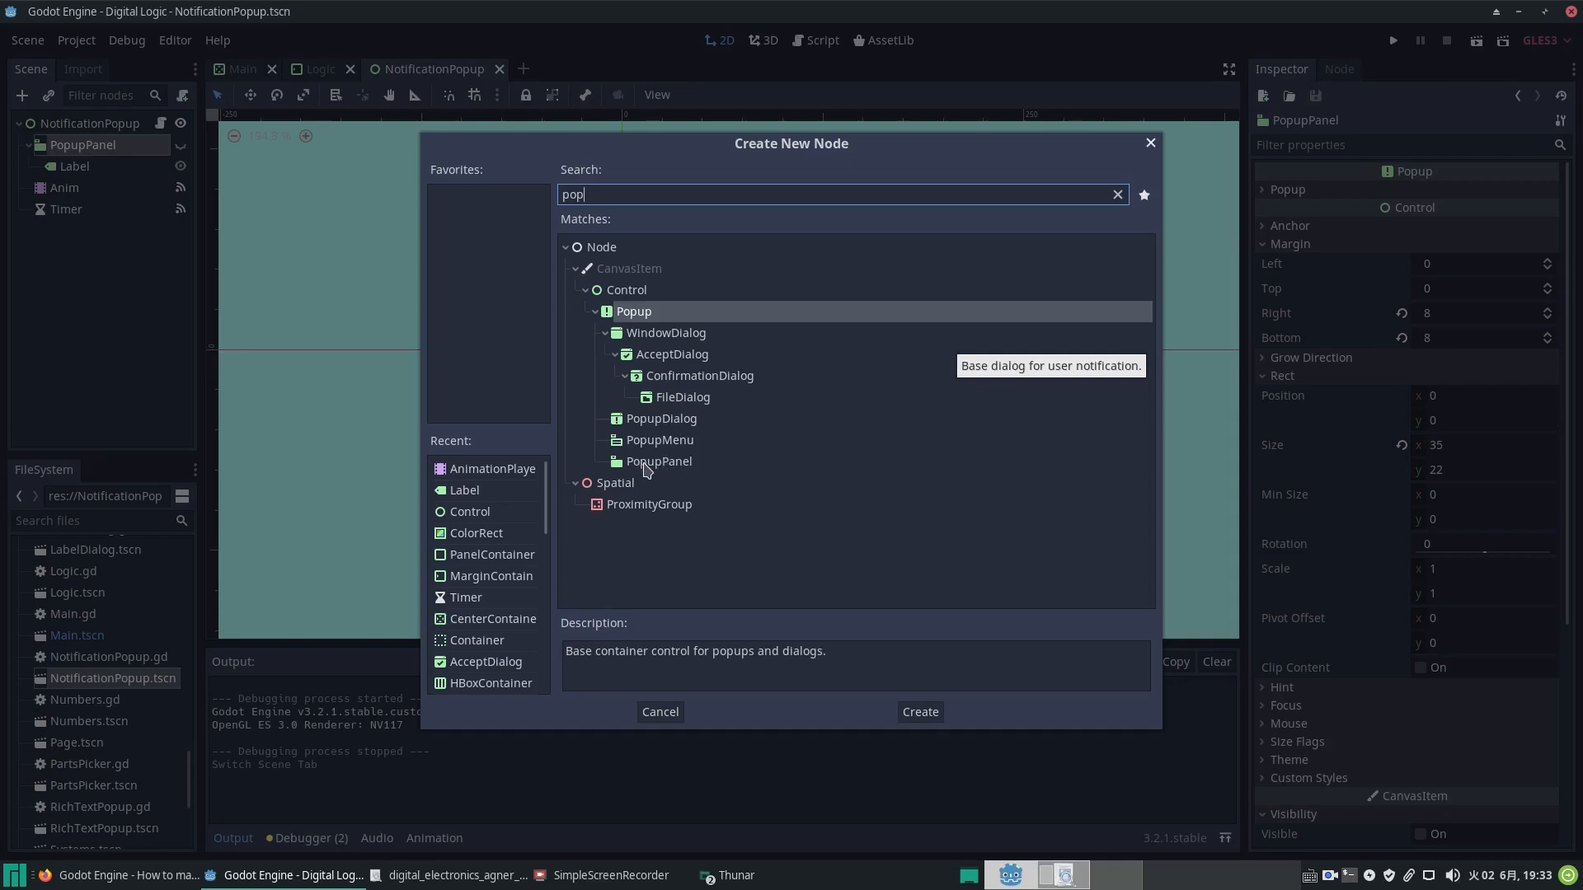
{"action": "mouse_move", "coordinate": [660, 480]}
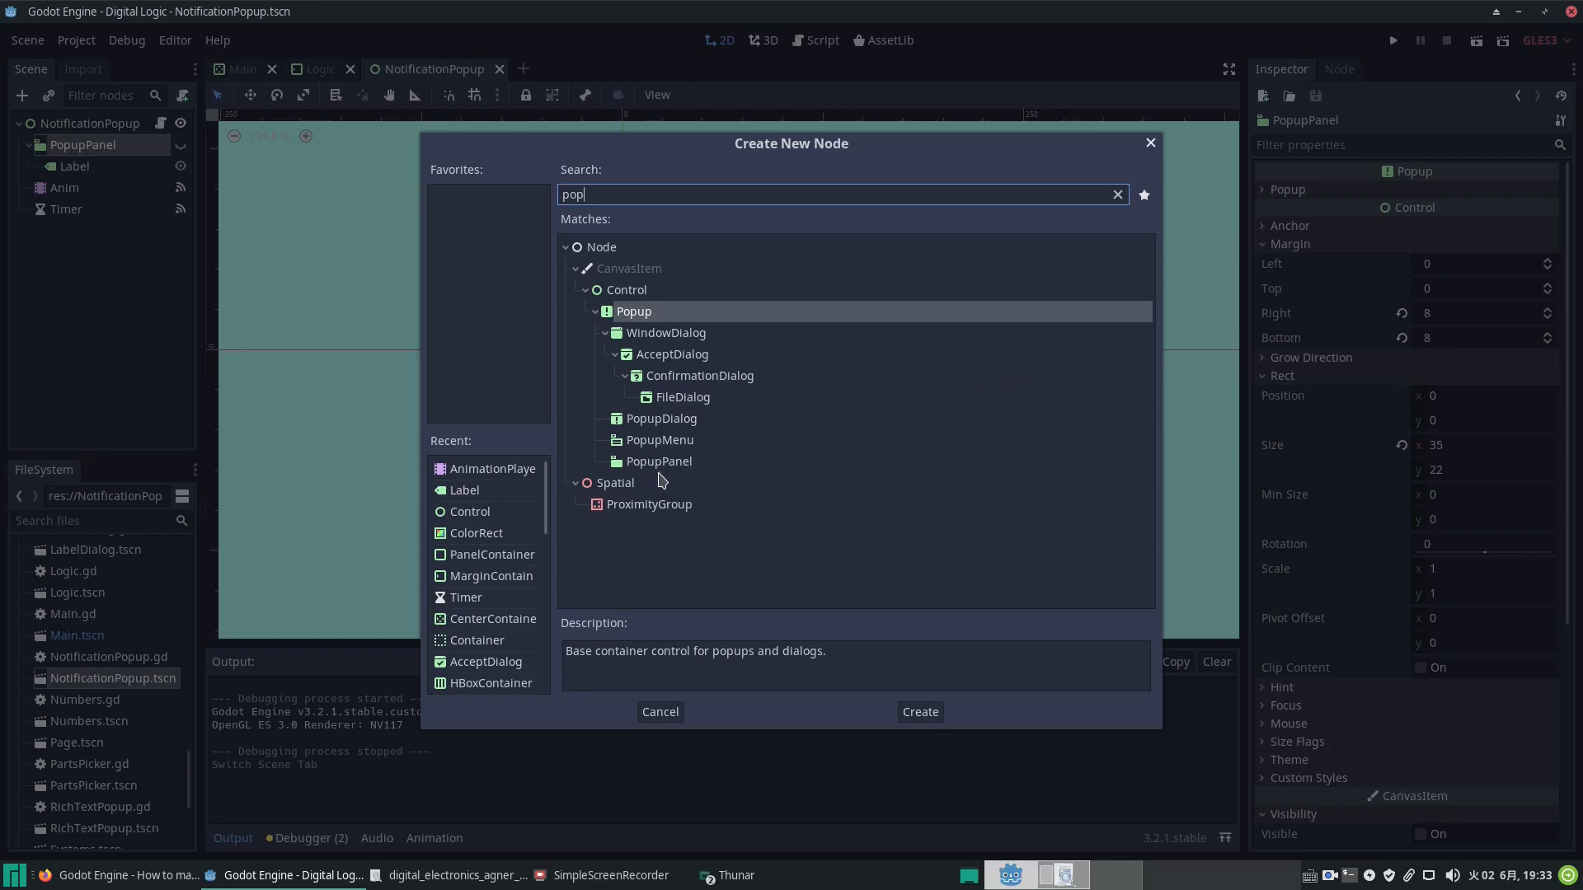
{"action": "mouse_move", "coordinate": [916, 737]}
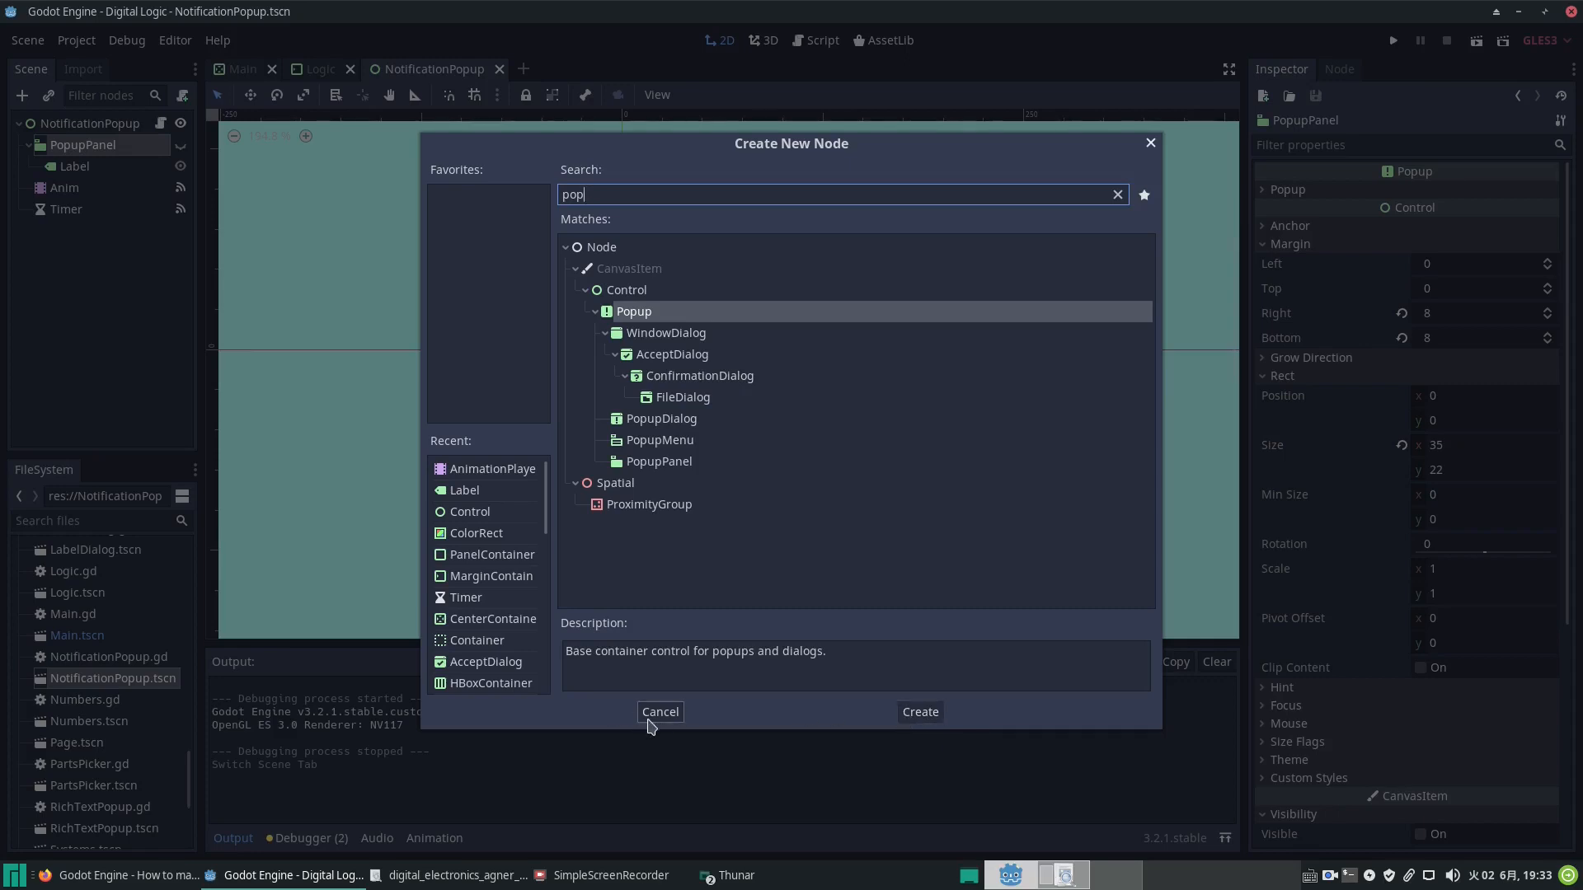
Step: Cancel the Create New Node dialog and select the Label node under PopupPanel
{"action": "left_click", "coordinate": [660, 713]}
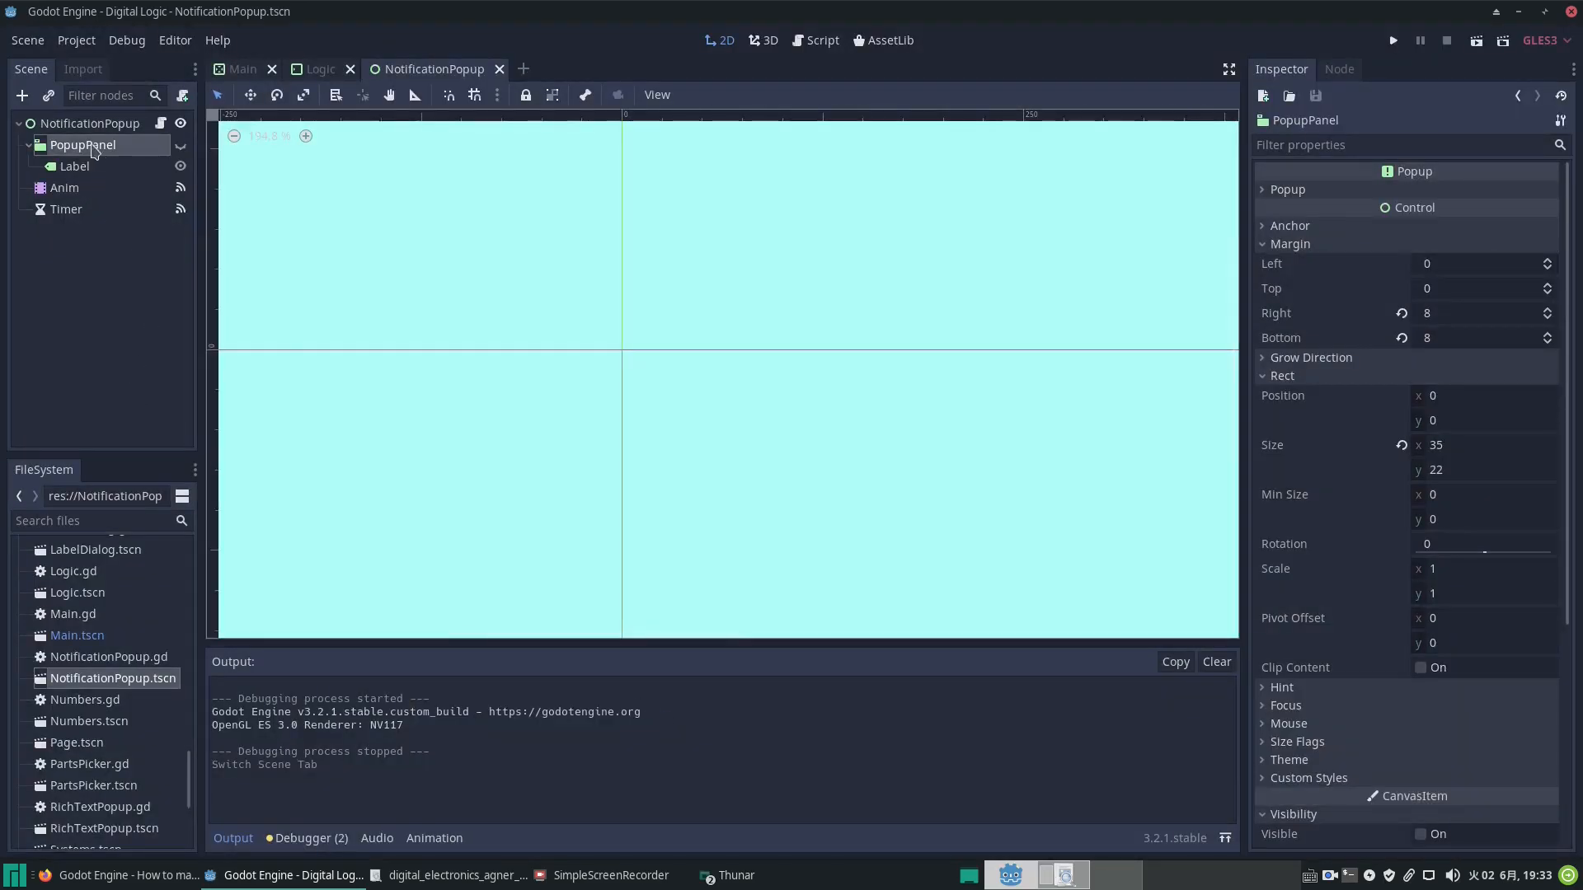
{"action": "mouse_move", "coordinate": [82, 145]}
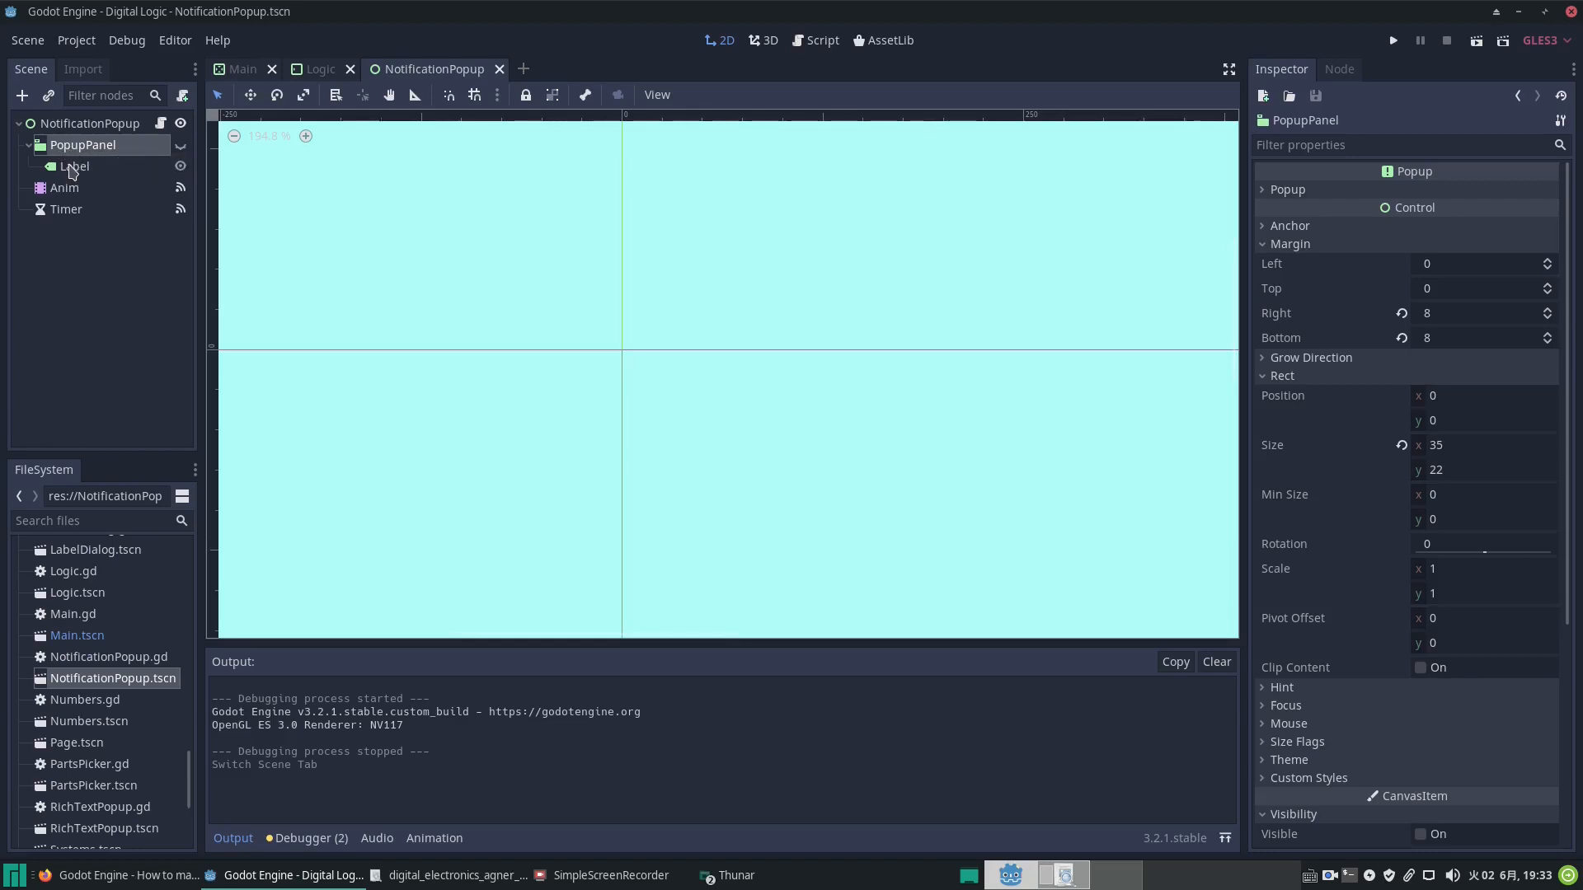
{"action": "mouse_move", "coordinate": [74, 165]}
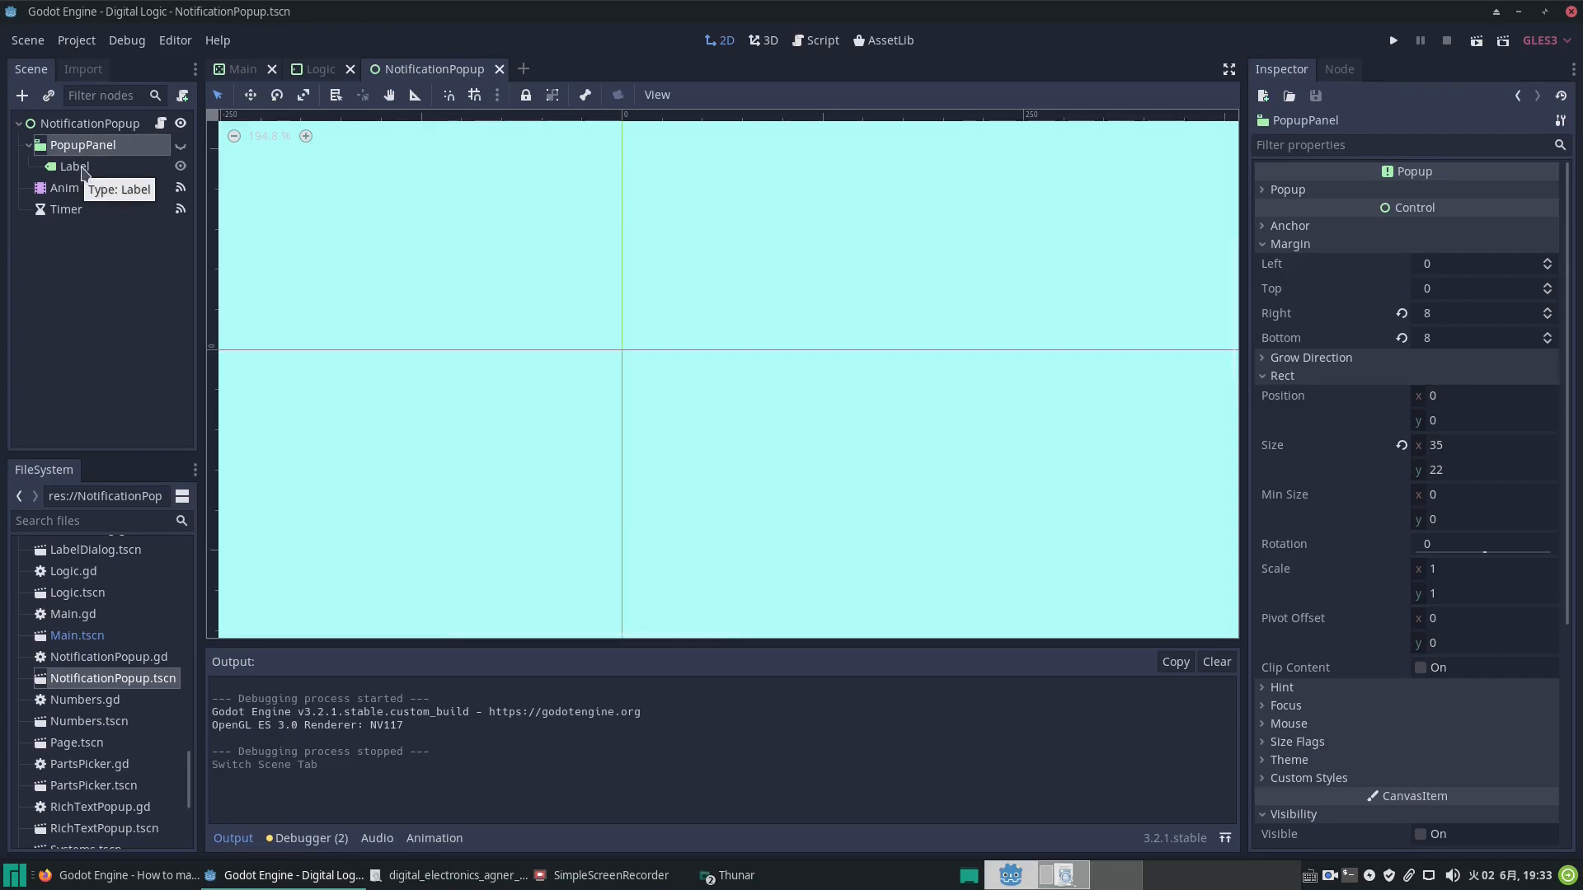
{"action": "left_click", "coordinate": [75, 165]}
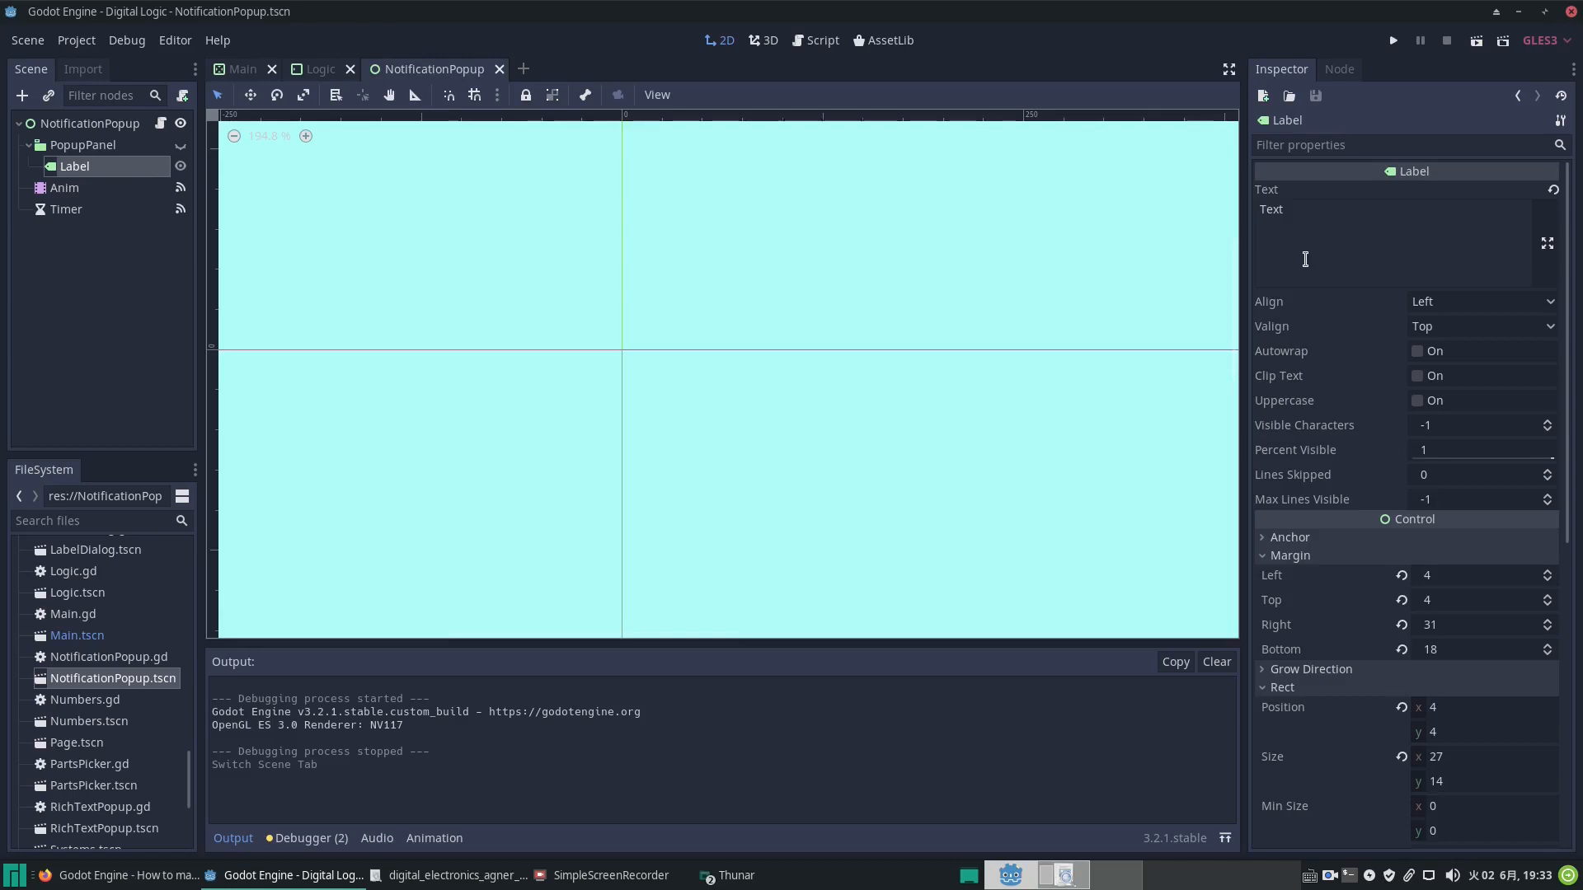
{"action": "mouse_move", "coordinate": [66, 313]}
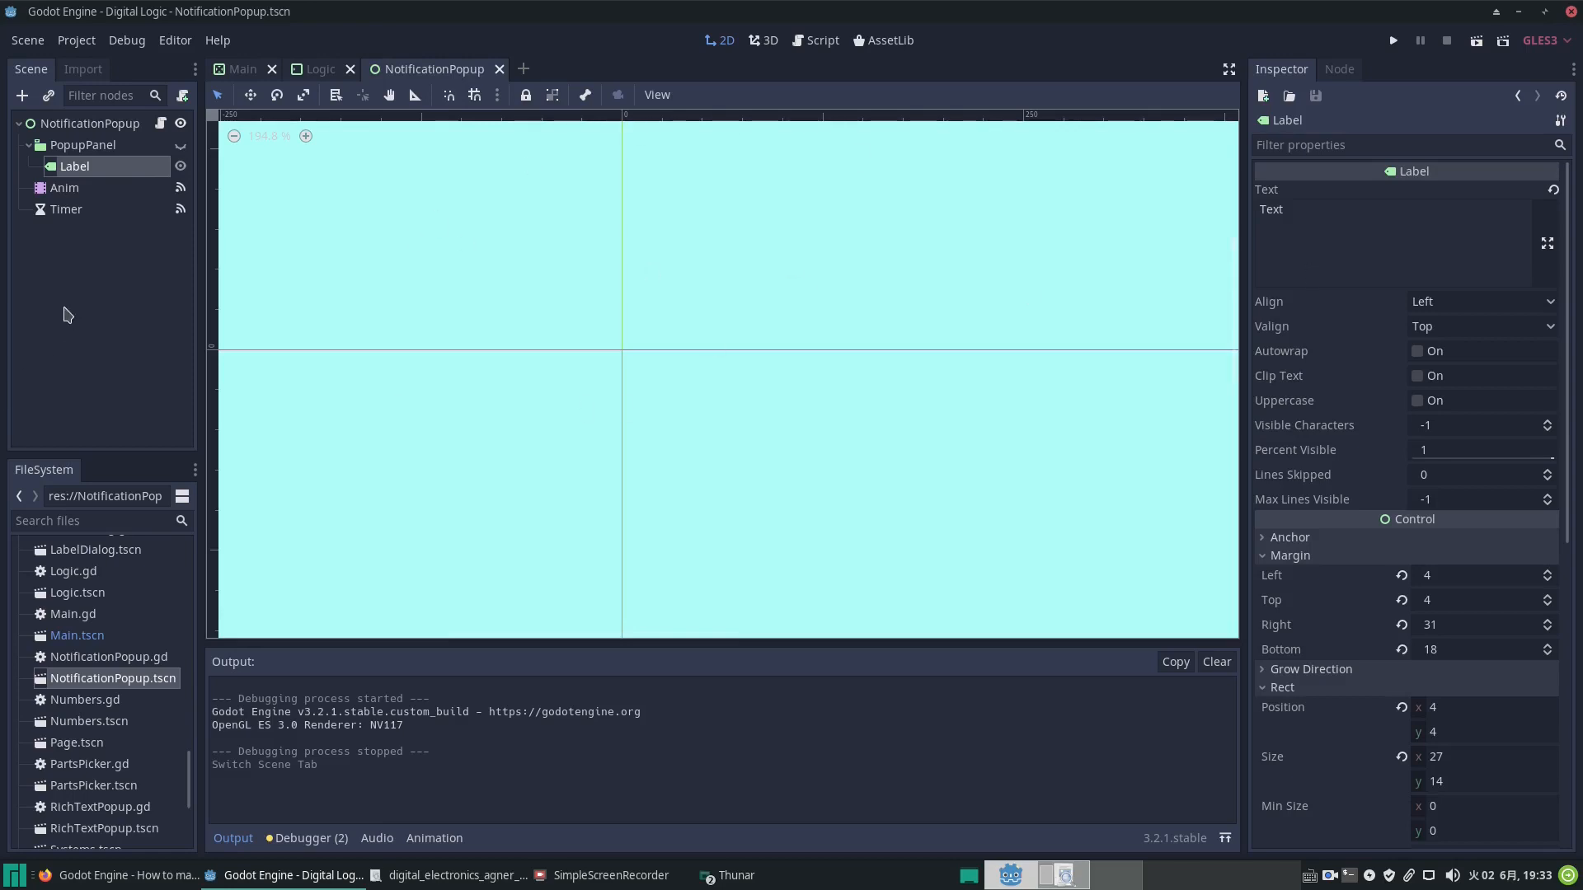
{"action": "mouse_move", "coordinate": [151, 257]}
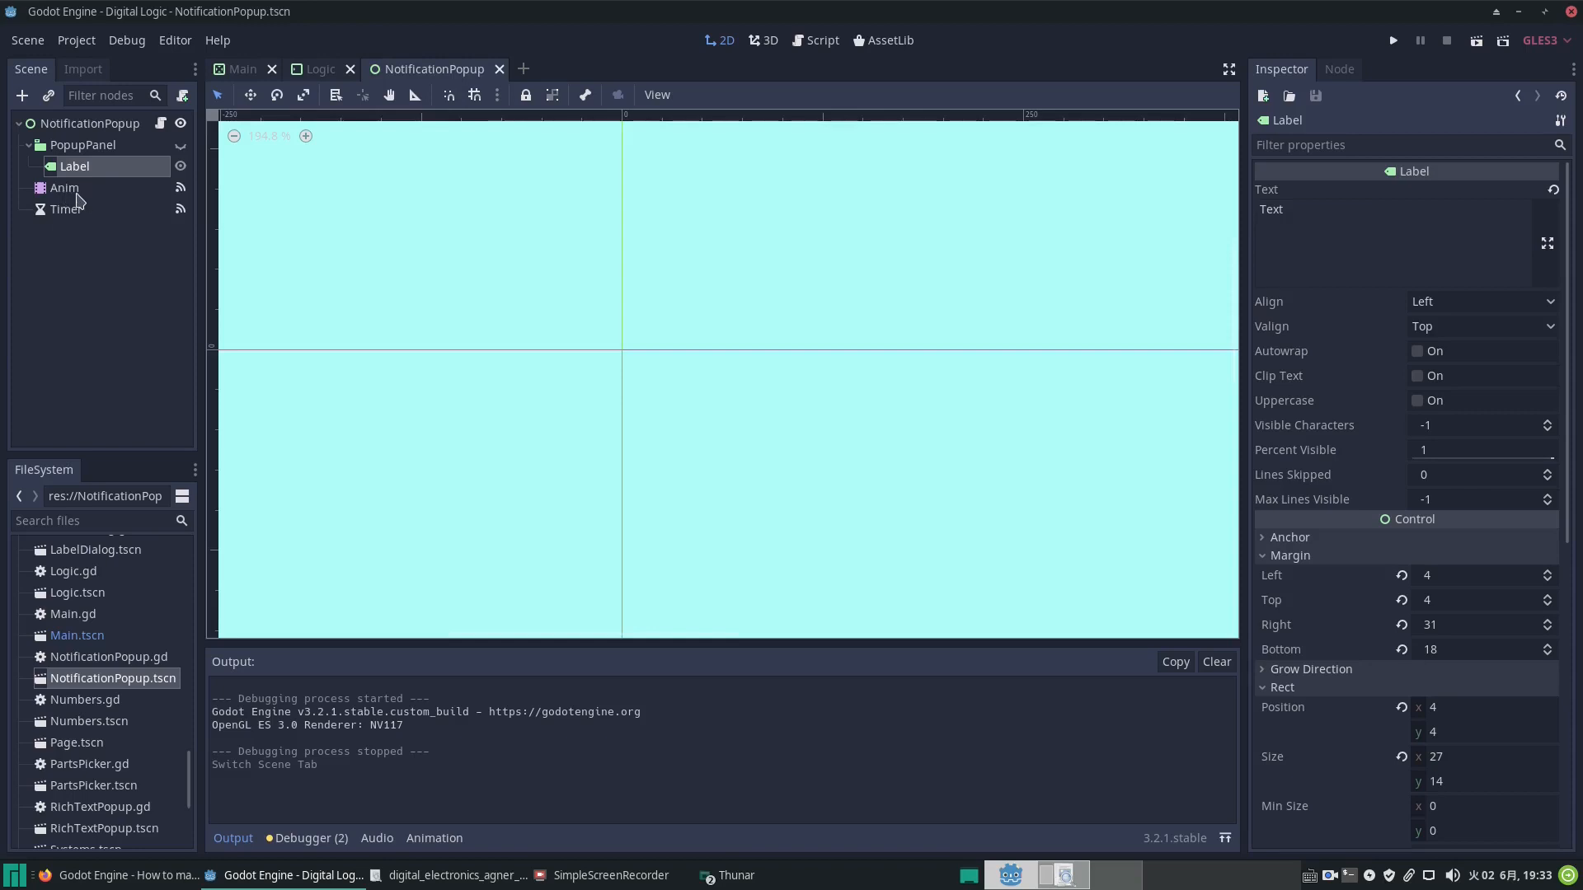
Step: Select the Anim player and preview its Fade animation from the start
{"action": "left_click", "coordinate": [64, 188]}
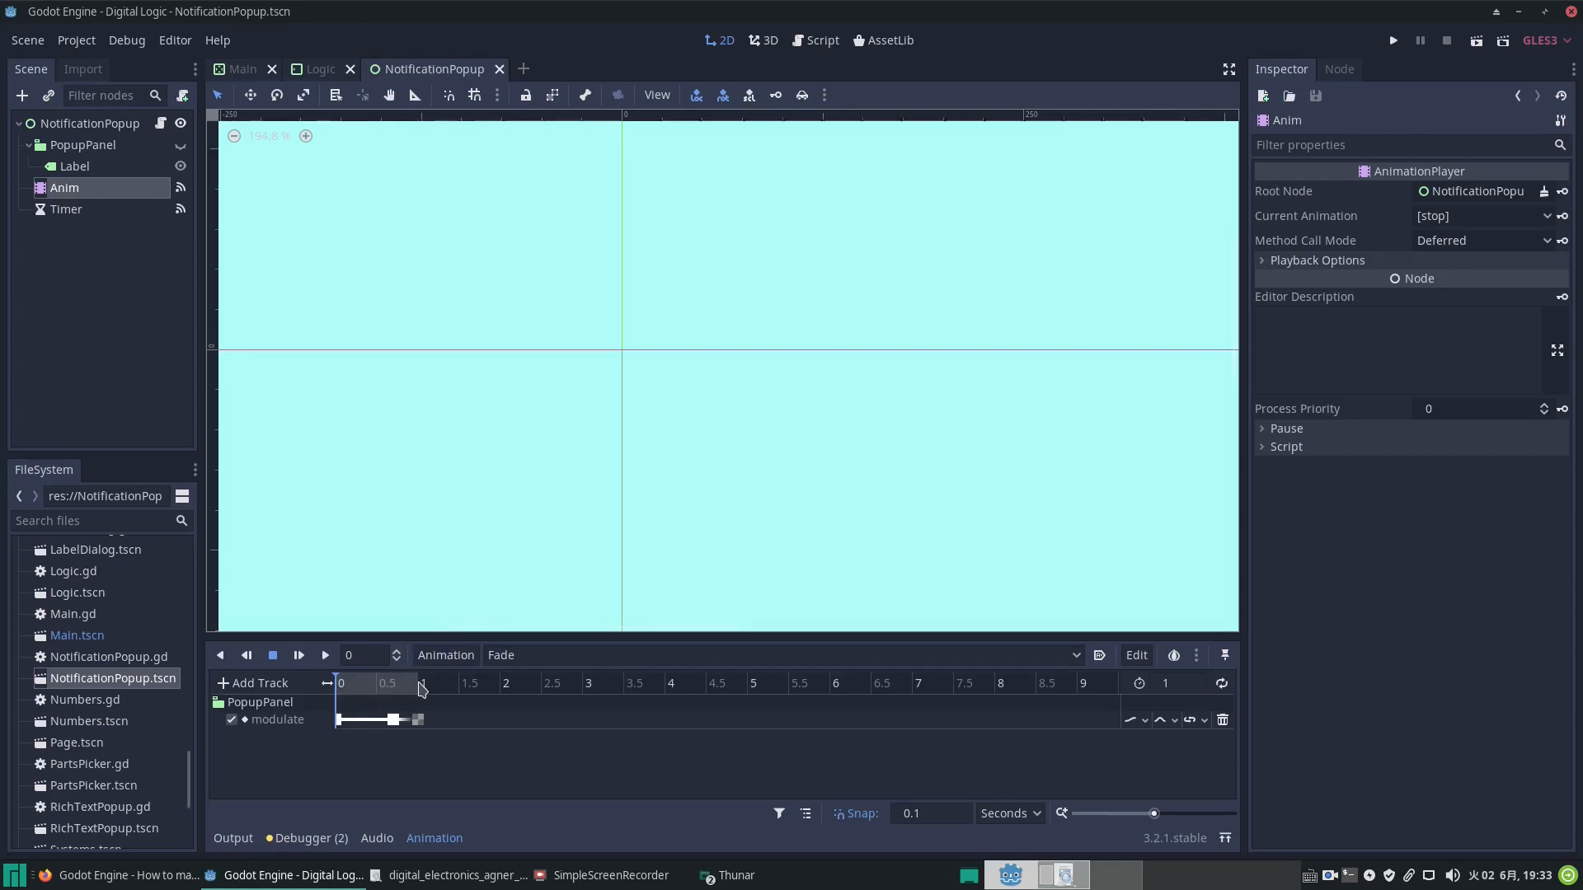
{"action": "mouse_move", "coordinate": [1159, 691]}
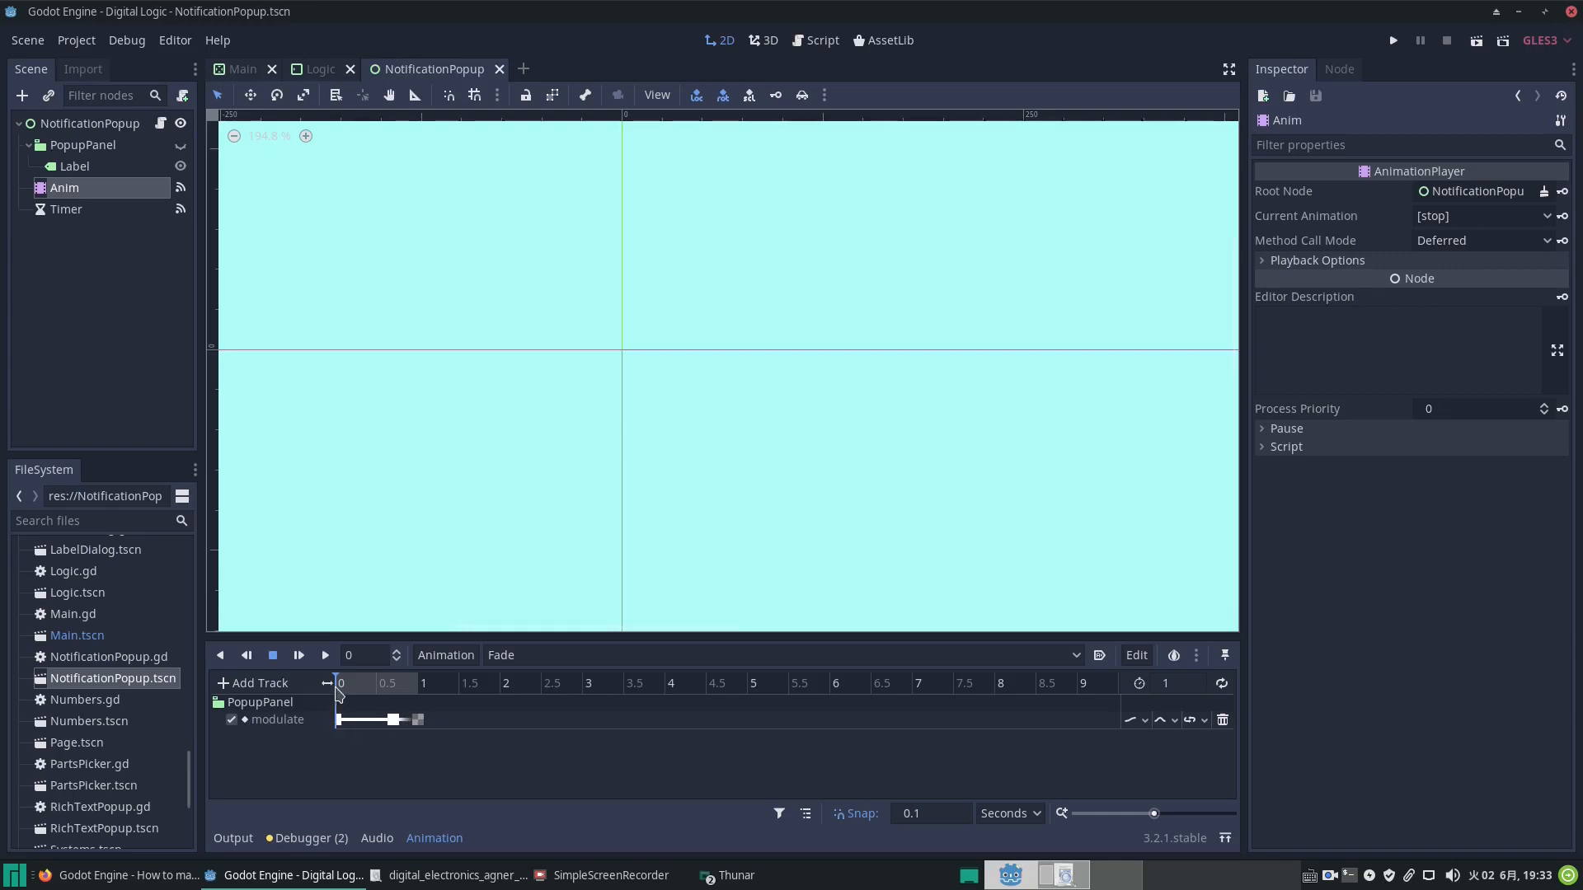
{"action": "mouse_move", "coordinate": [337, 694]}
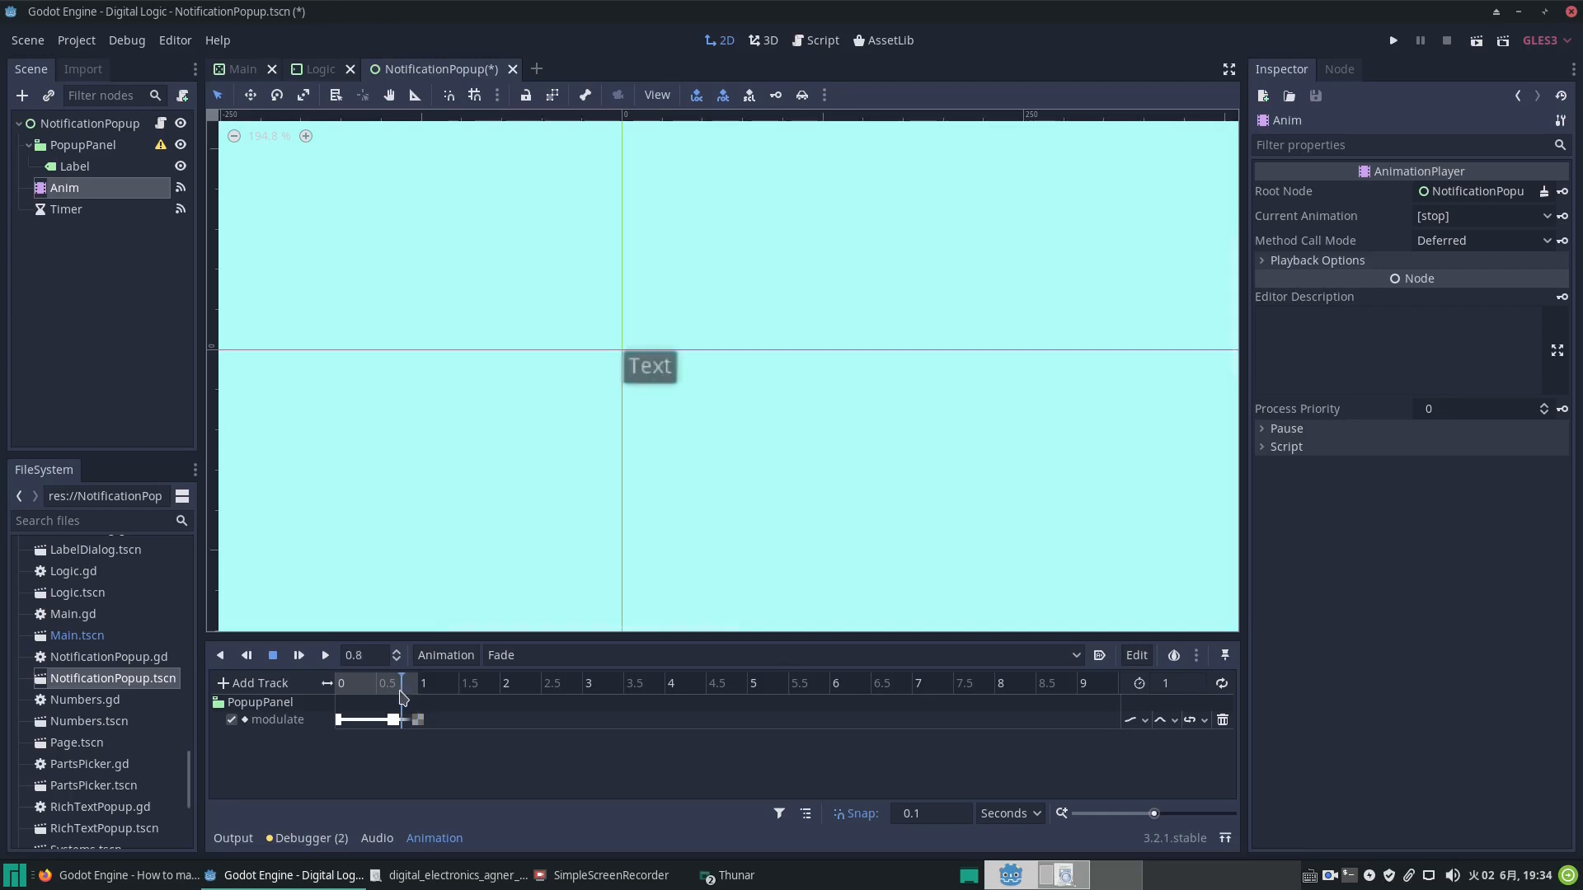
{"action": "left_click", "coordinate": [272, 655]}
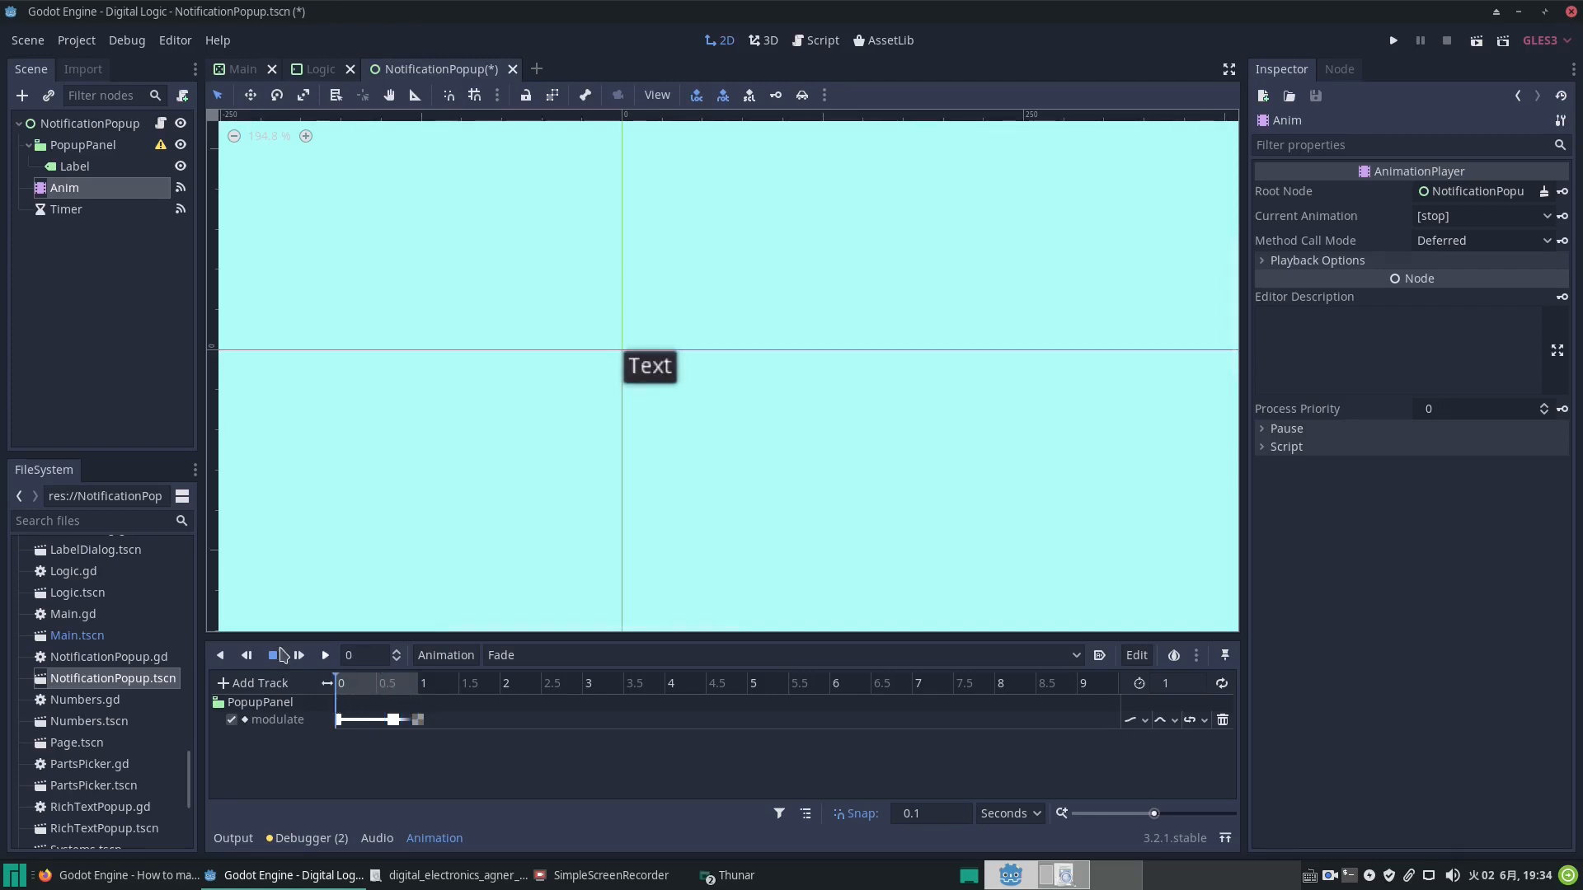
{"action": "left_click", "coordinate": [325, 654]}
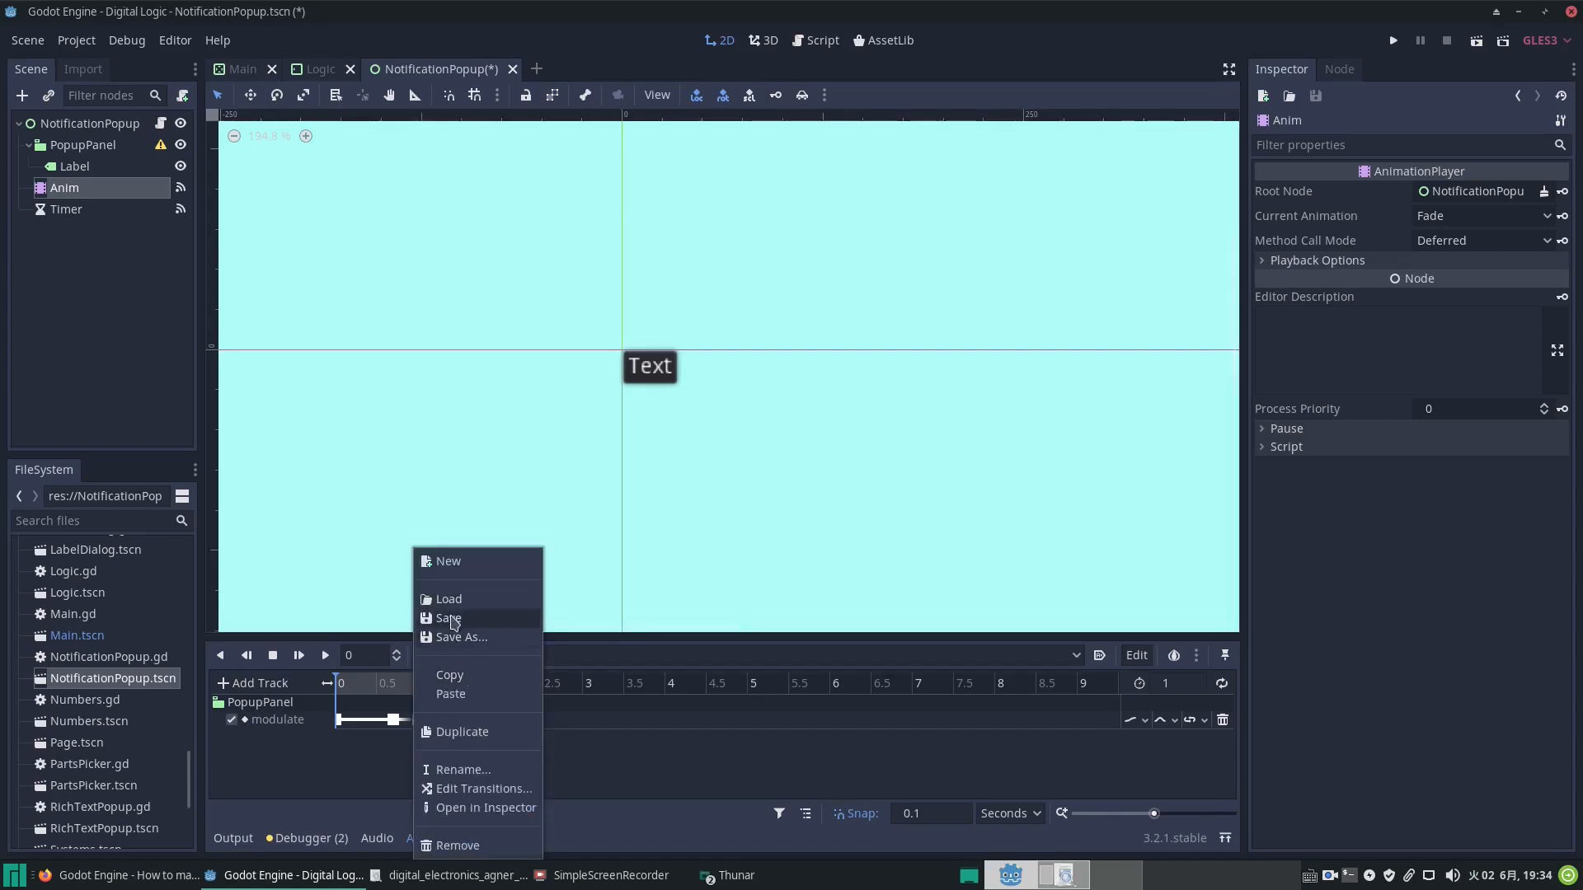
{"action": "mouse_move", "coordinate": [722, 598]}
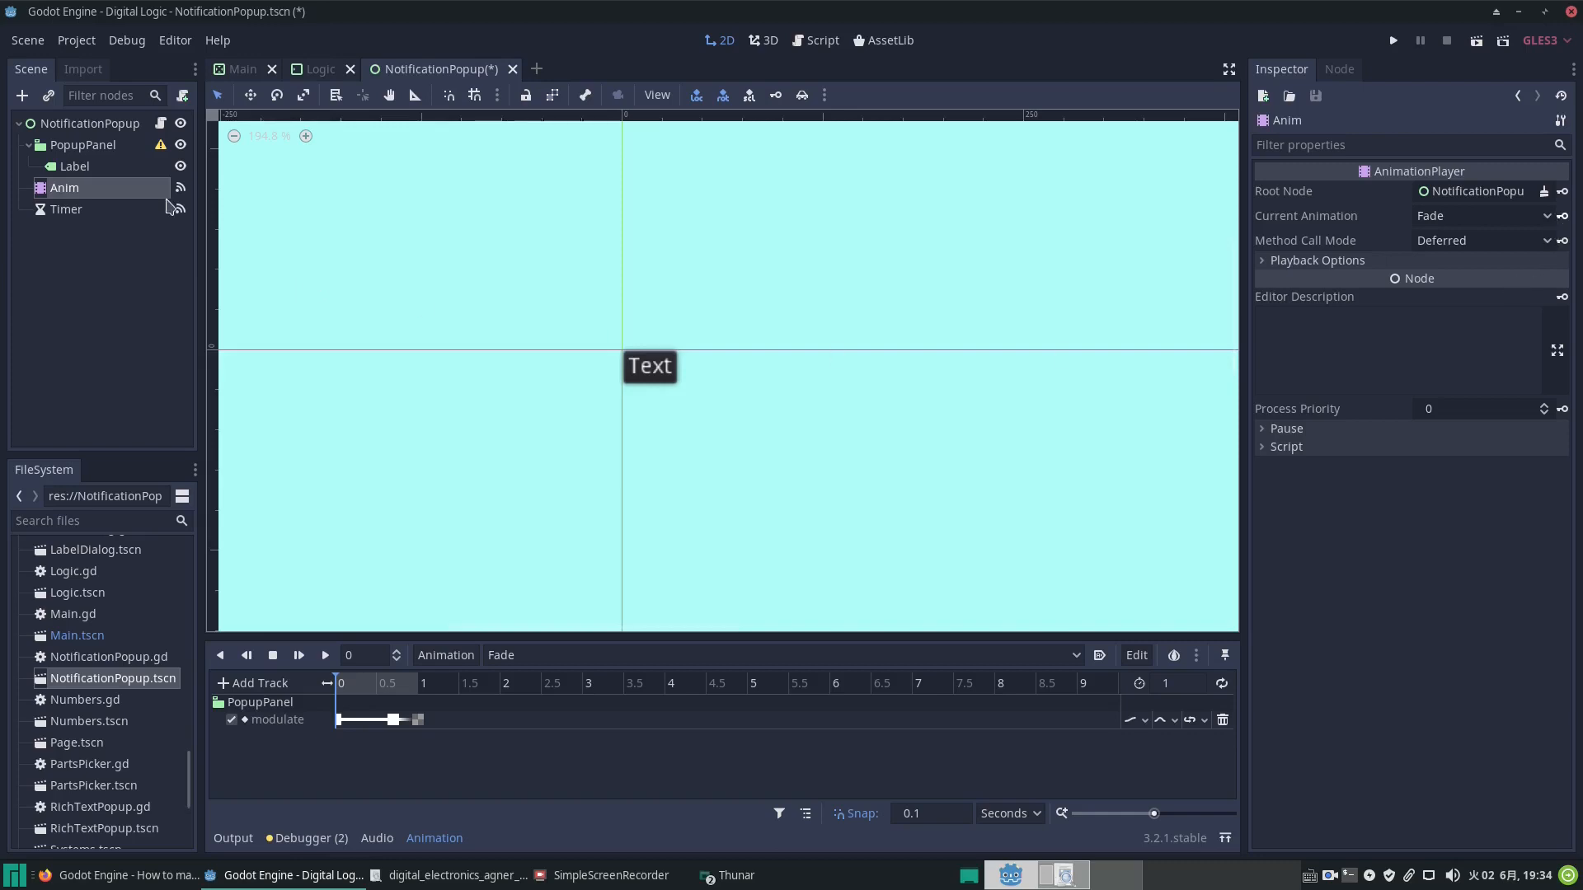
{"action": "mouse_move", "coordinate": [155, 153]}
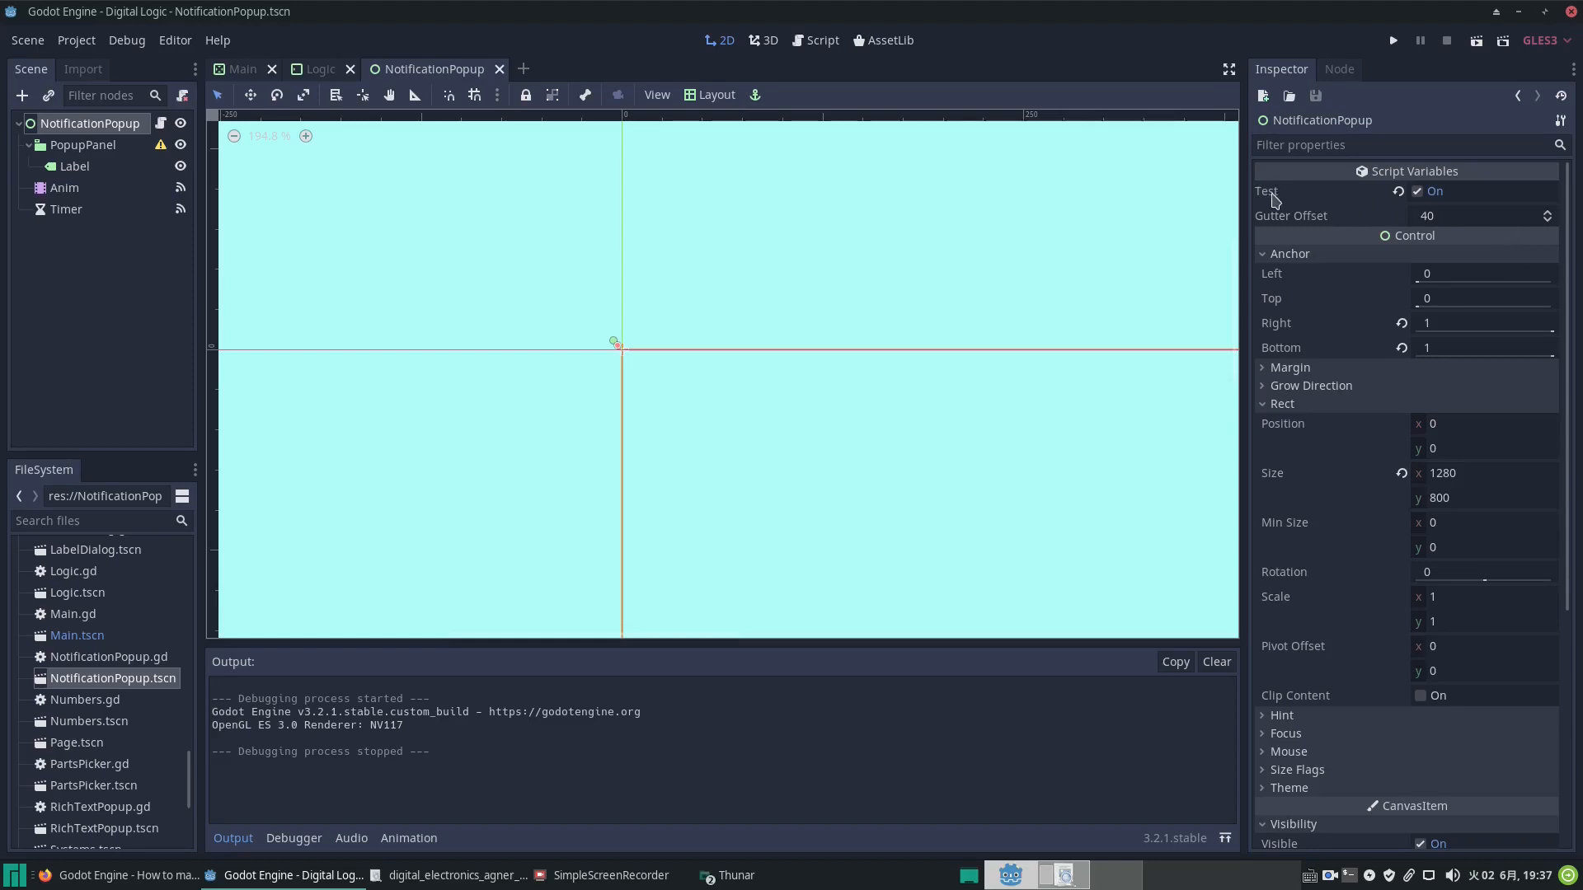
Step: Run the popup scene, switch on Test, run it again, close the Digital Logic window and return to the script
{"action": "left_click", "coordinate": [1423, 191]}
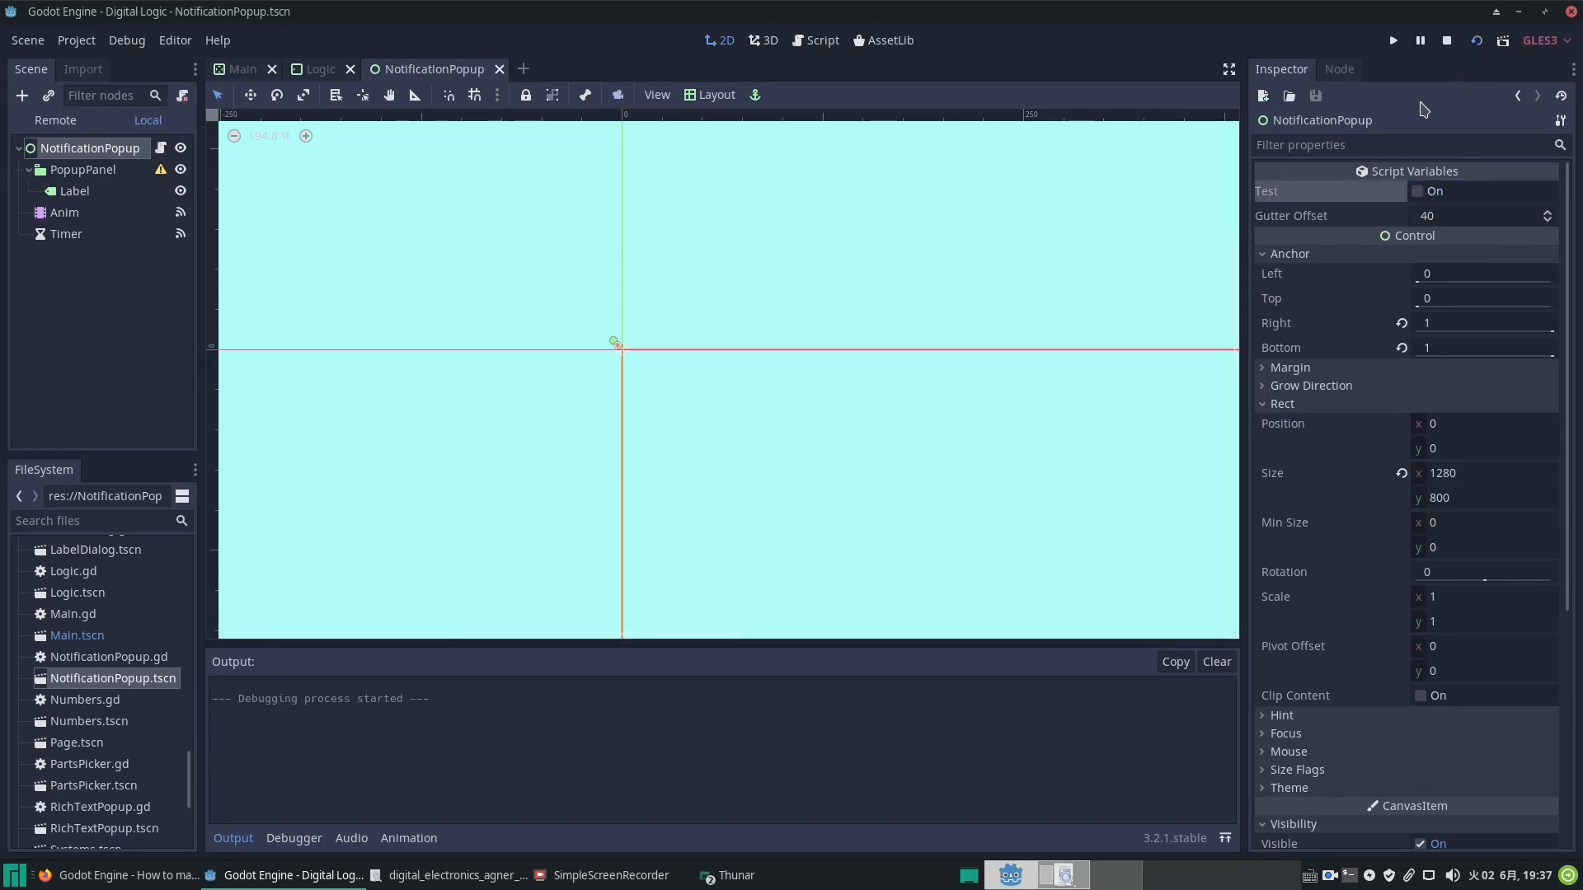
{"action": "left_click", "coordinate": [1392, 40]}
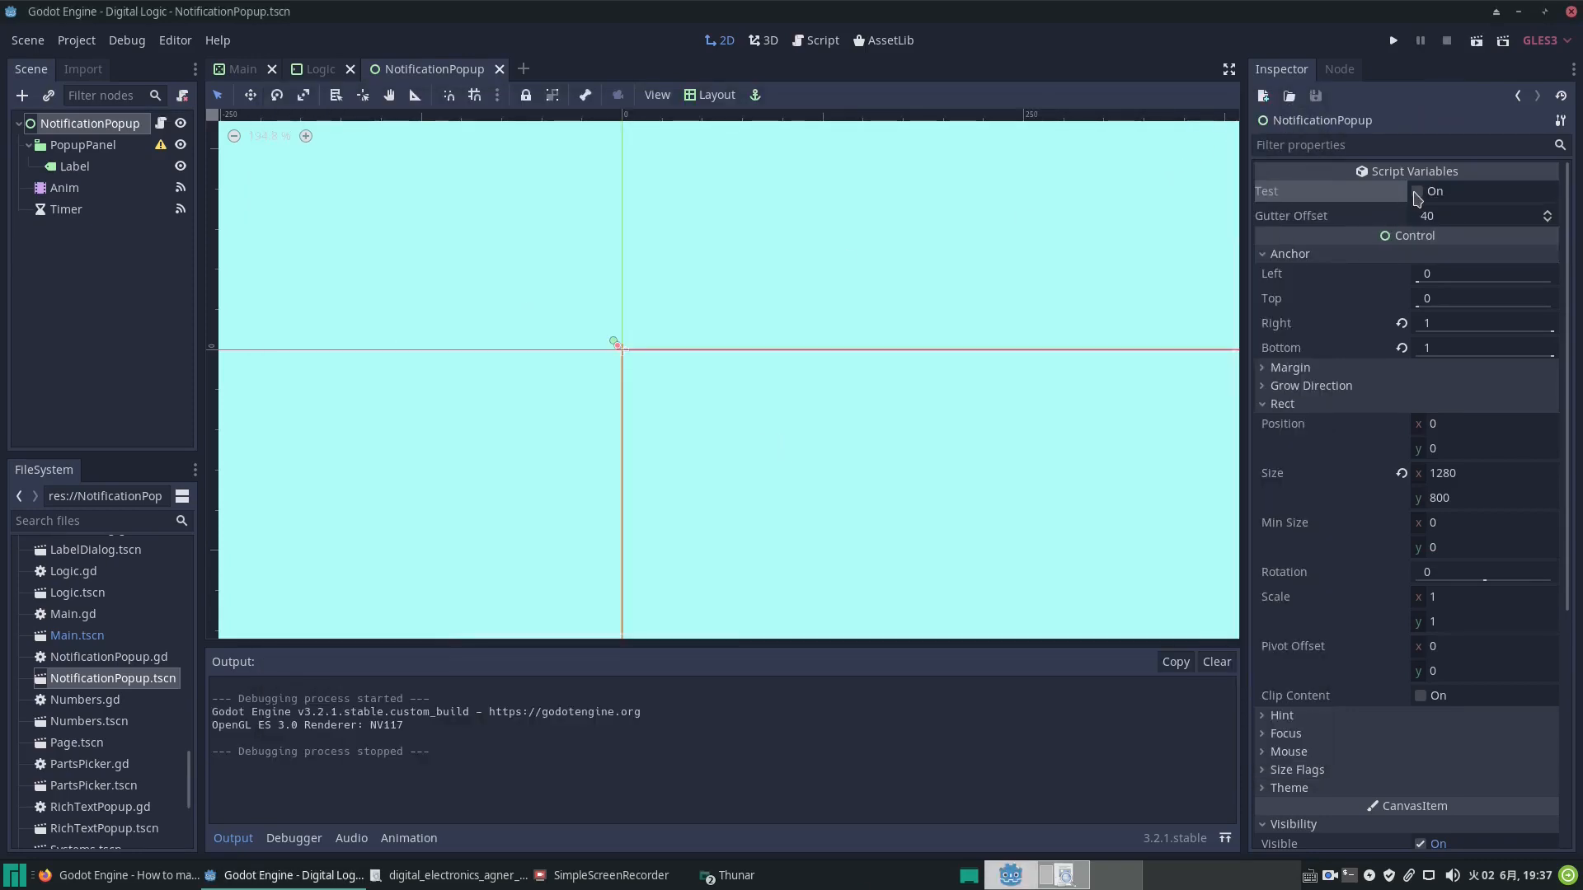
{"action": "left_click", "coordinate": [1420, 192]}
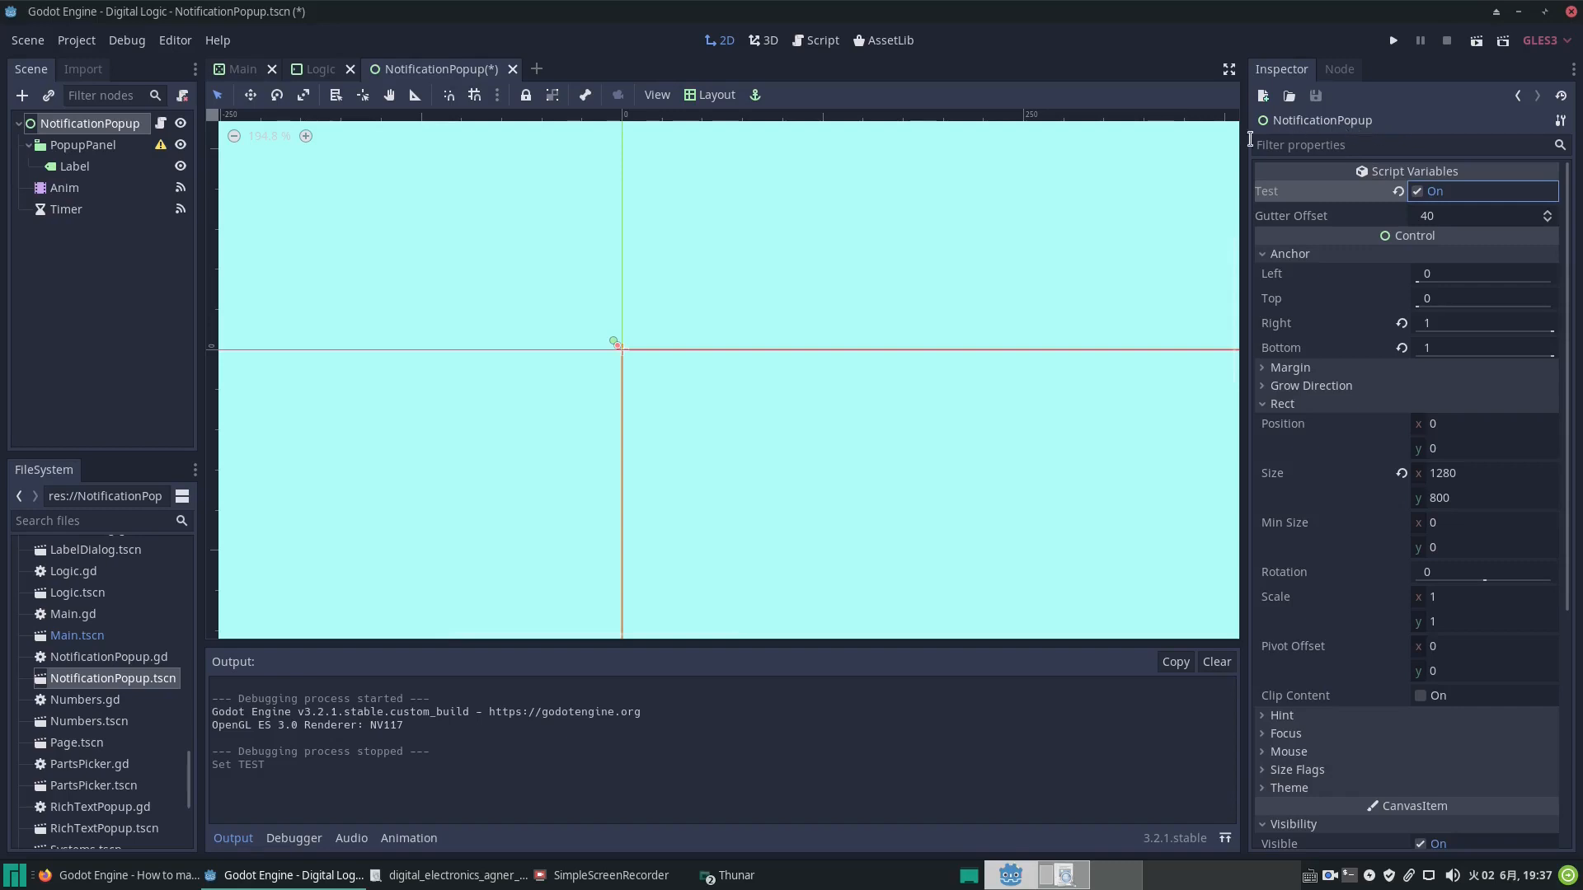
{"action": "key", "text": "ctrl+s"}
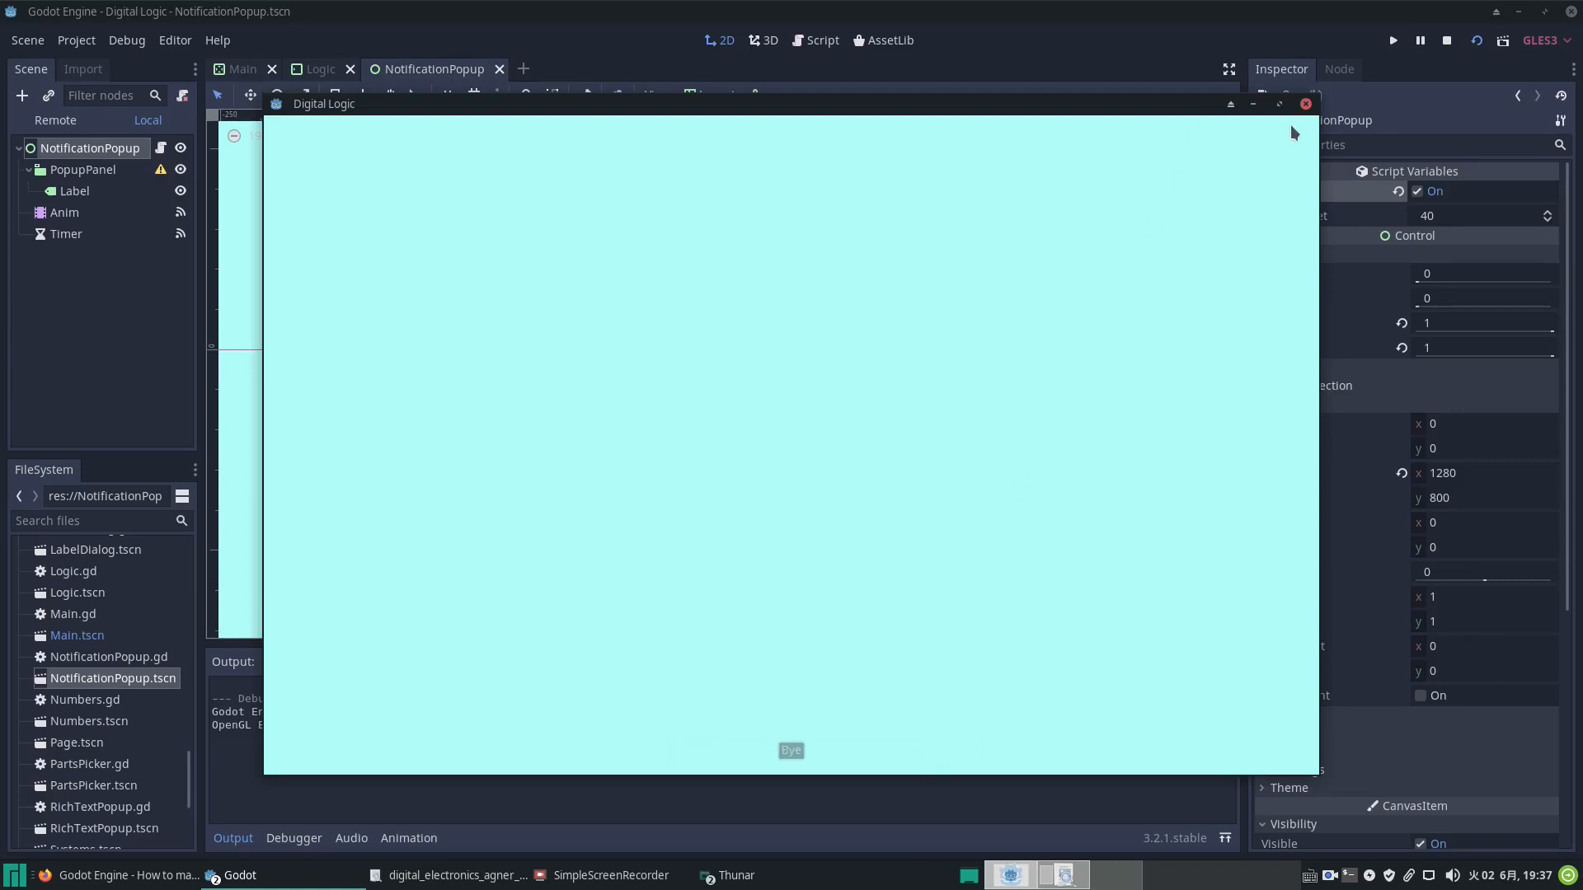
{"action": "left_click", "coordinate": [1302, 104]}
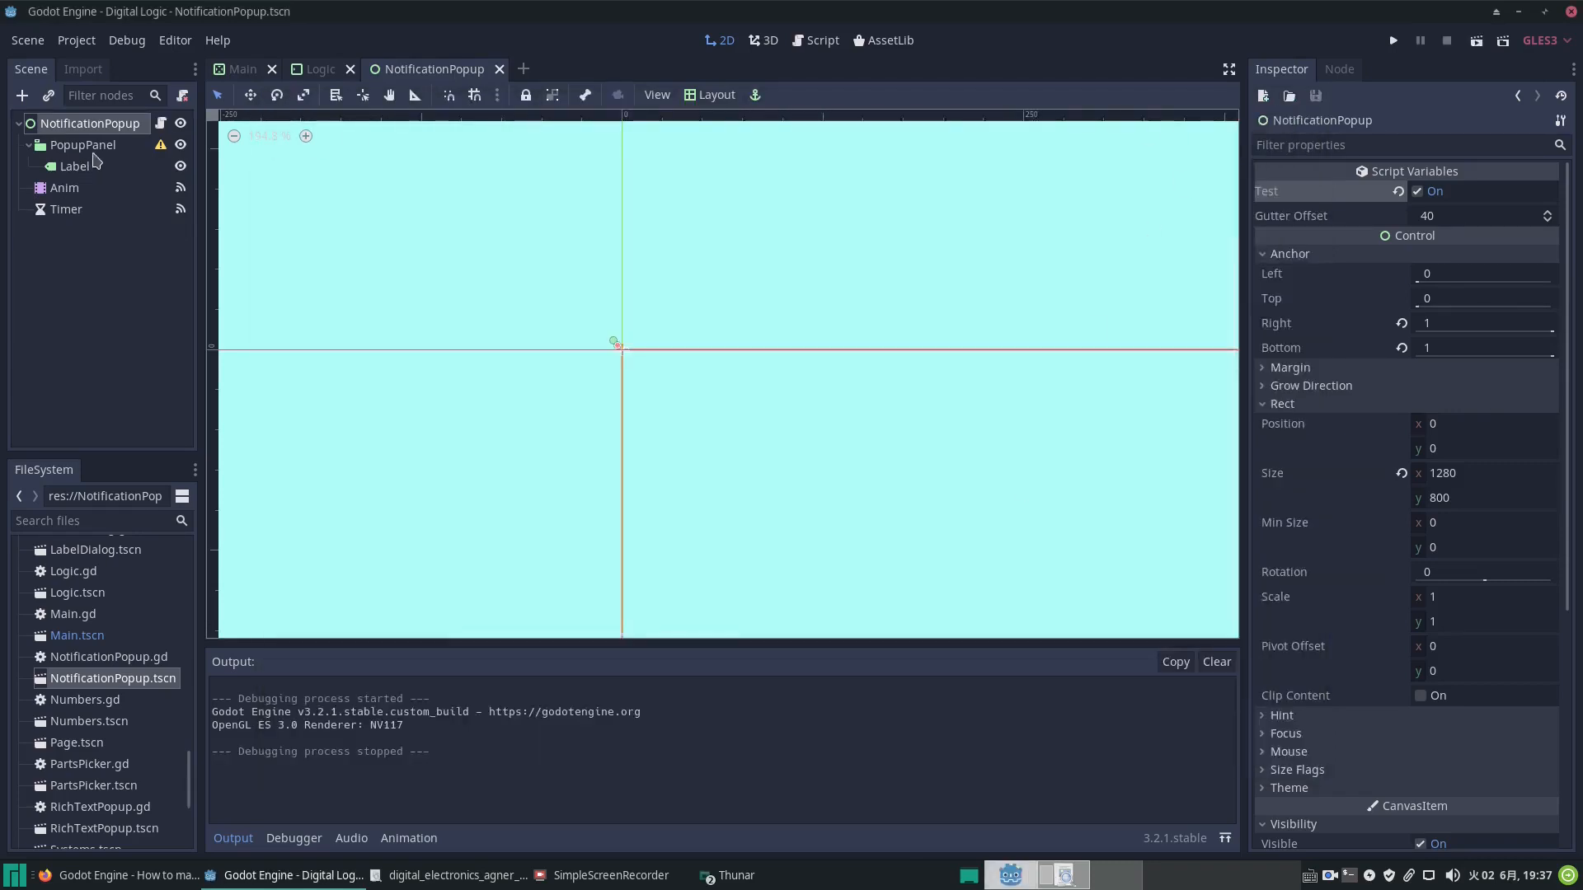
{"action": "left_click", "coordinate": [820, 40]}
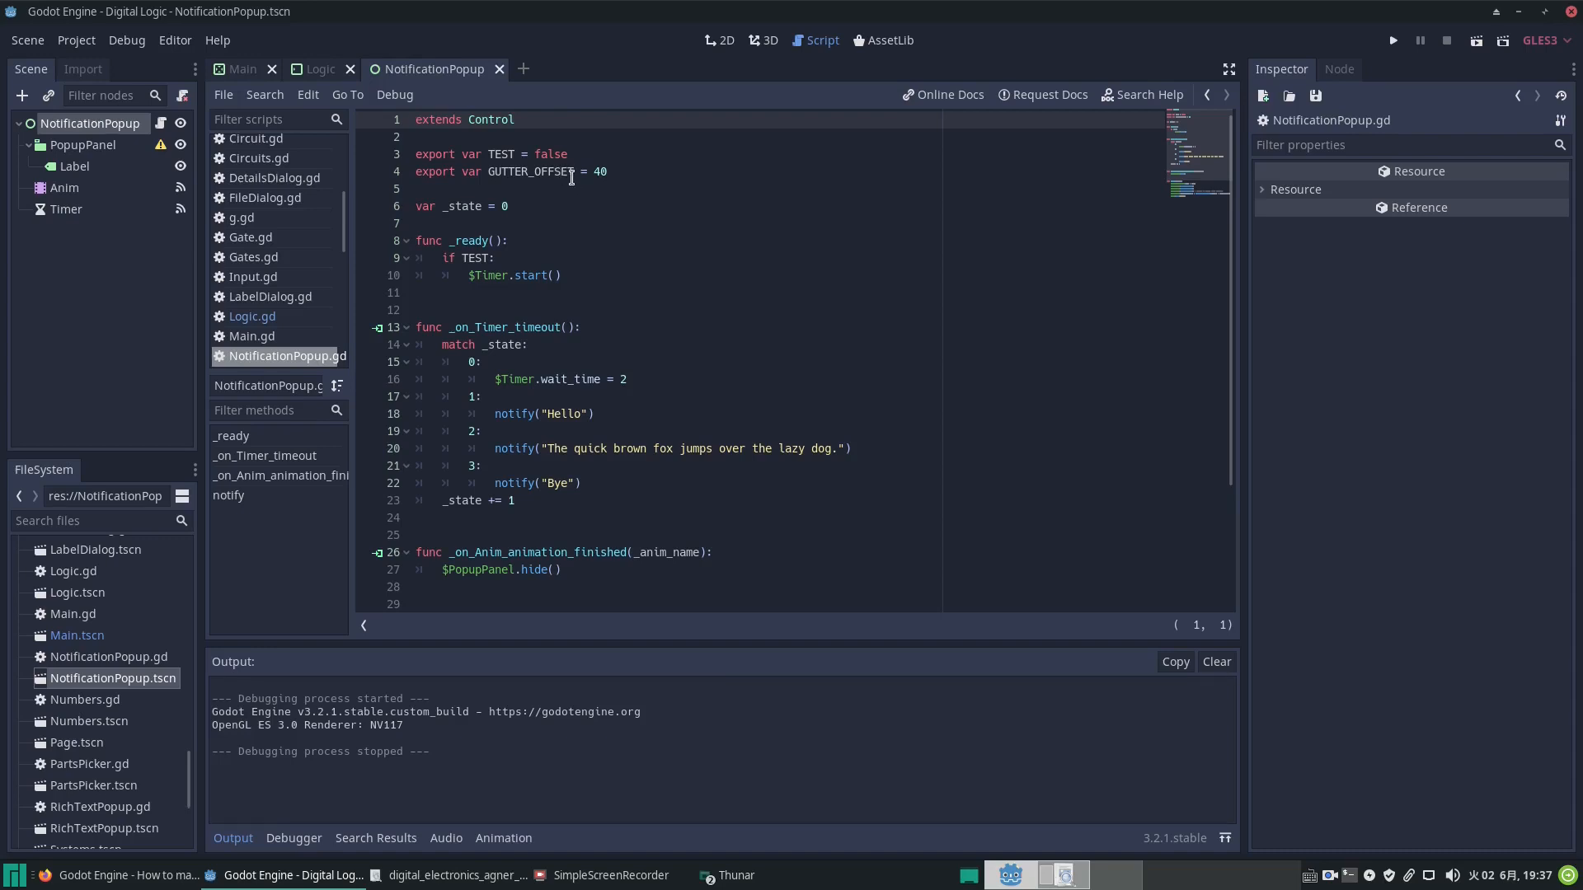
{"action": "mouse_move", "coordinate": [622, 245]}
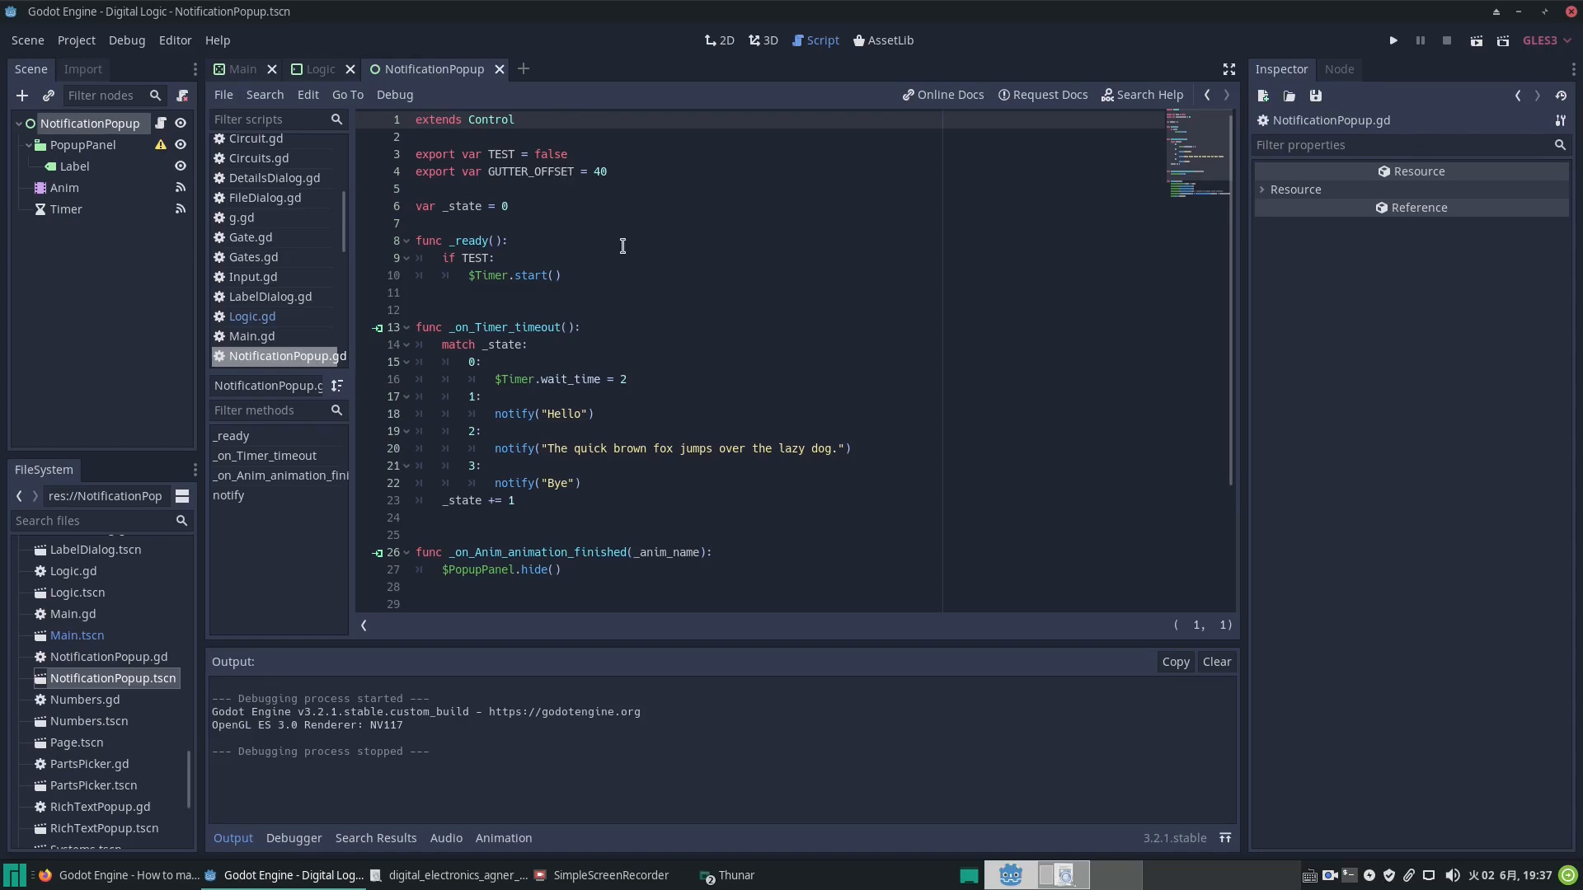
{"action": "mouse_move", "coordinate": [759, 358]}
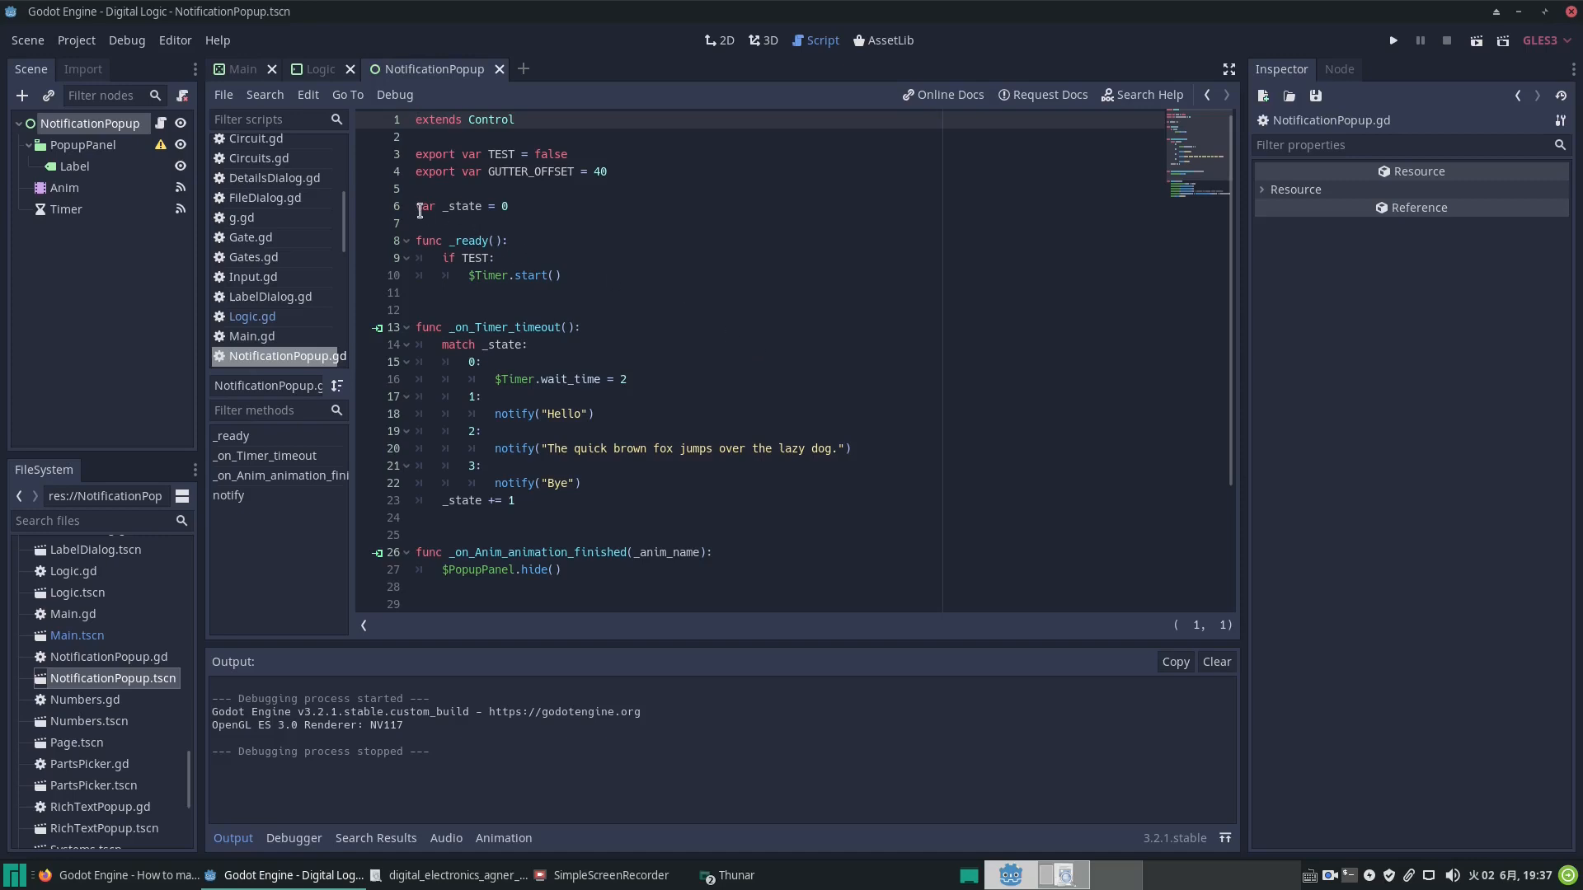
{"action": "mouse_move", "coordinate": [468, 208]}
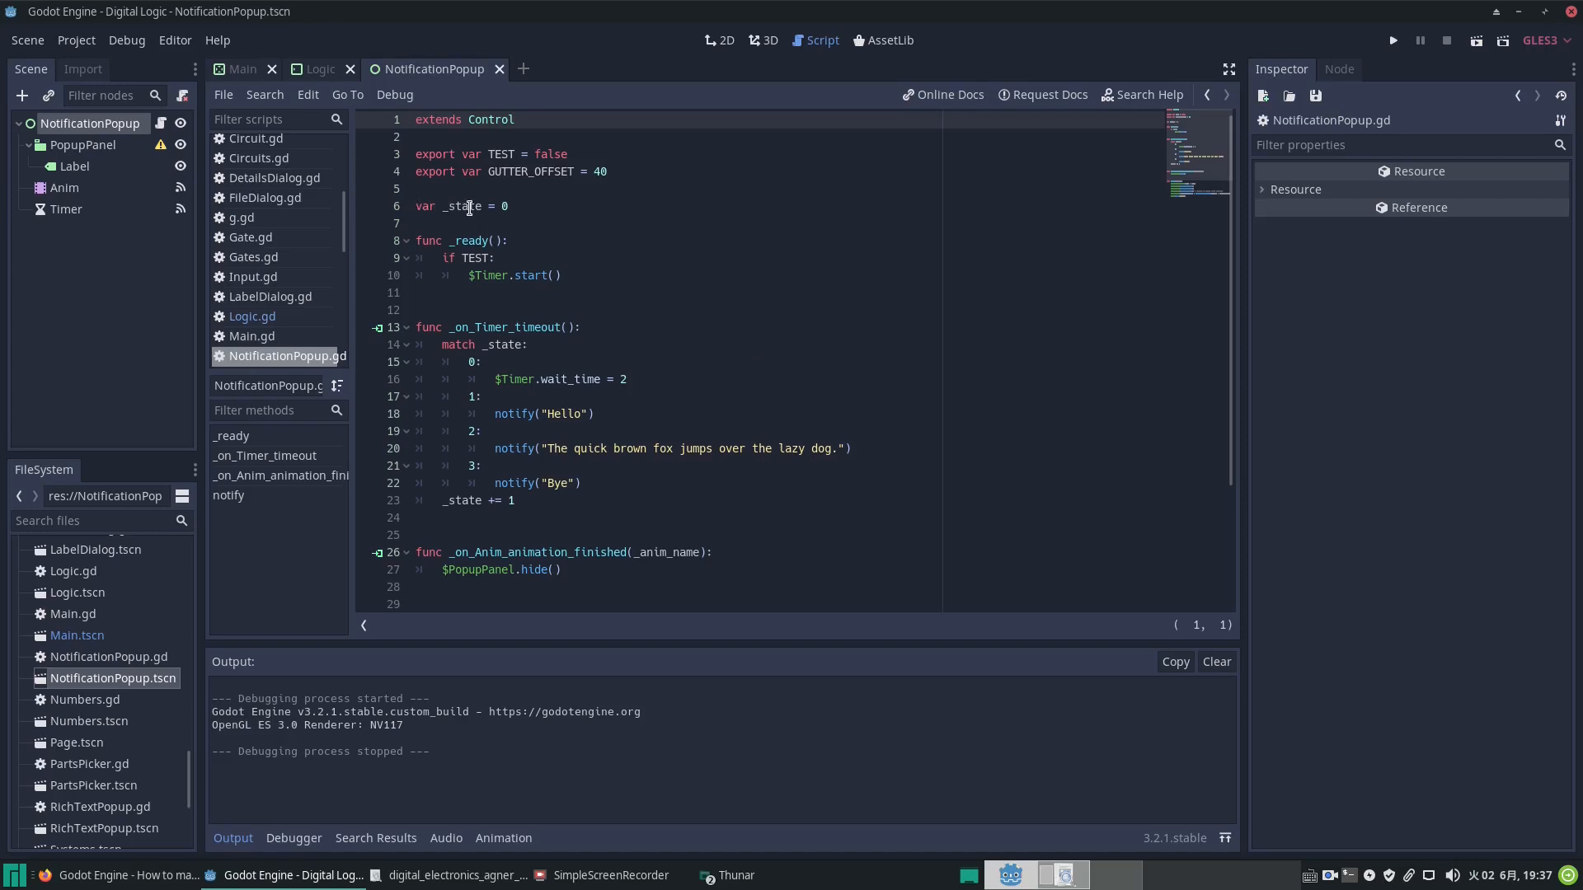
Step: Highlight the _state variable in NotificationPopup.gd, then select the Timer node with its 0.1 wait time
{"action": "double_click", "coordinate": [460, 206]}
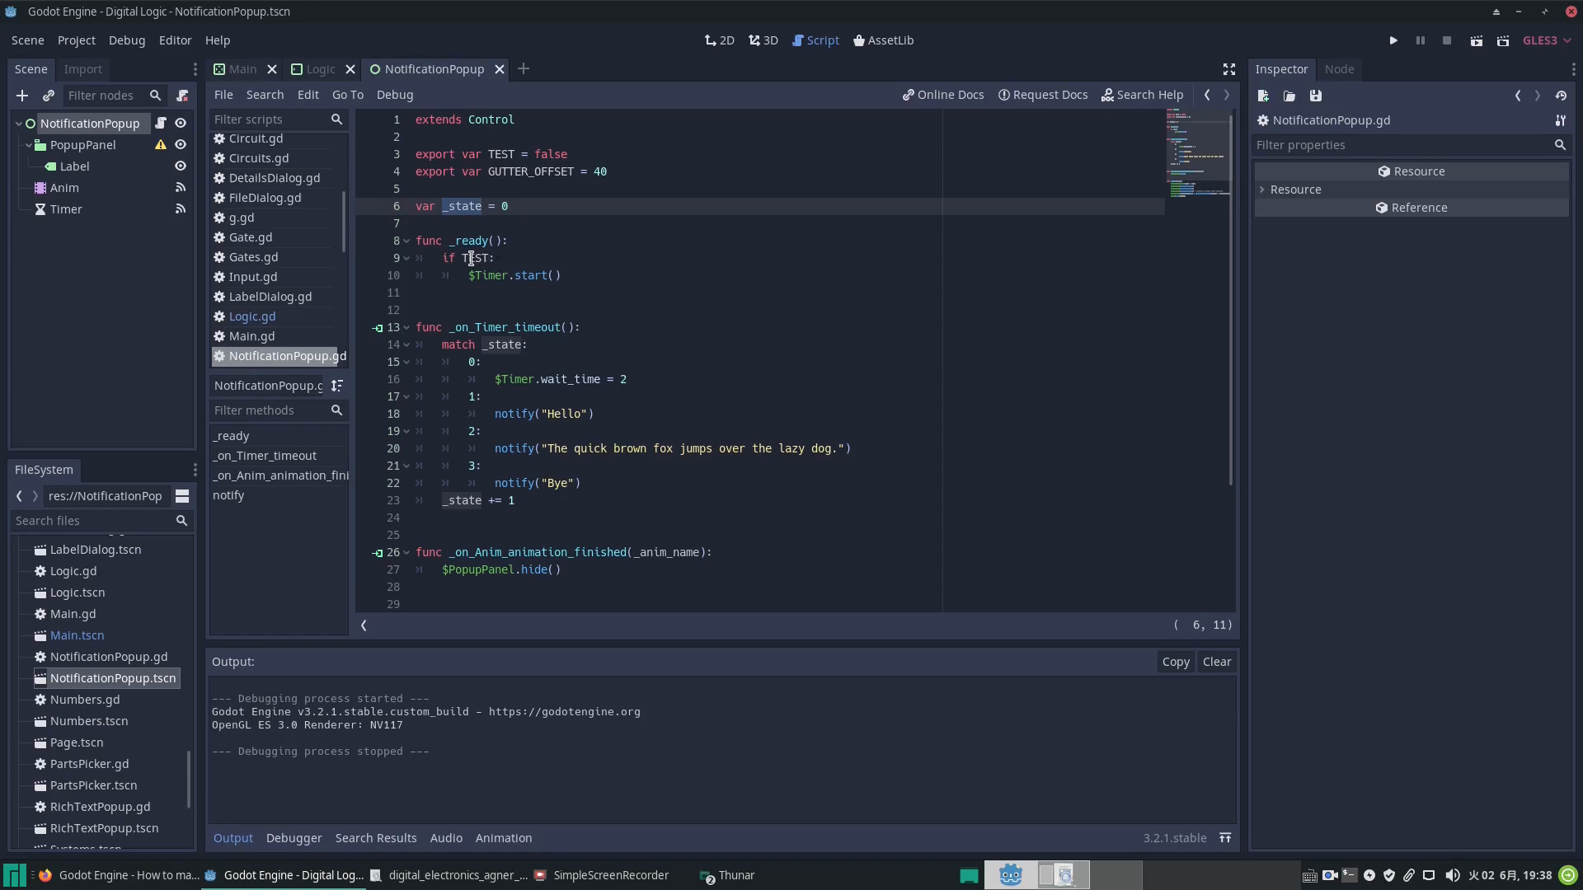
{"action": "mouse_move", "coordinate": [516, 285]}
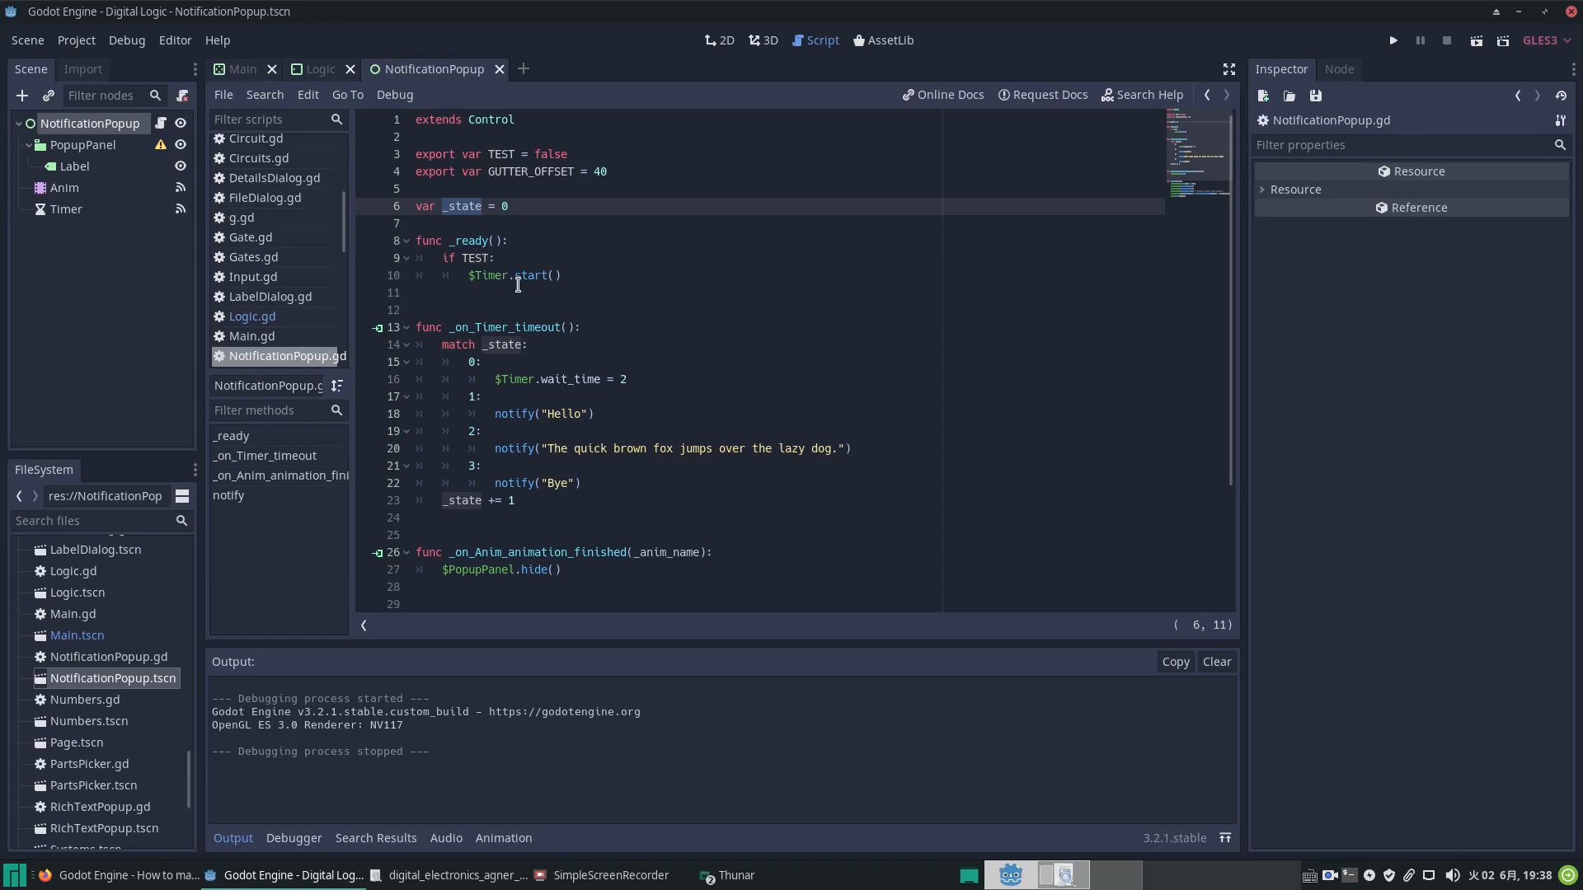
{"action": "mouse_move", "coordinate": [485, 259]}
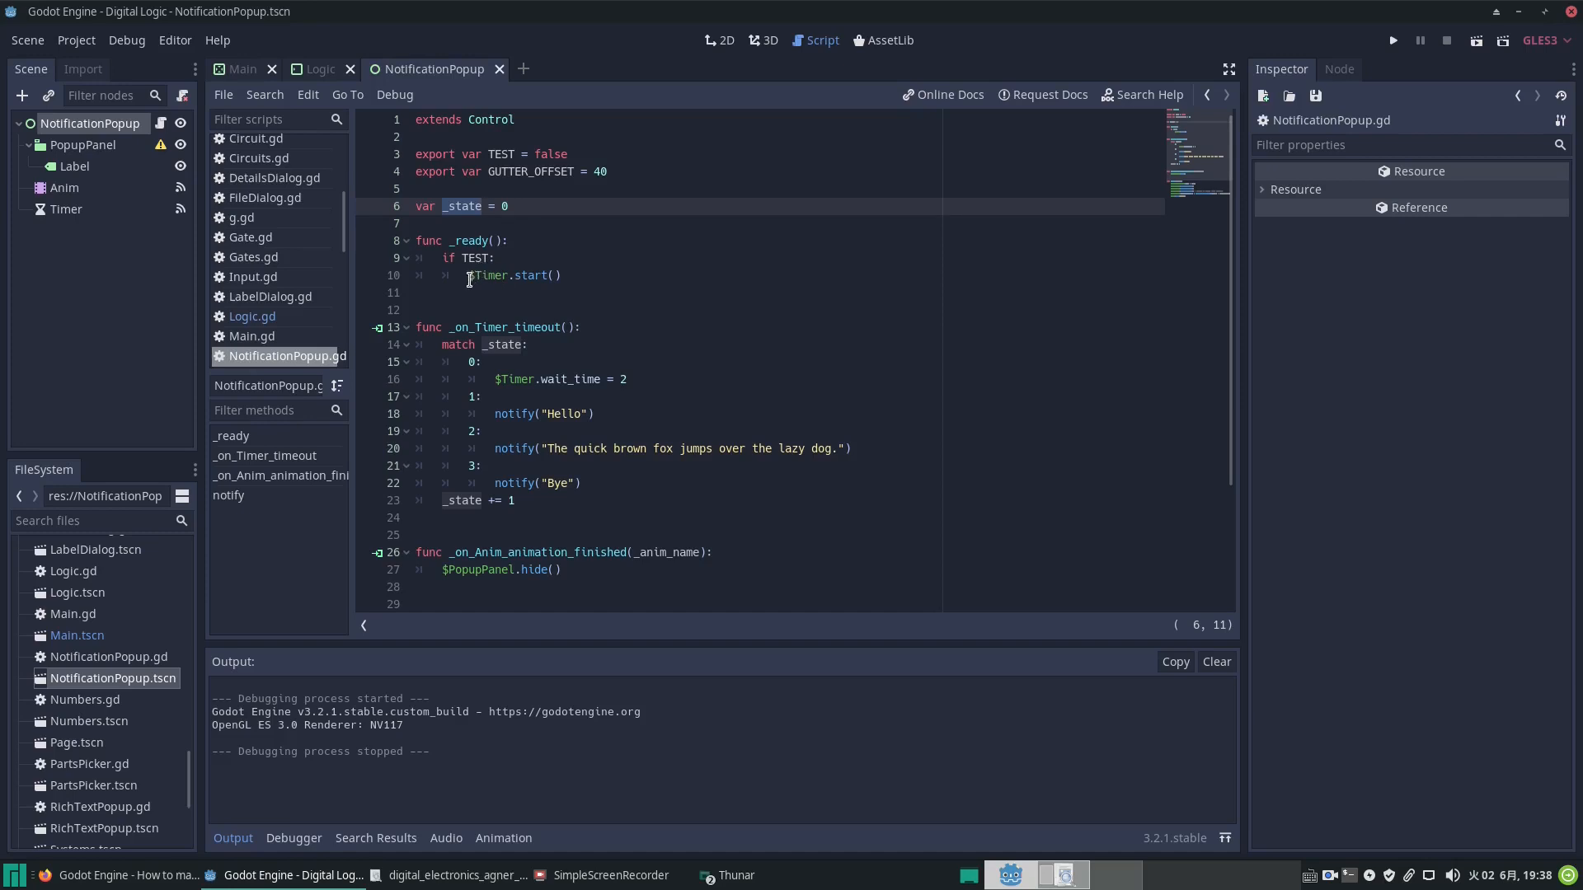
{"action": "left_click", "coordinate": [66, 210]}
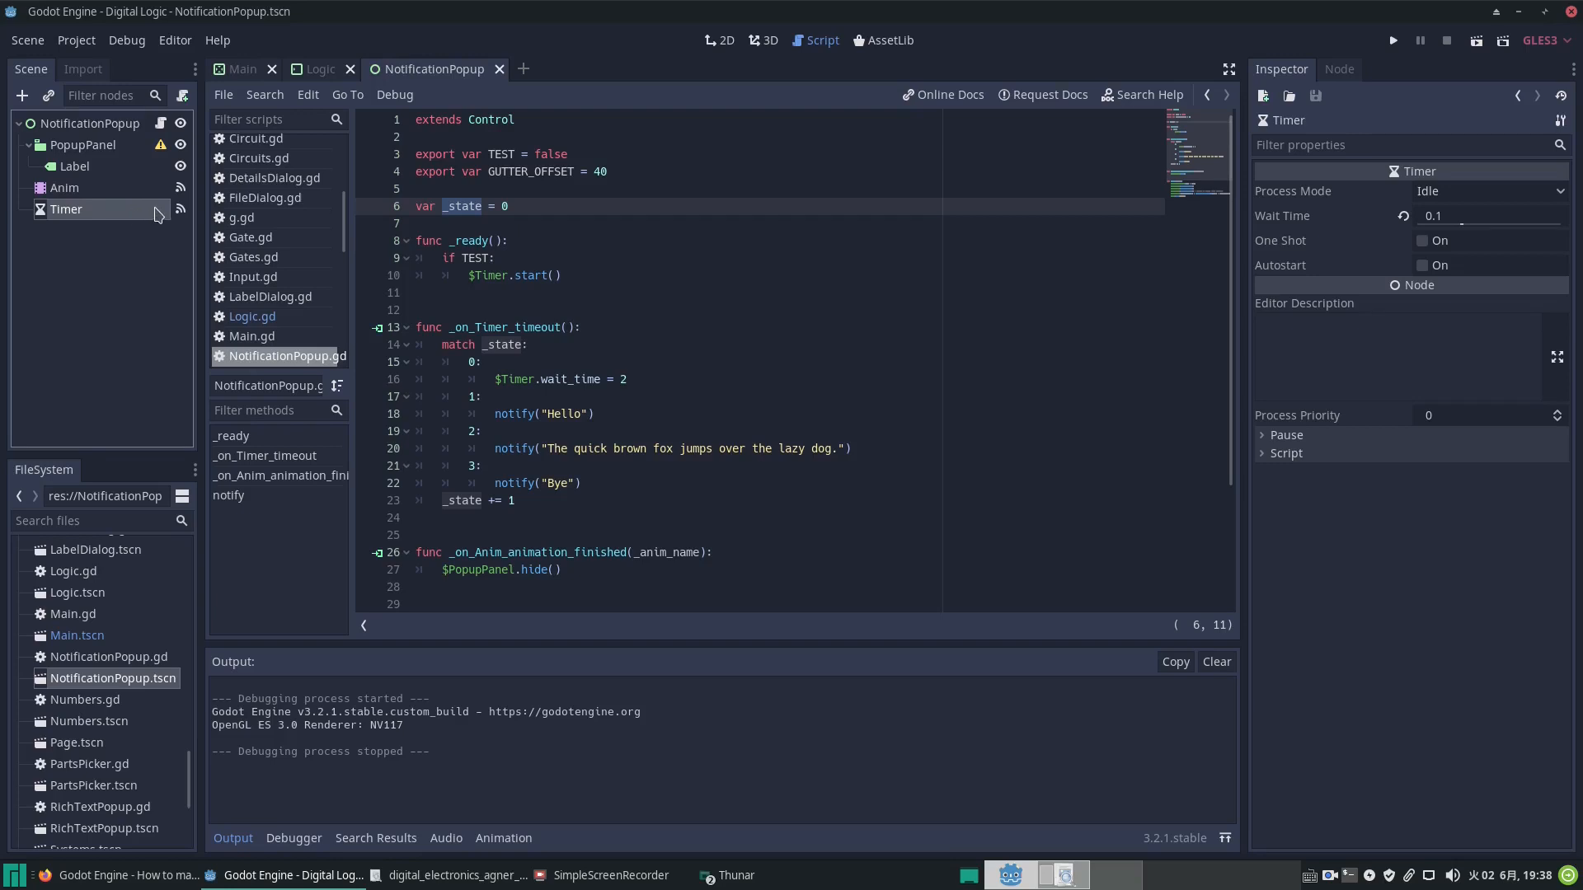
{"action": "left_click", "coordinate": [1339, 69]}
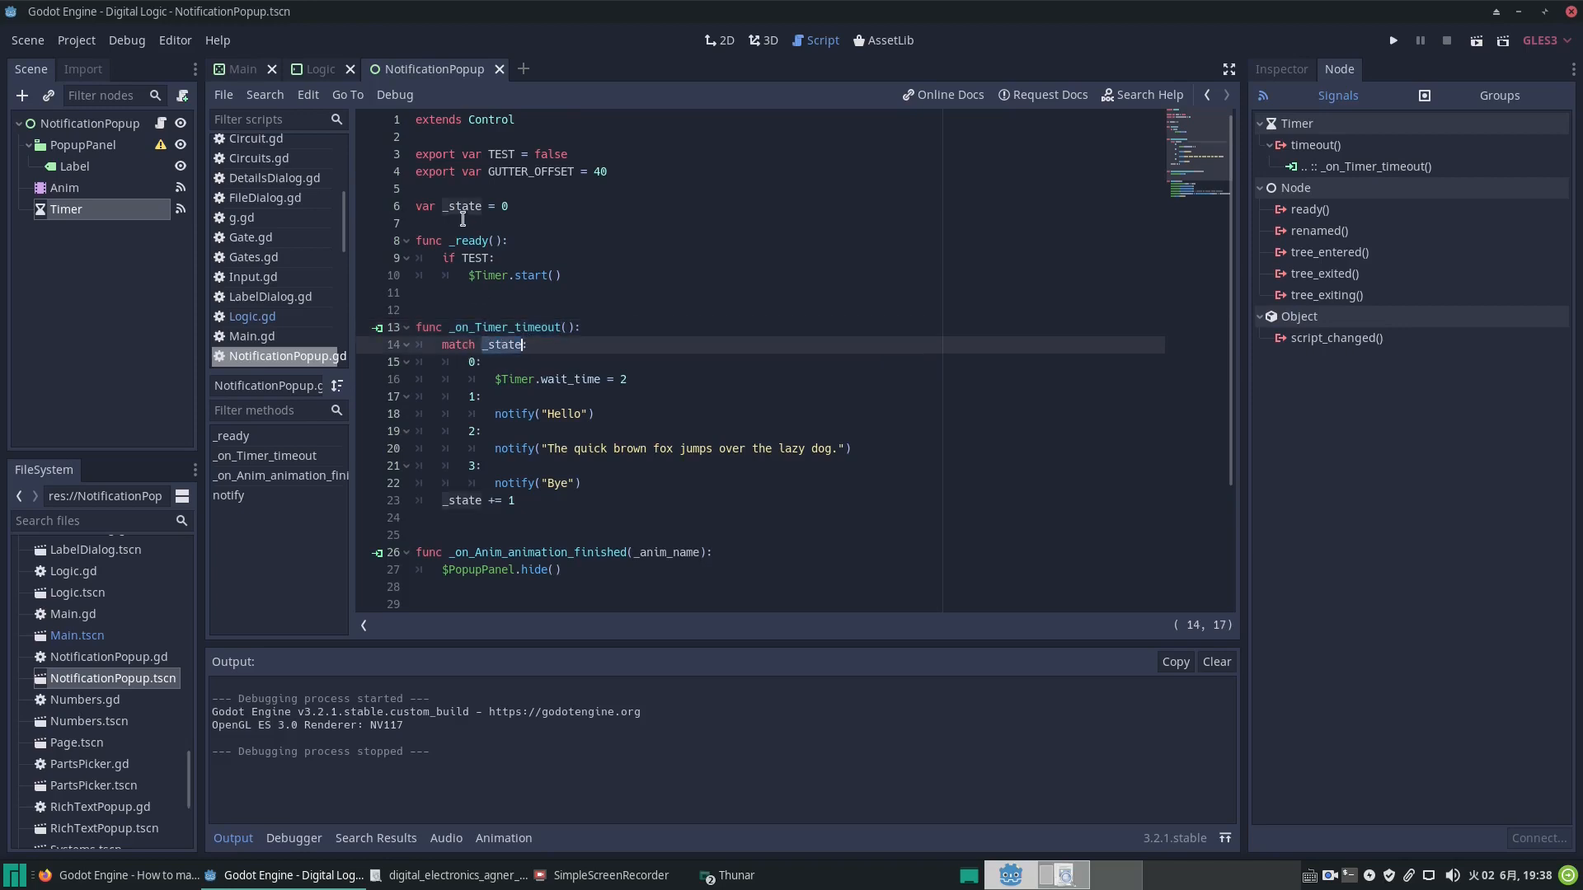
{"action": "mouse_move", "coordinate": [472, 366]}
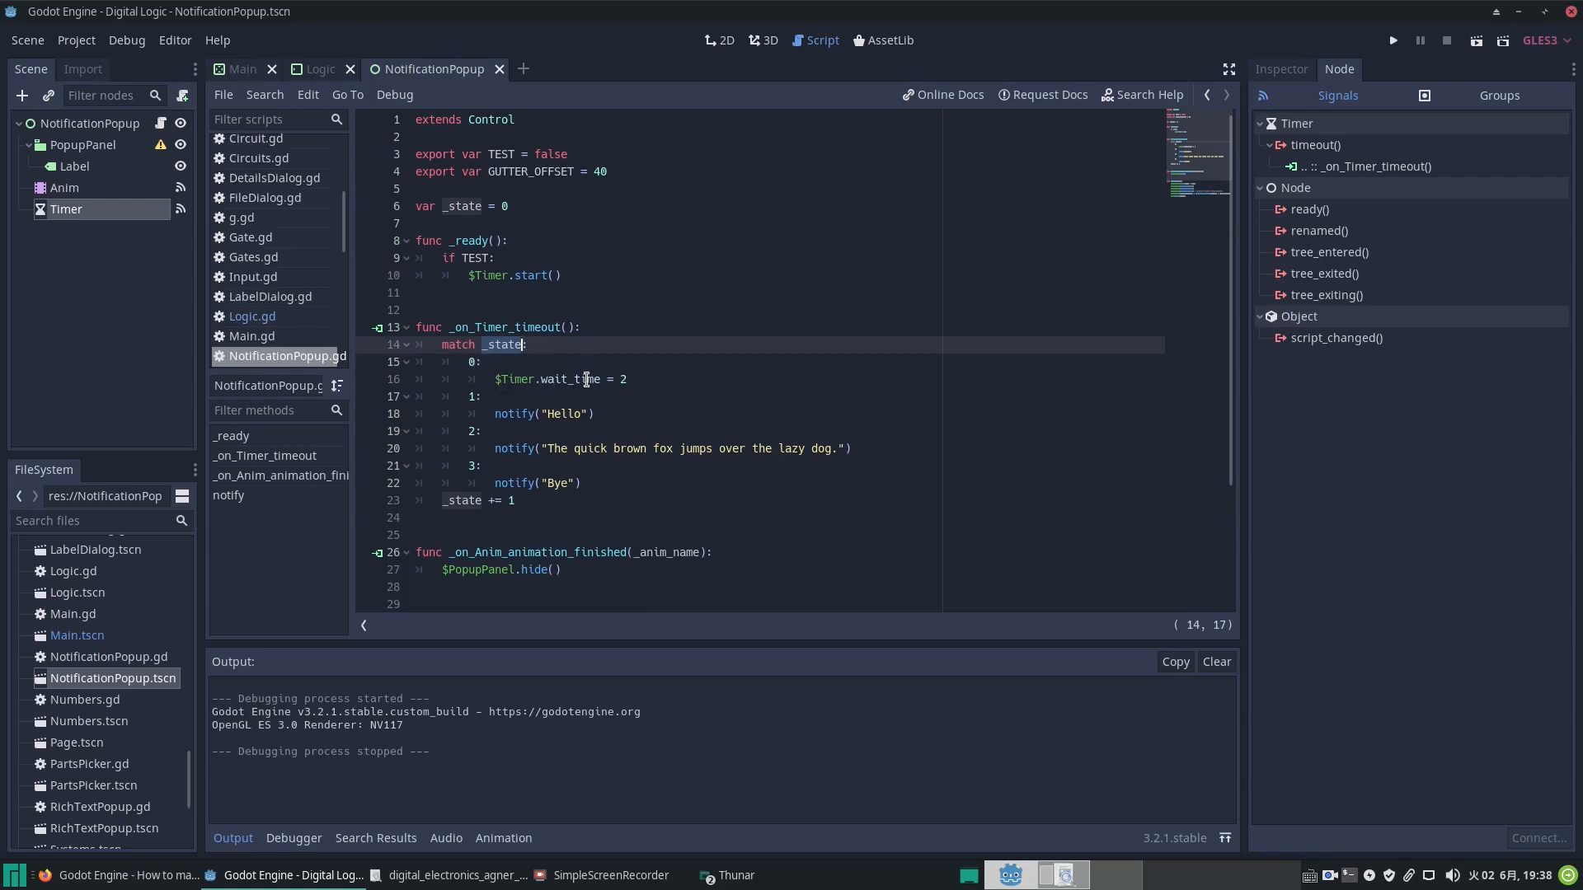
{"action": "left_click", "coordinate": [1280, 70]}
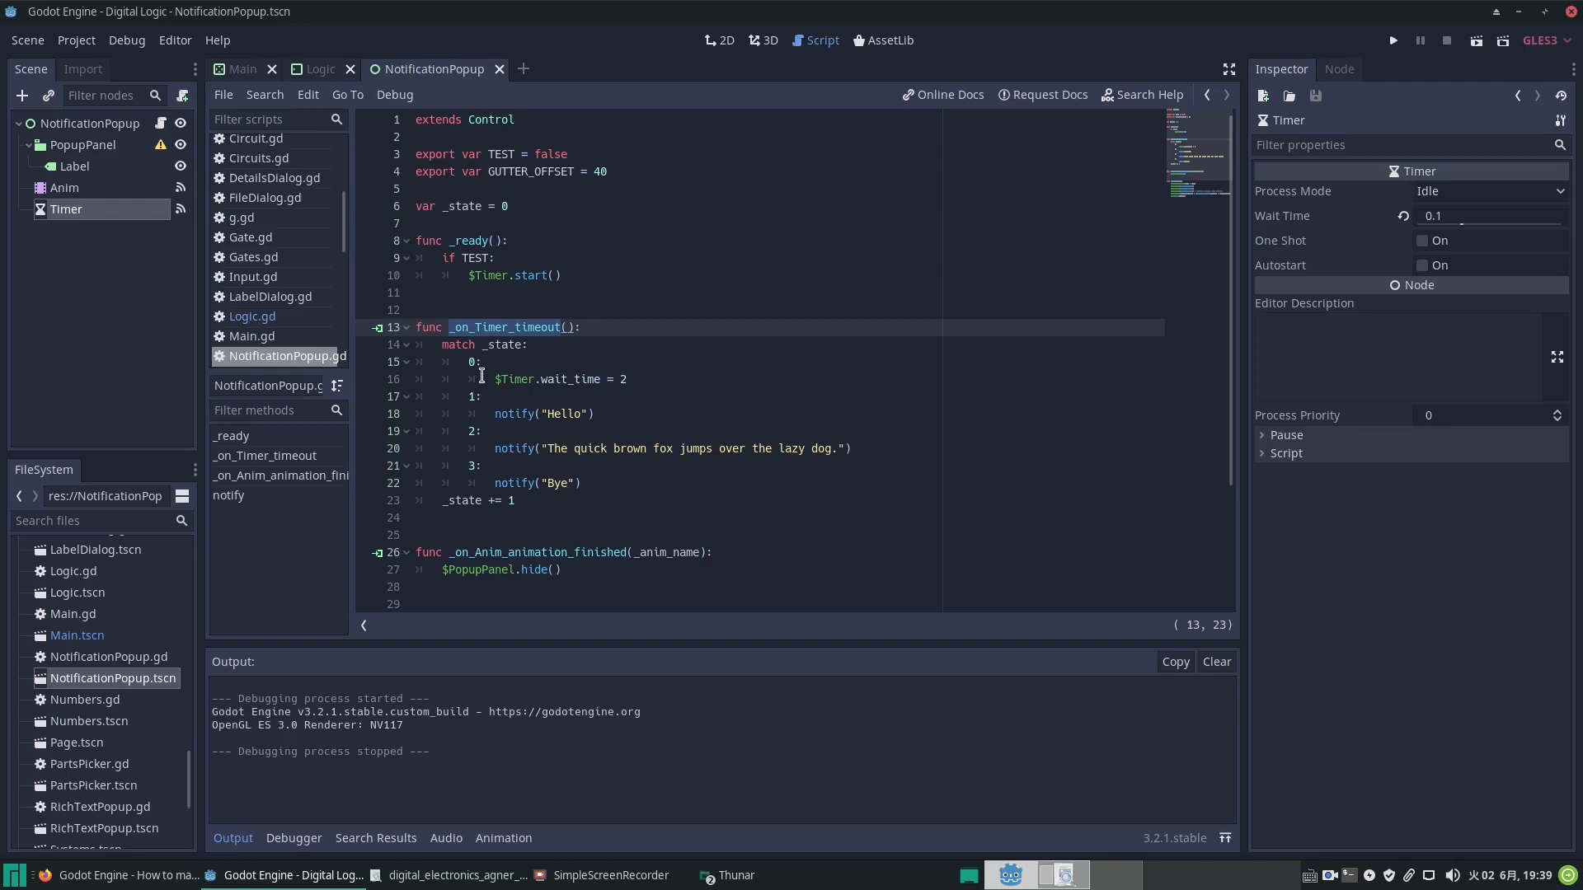
{"action": "mouse_move", "coordinate": [578, 389]}
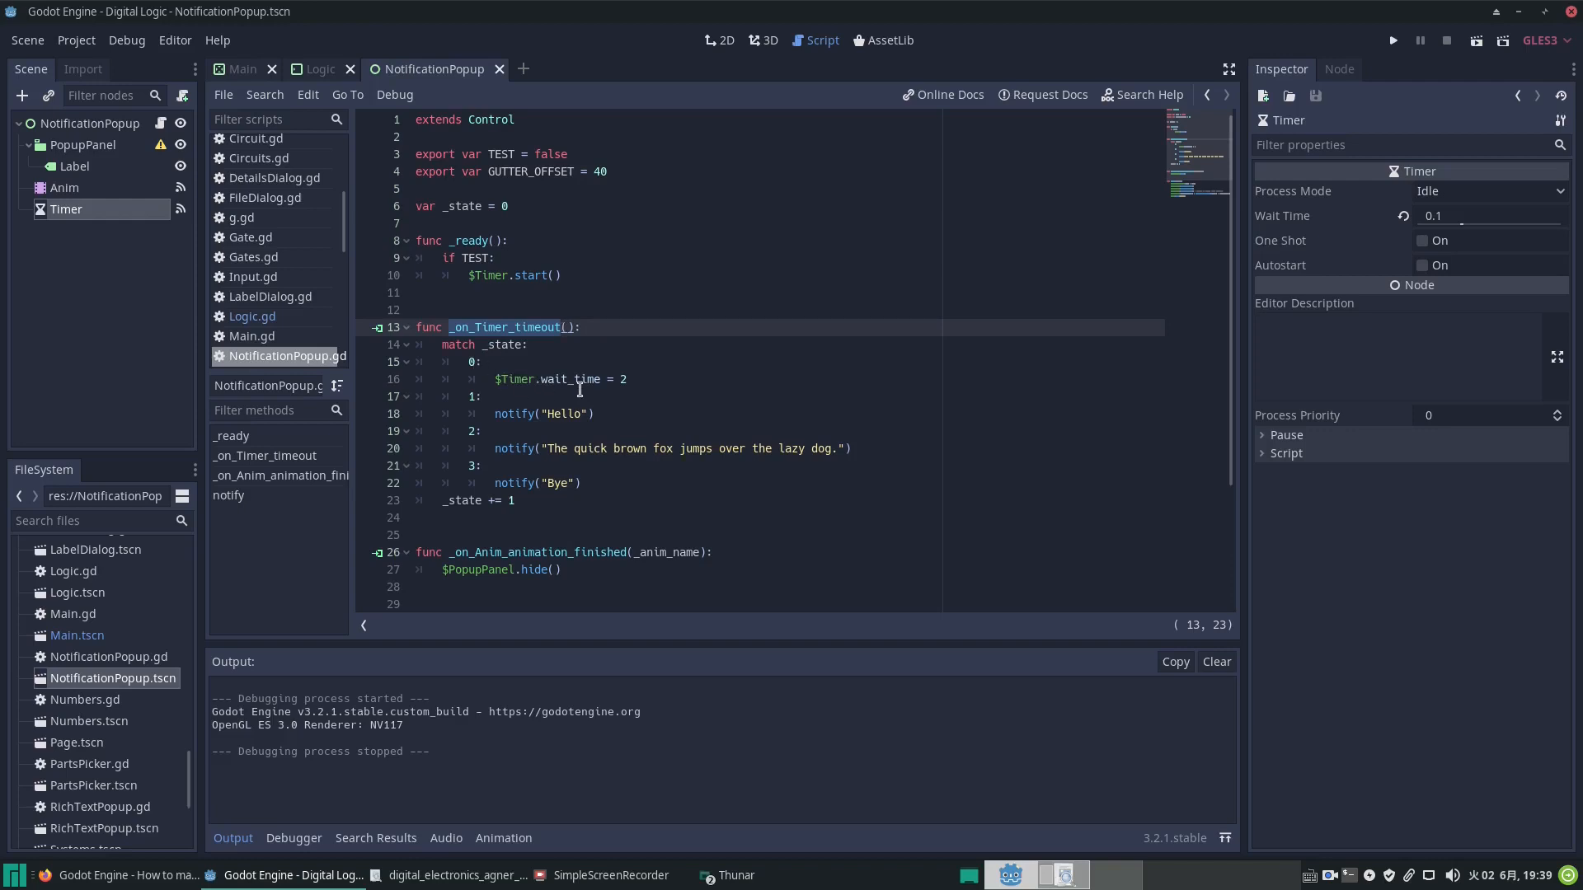
{"action": "left_click", "coordinate": [572, 379]}
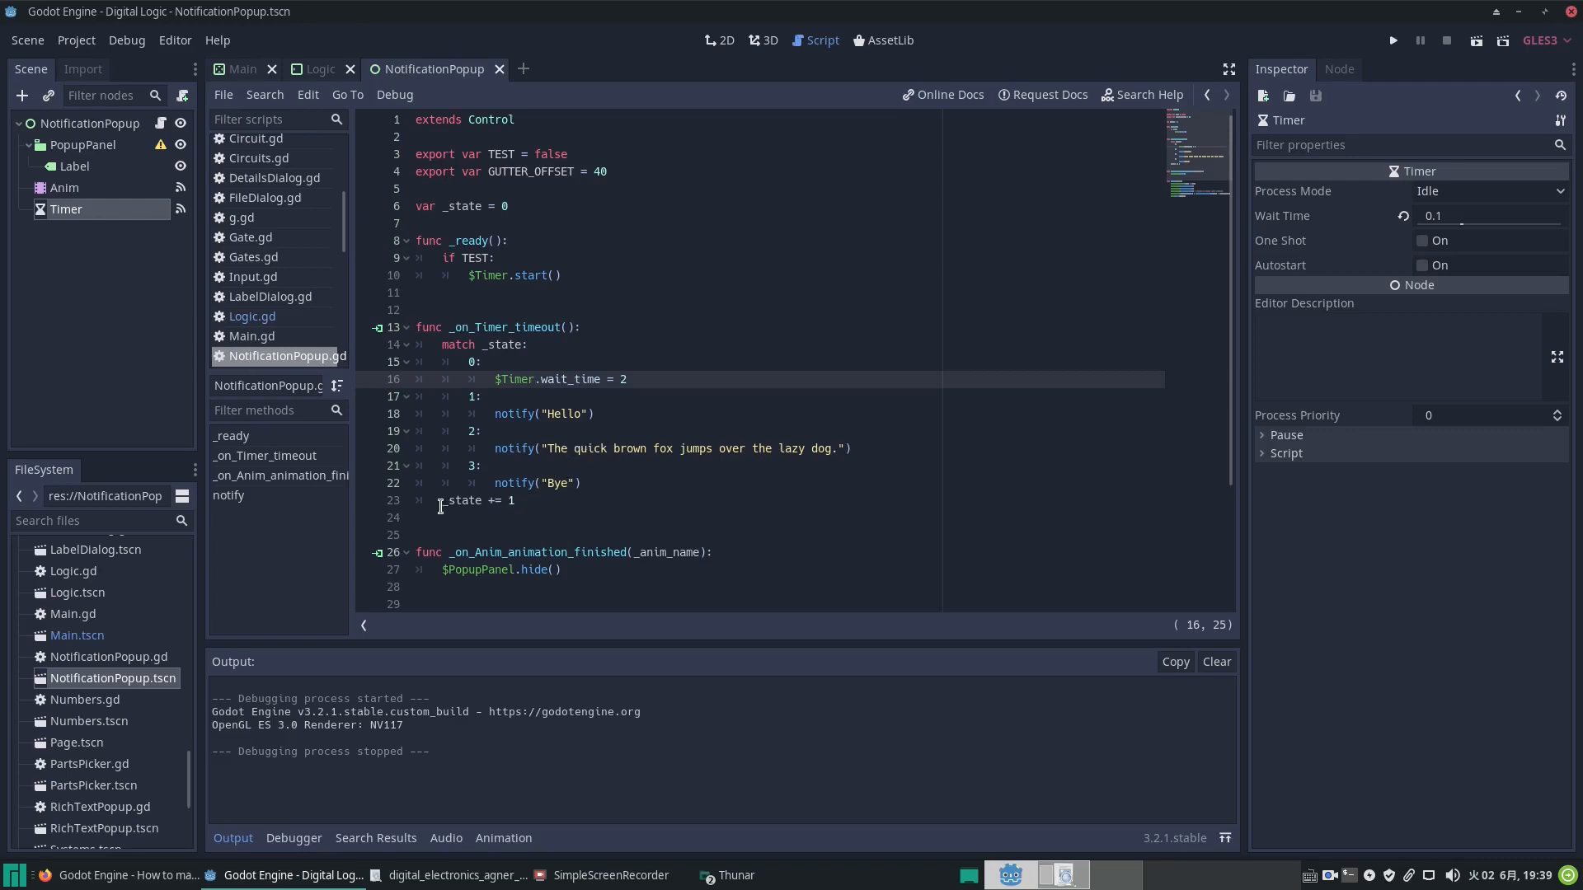
{"action": "left_click_drag", "start_coordinate": [627, 379], "coordinate": [500, 499]}
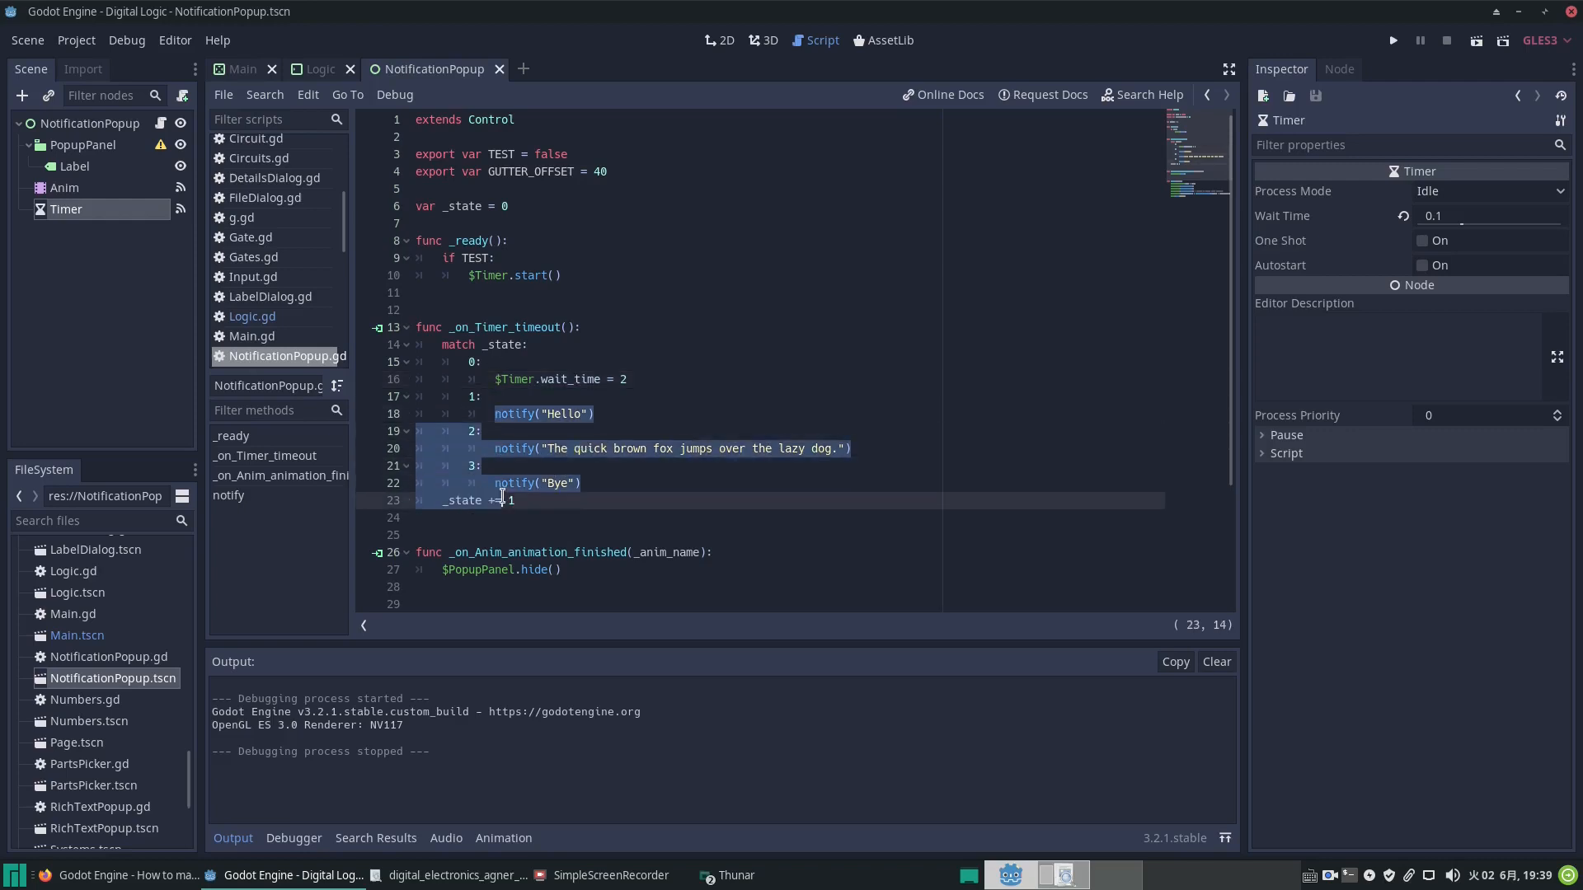
{"action": "left_click", "coordinate": [515, 501]}
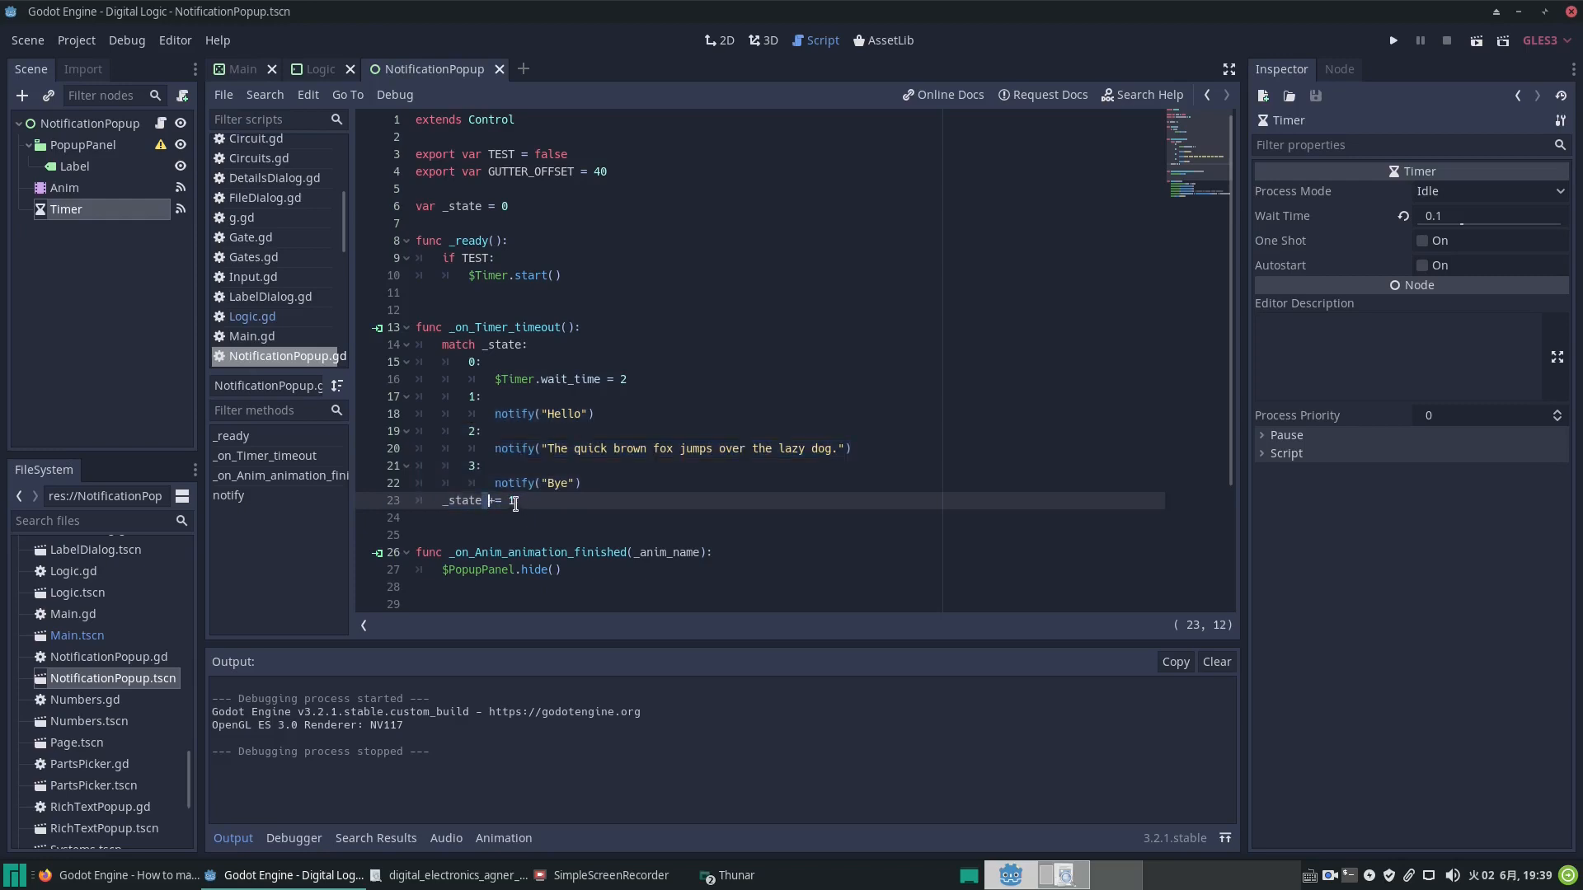
{"action": "type", "text": "1"}
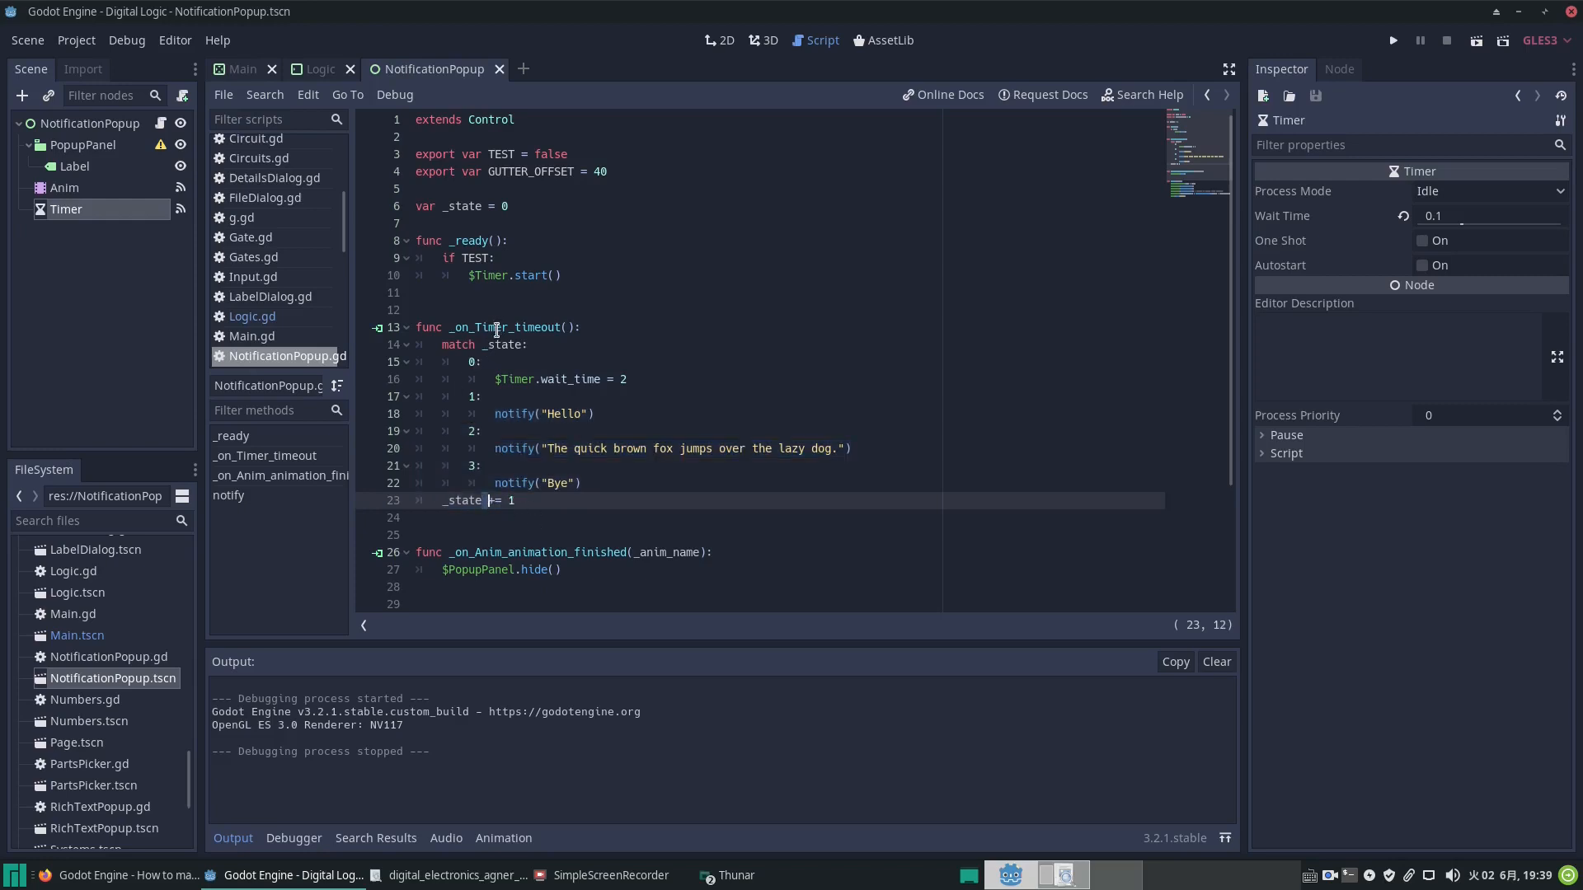
{"action": "double_click", "coordinate": [509, 326]}
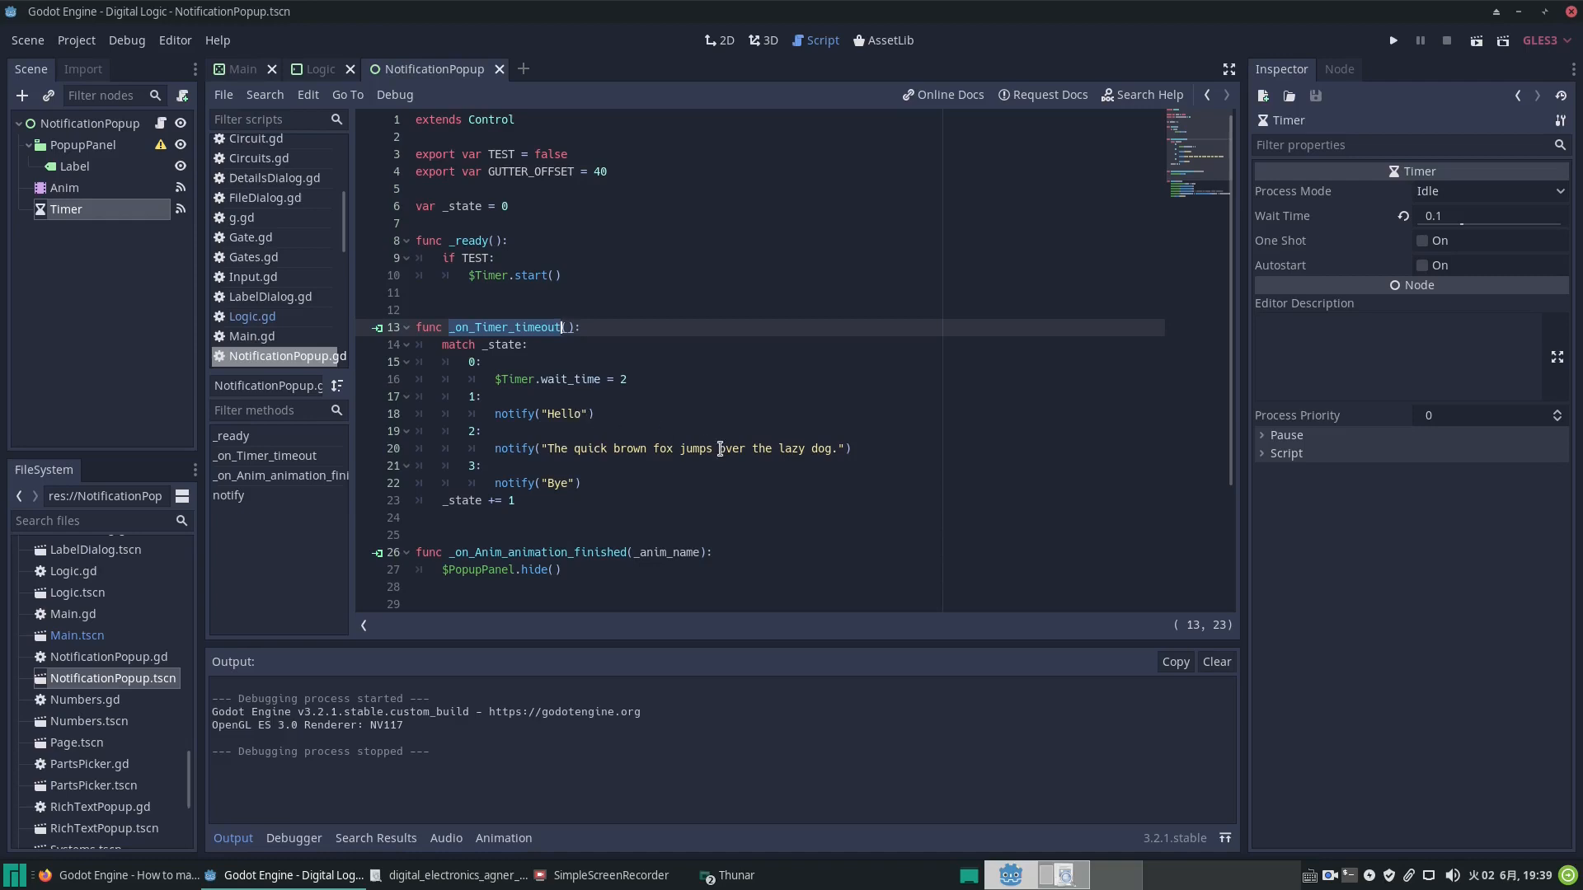
Step: Review the notify function, showing the Label and both popup_centered calls in the script
{"action": "scroll", "scroll_direction": "down", "scroll_amount": 3}
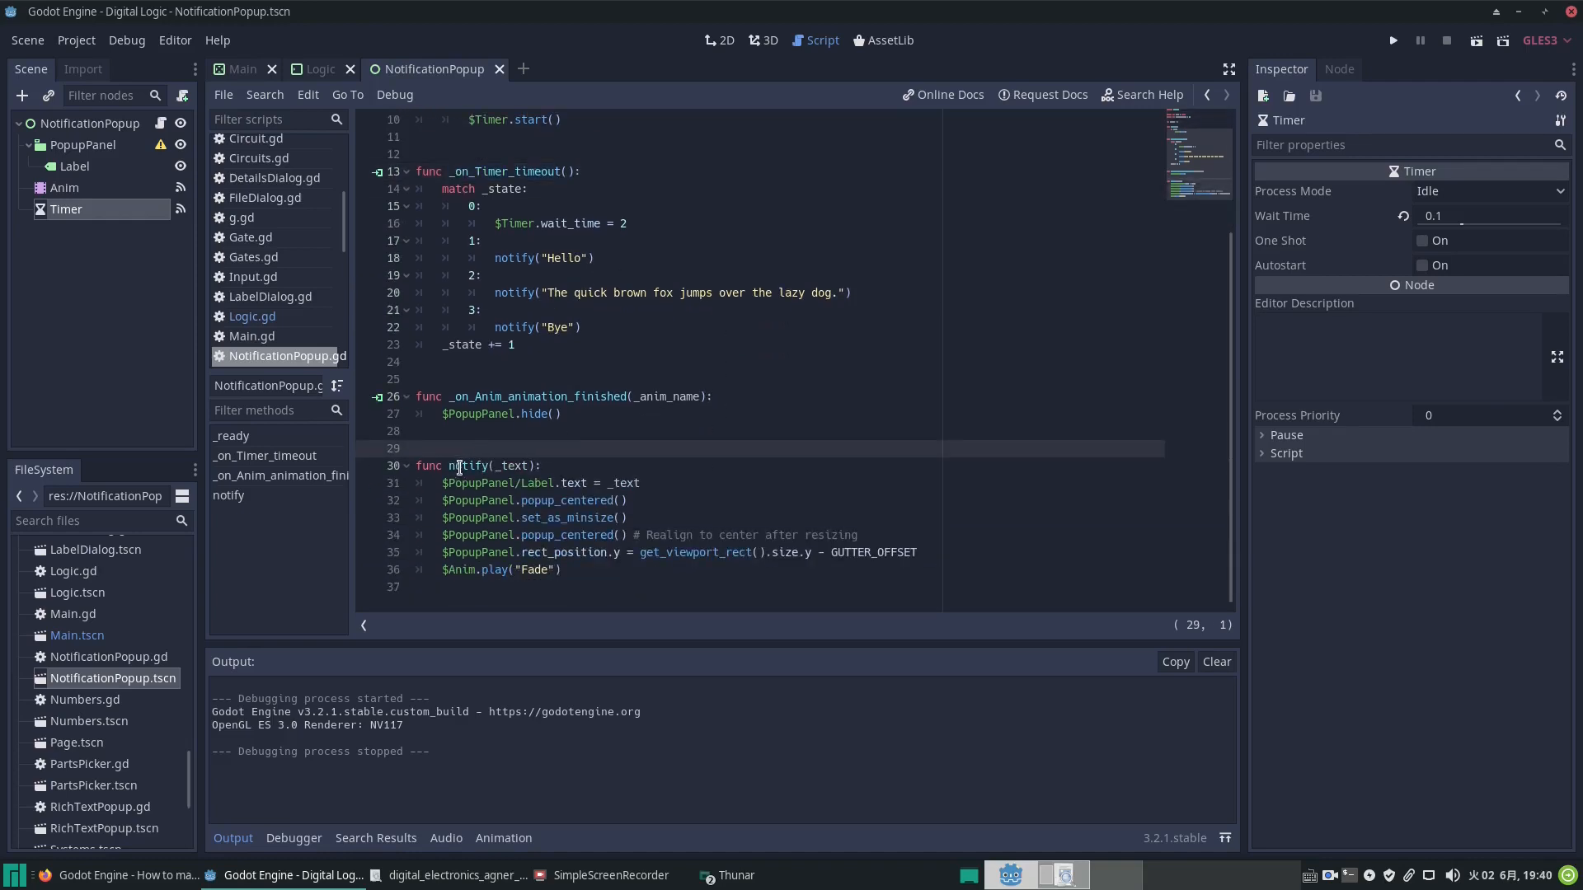
{"action": "double_click", "coordinate": [470, 465]}
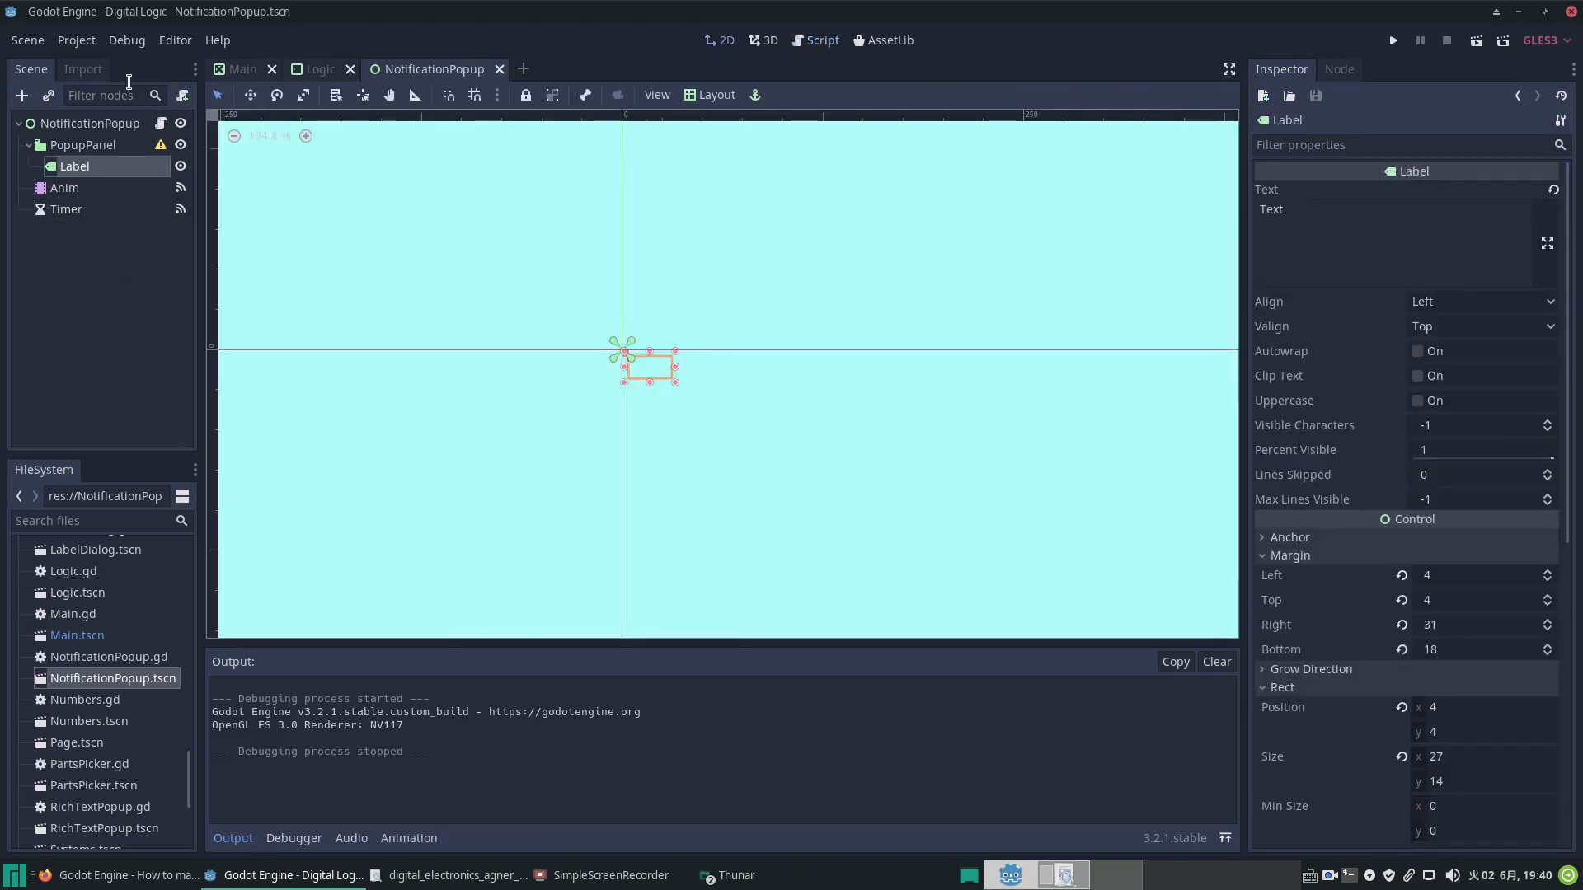
{"action": "left_click", "coordinate": [815, 39]}
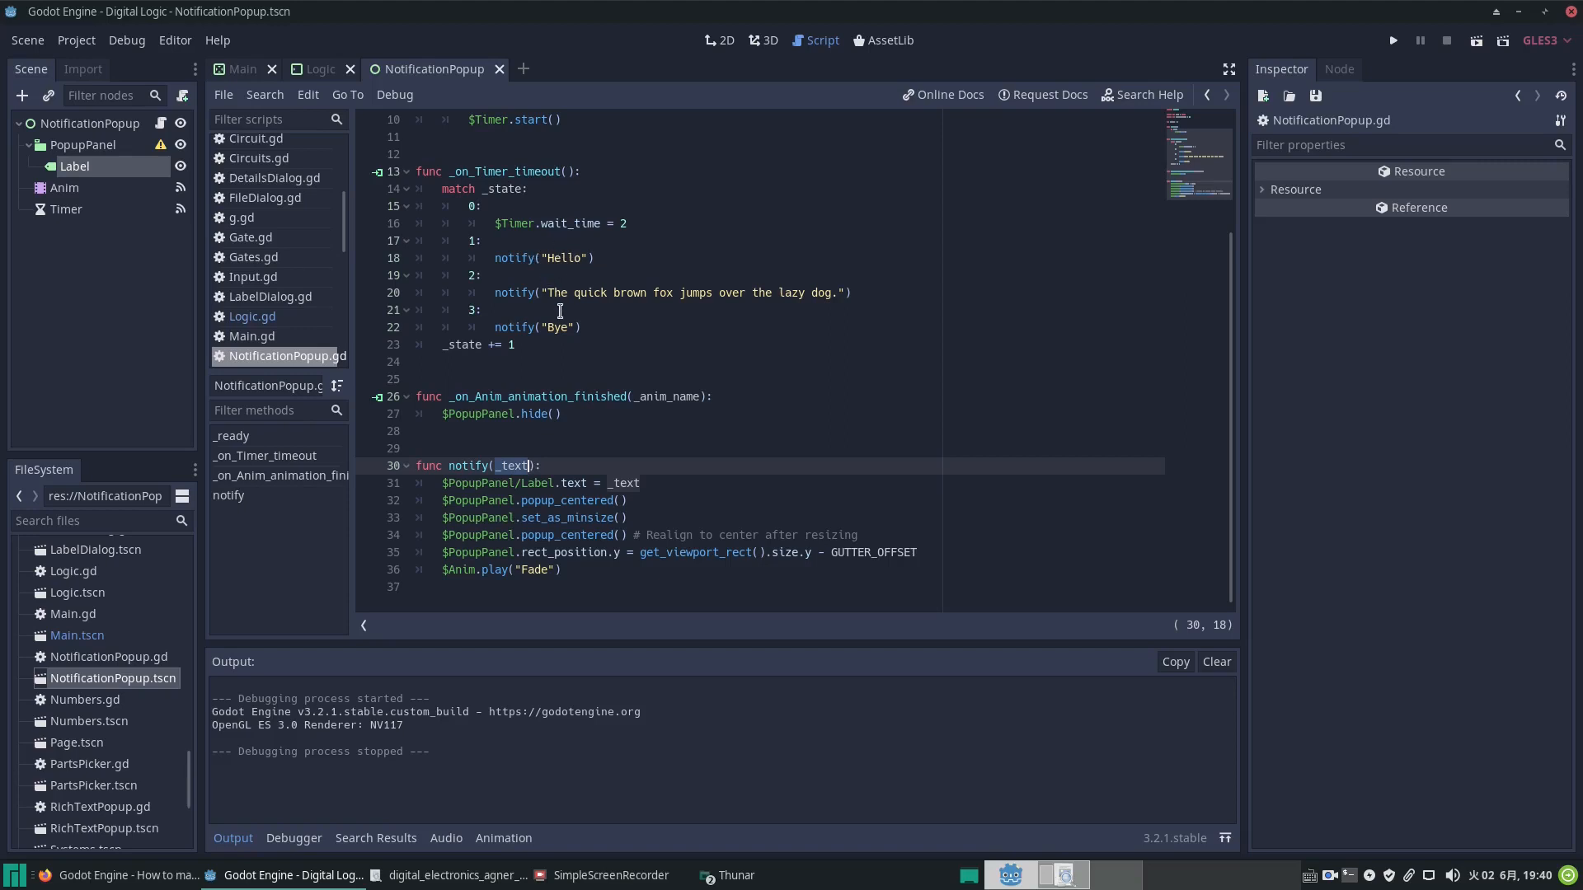
{"action": "mouse_move", "coordinate": [770, 305]}
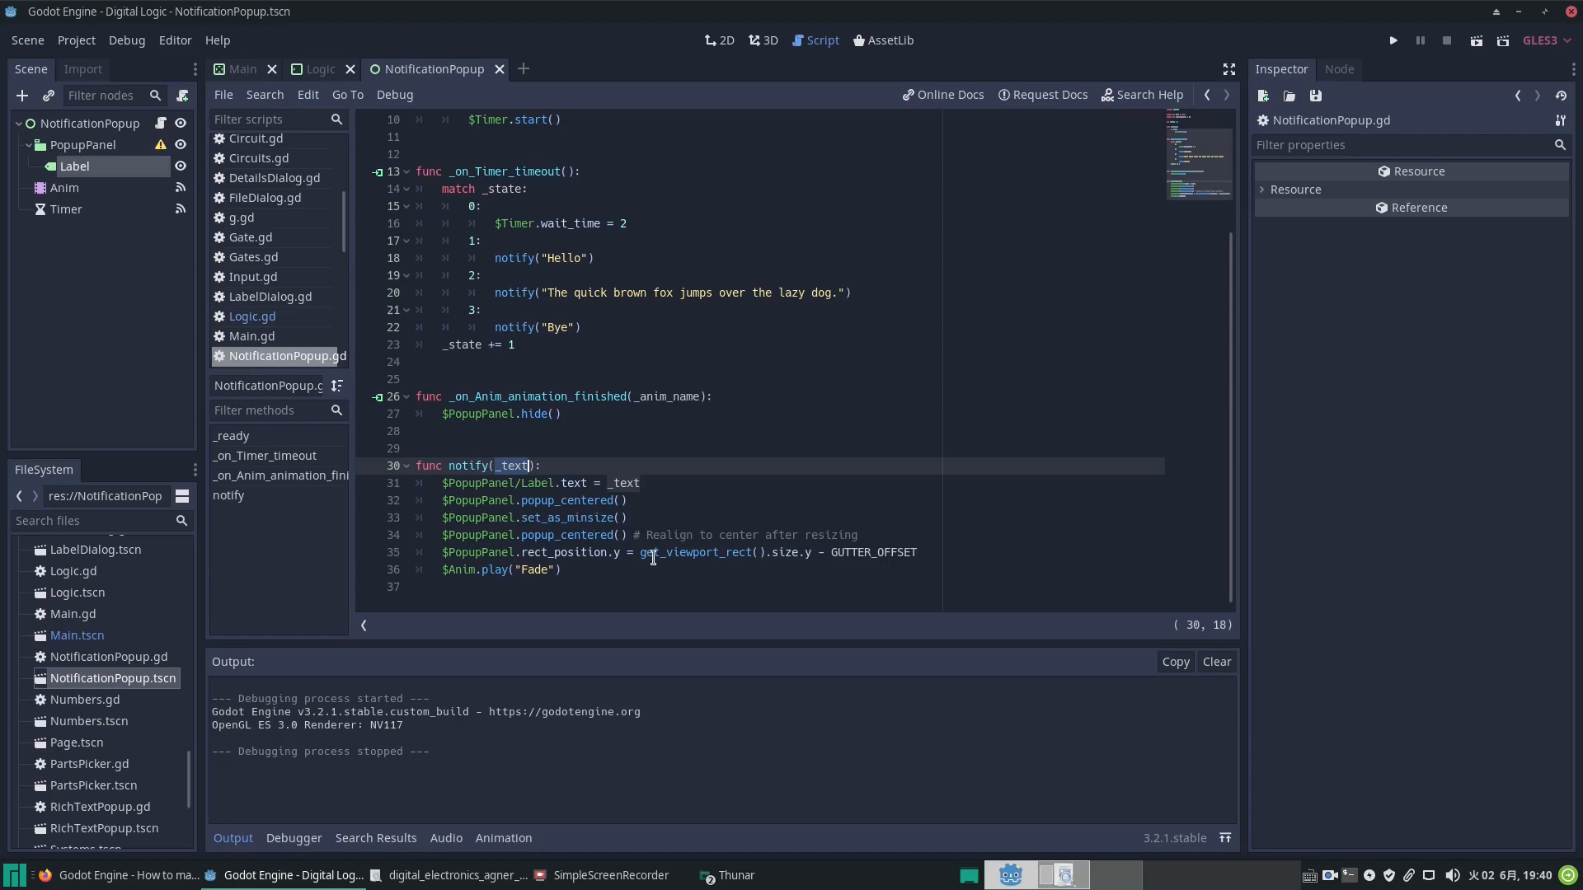
{"action": "mouse_move", "coordinate": [529, 518]}
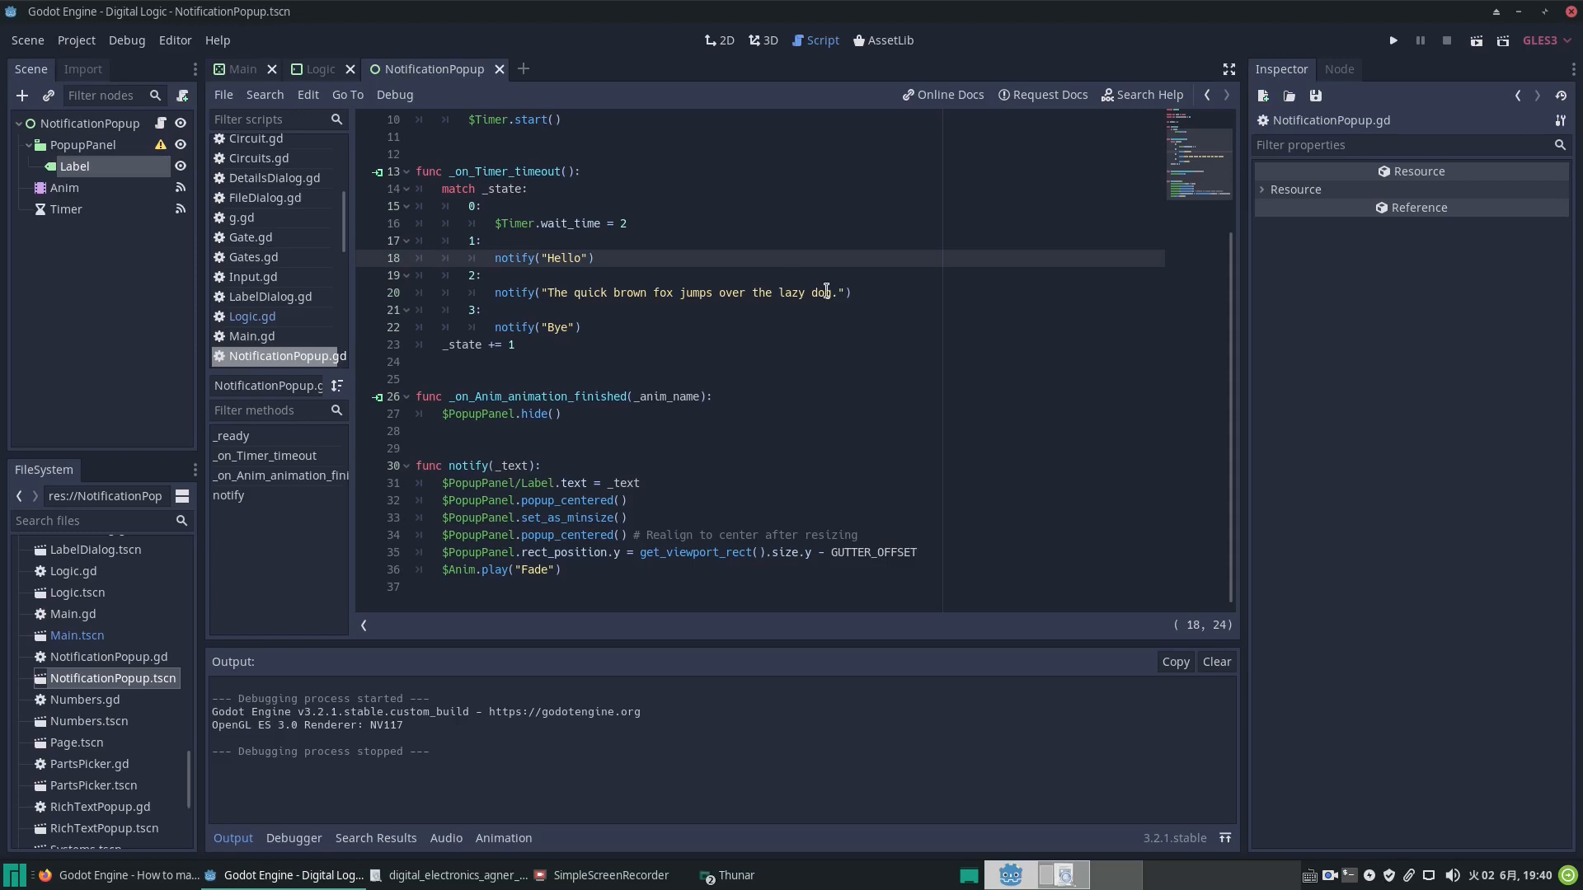
{"action": "mouse_move", "coordinate": [636, 511]}
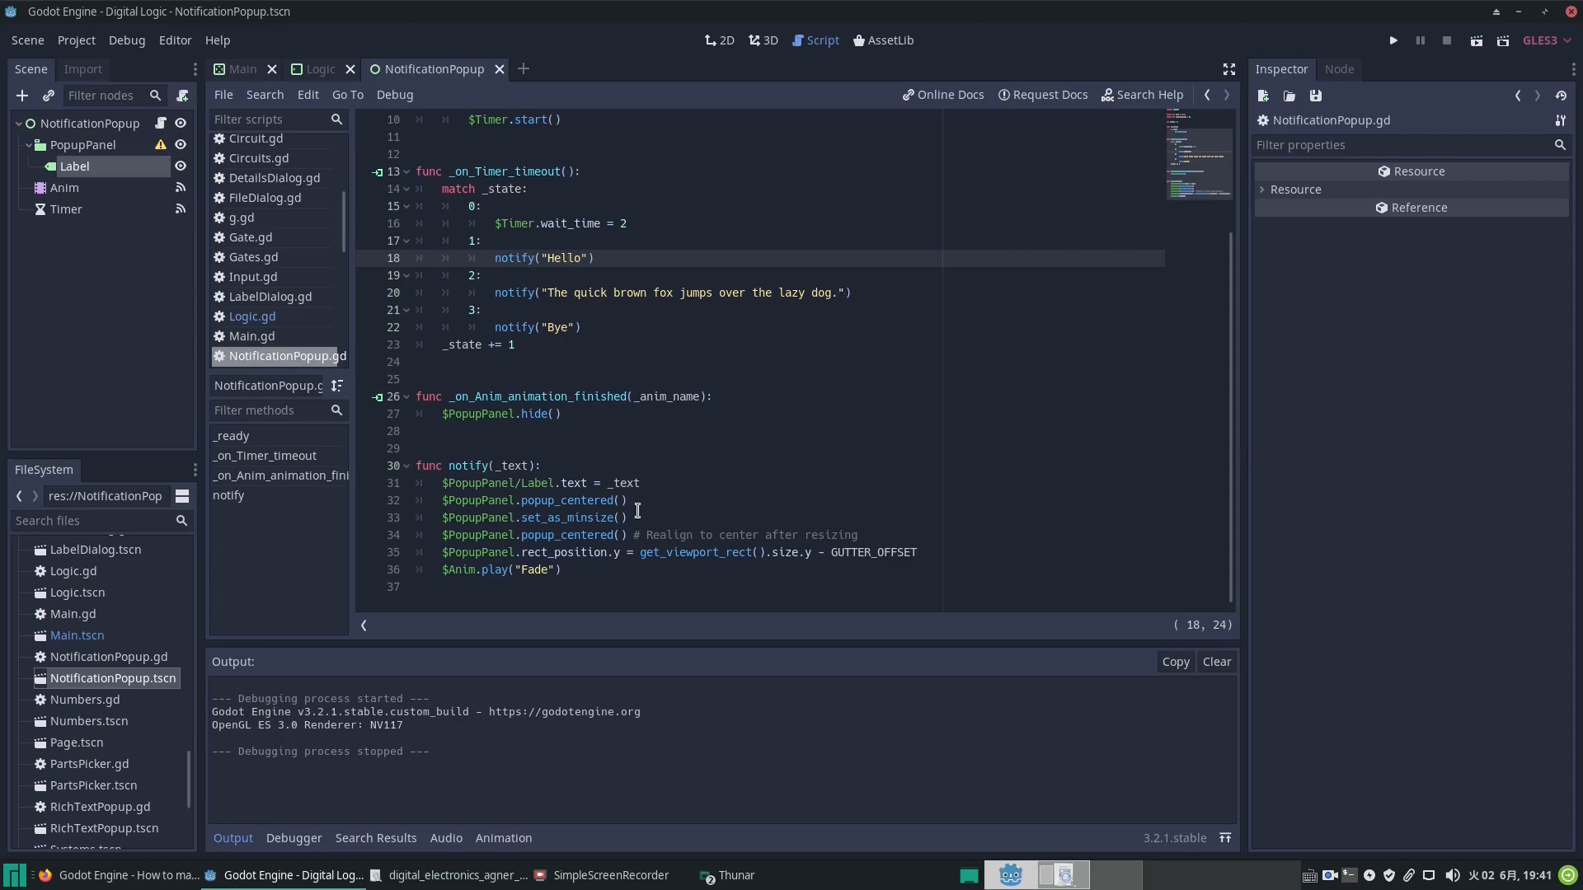
{"action": "left_click", "coordinate": [627, 500]}
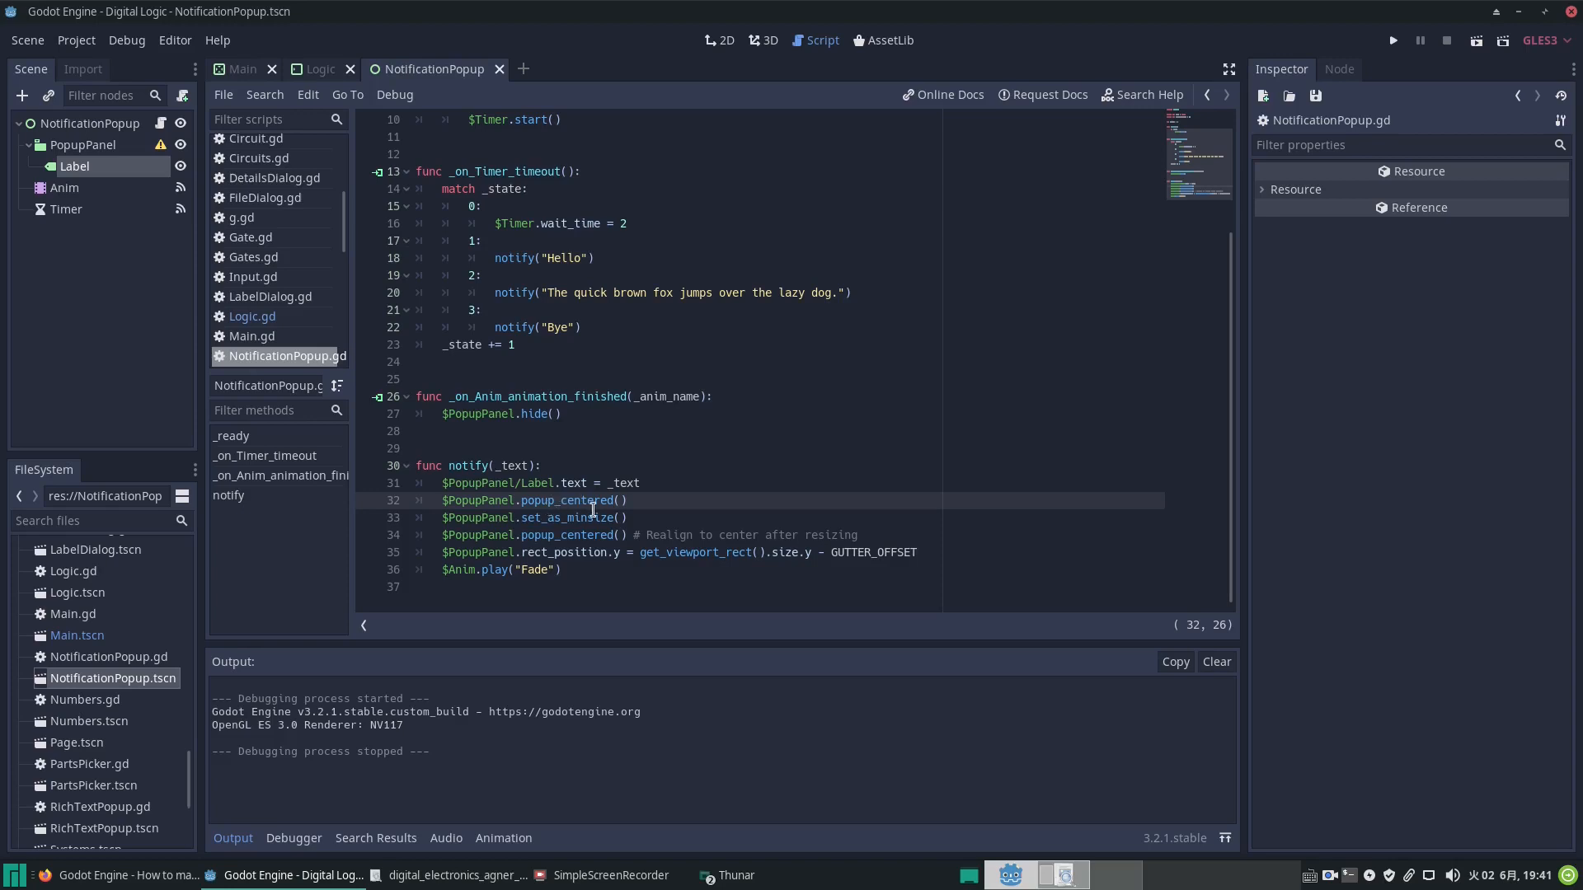
{"action": "mouse_move", "coordinate": [795, 444]}
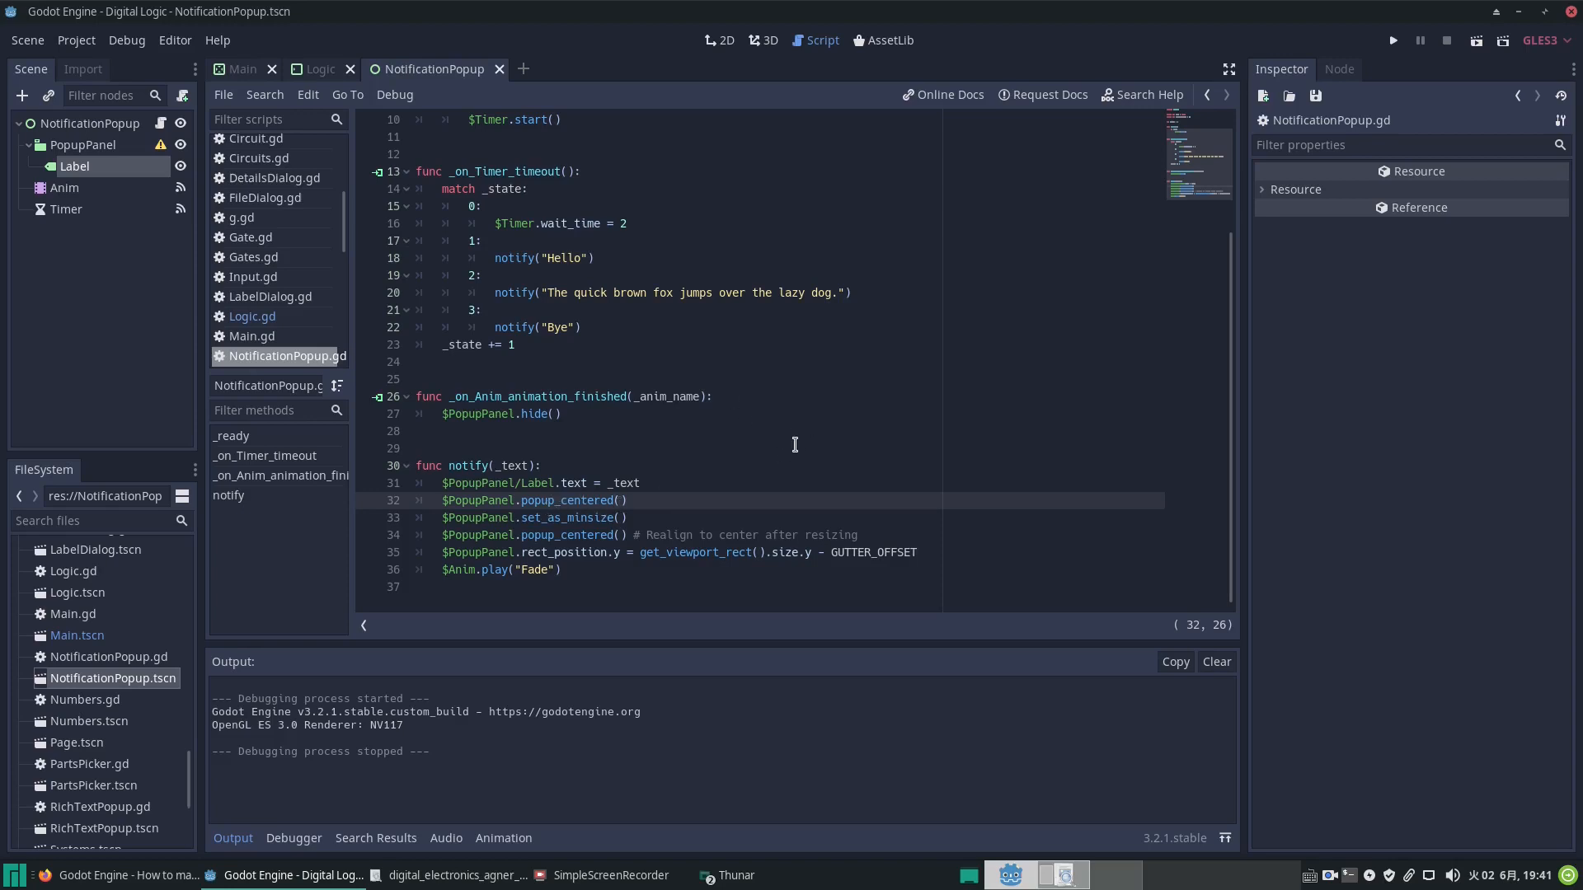
{"action": "mouse_move", "coordinate": [588, 522]}
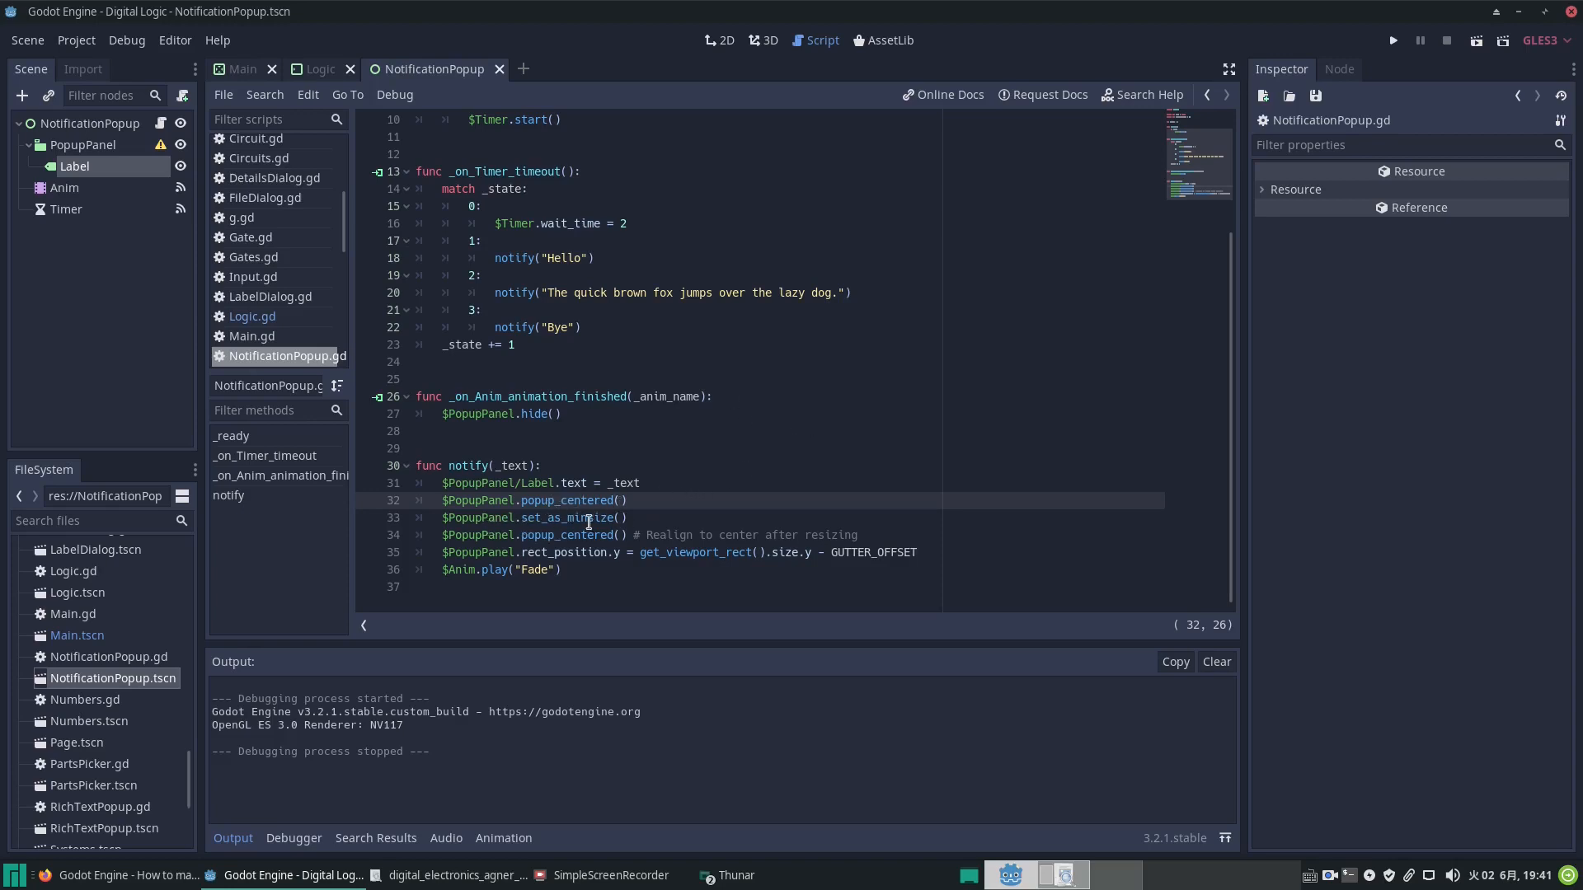
{"action": "double_click", "coordinate": [570, 517]}
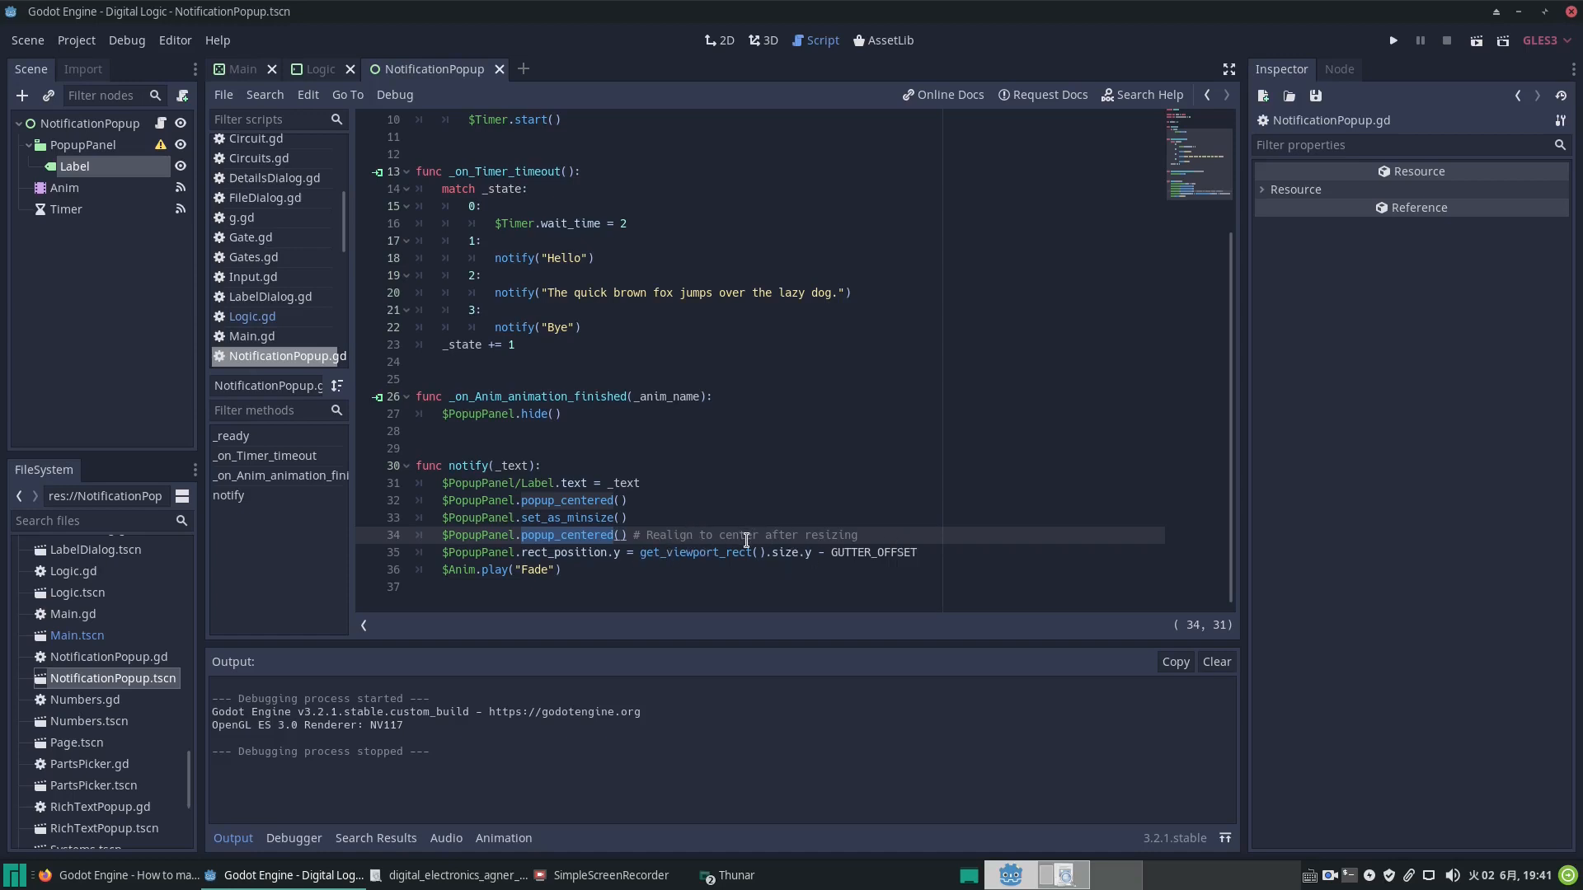
{"action": "mouse_move", "coordinate": [488, 561]}
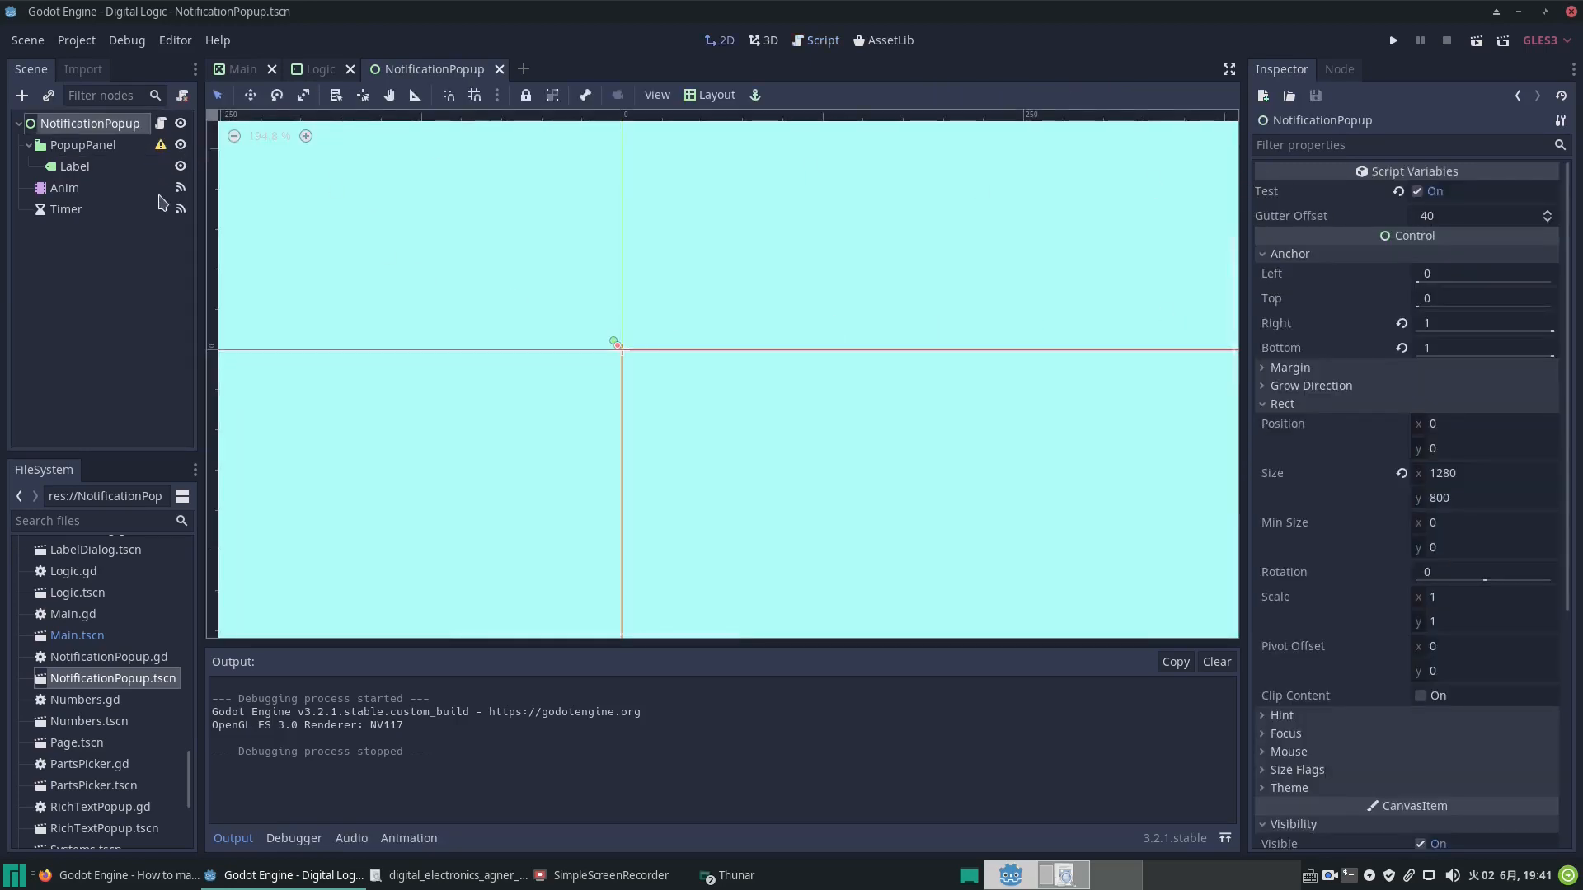
Step: Return to the script and select Anim to show the Fade animation's PopupPanel modulate track
{"action": "left_click", "coordinate": [813, 39]}
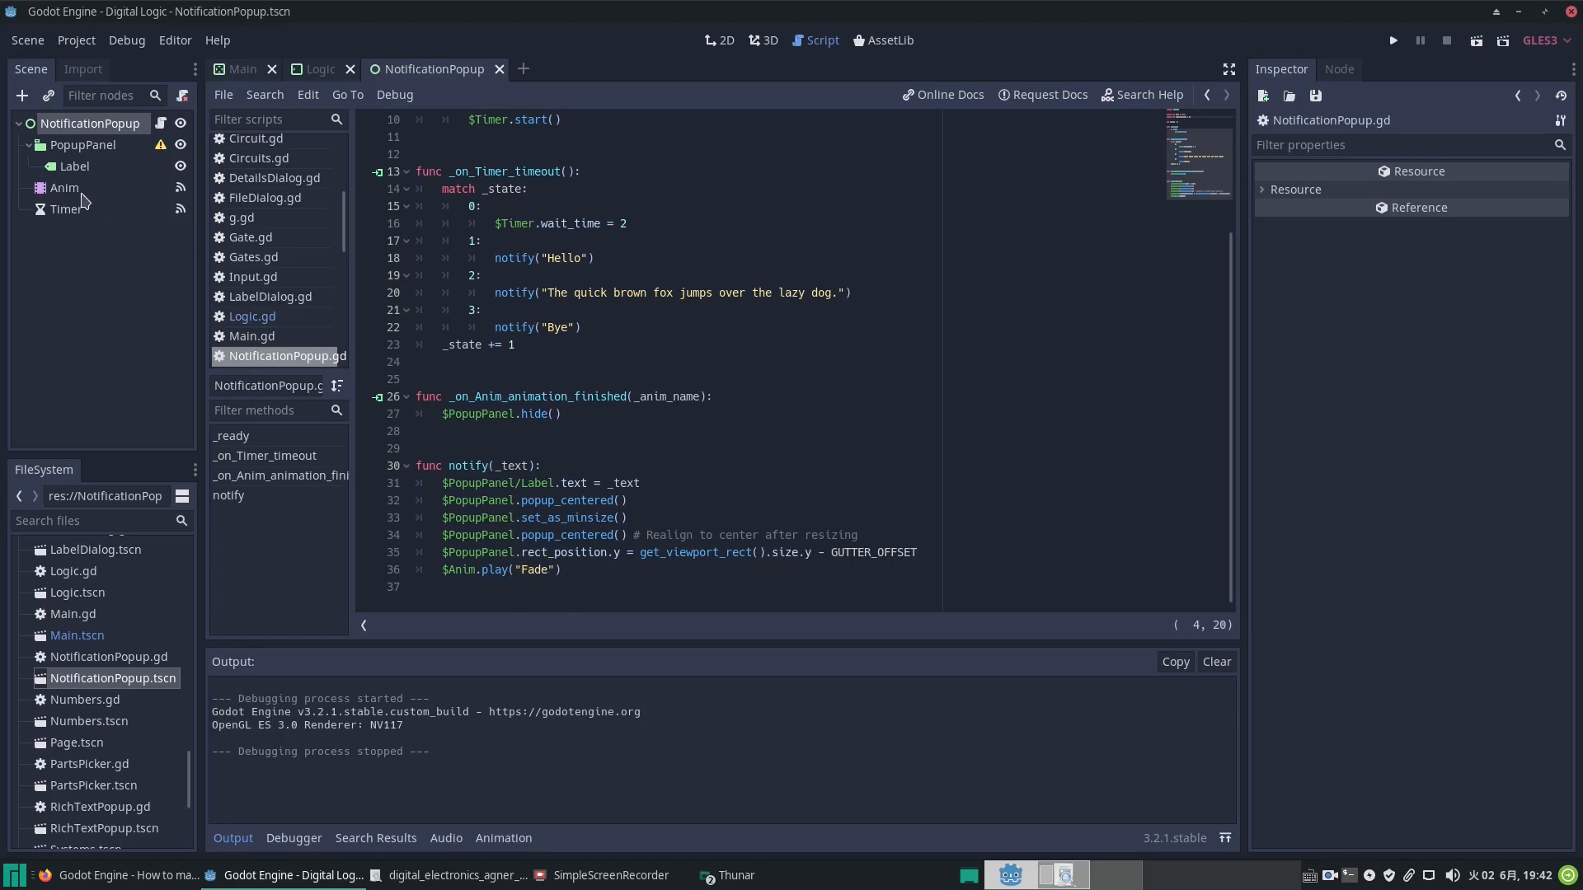
{"action": "left_click", "coordinate": [64, 188]}
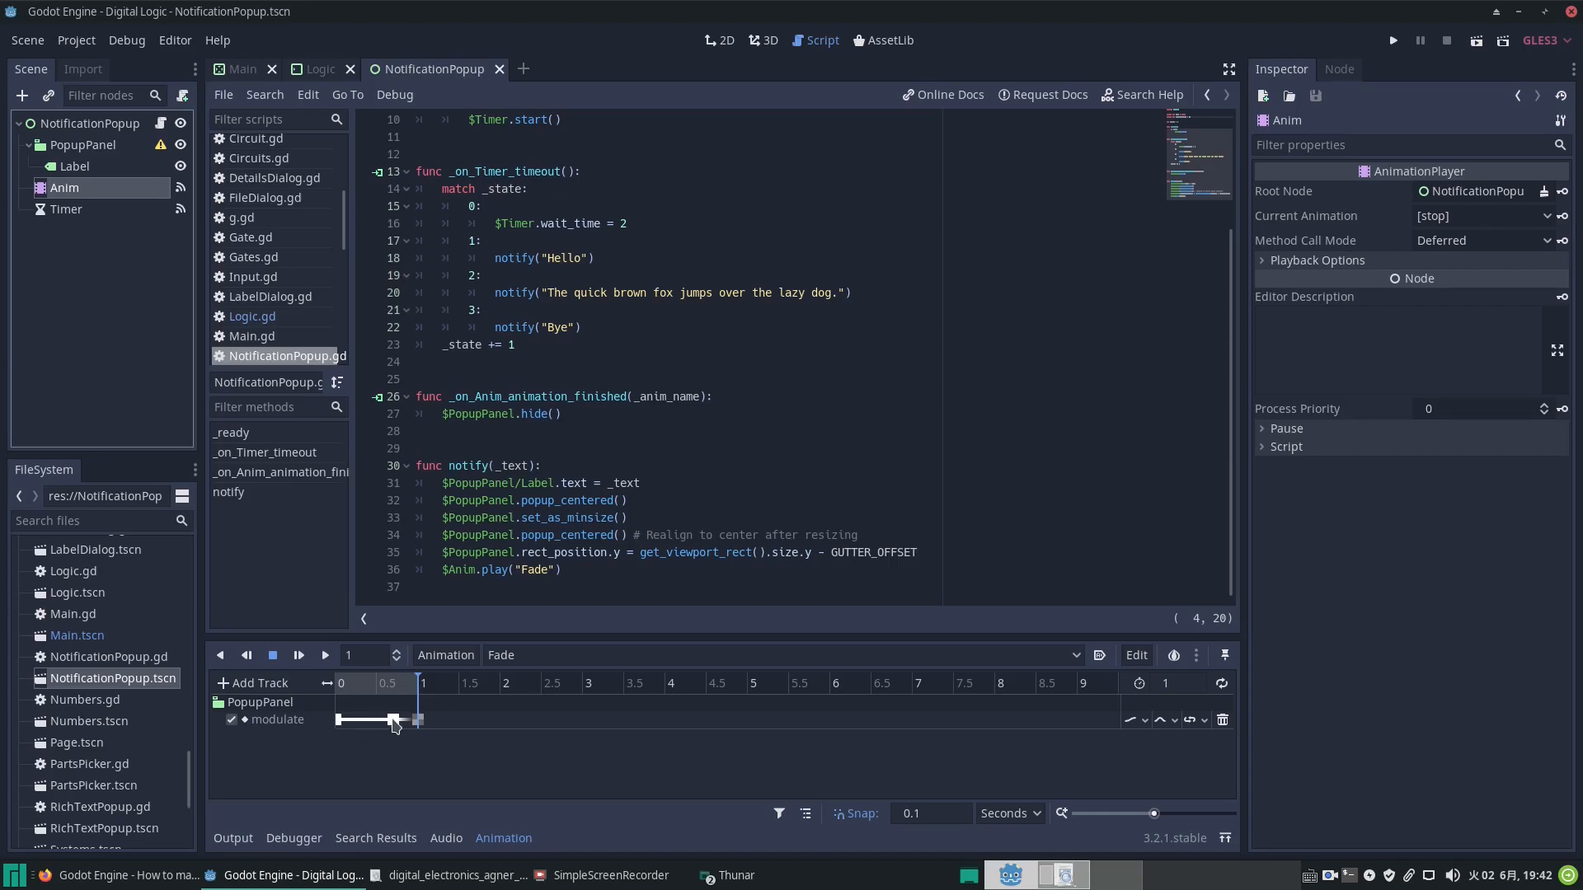
Step: Inspect the fade's modulate keyframes at 0.7 s, then view the Anim player's connected signals
{"action": "left_click", "coordinate": [394, 720]}
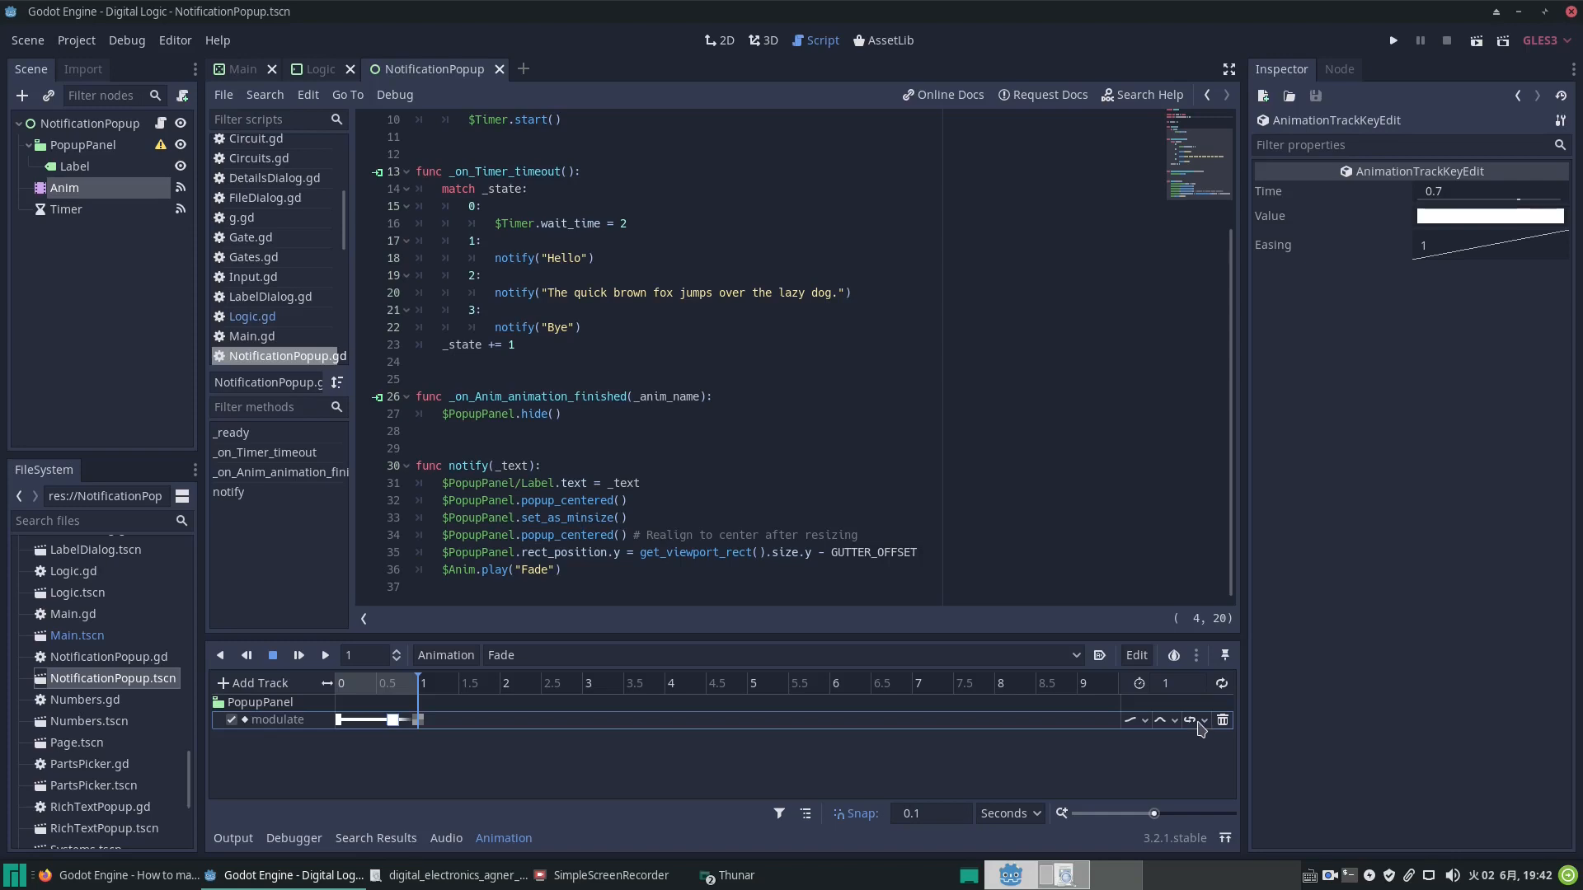
{"action": "mouse_move", "coordinate": [1184, 729]}
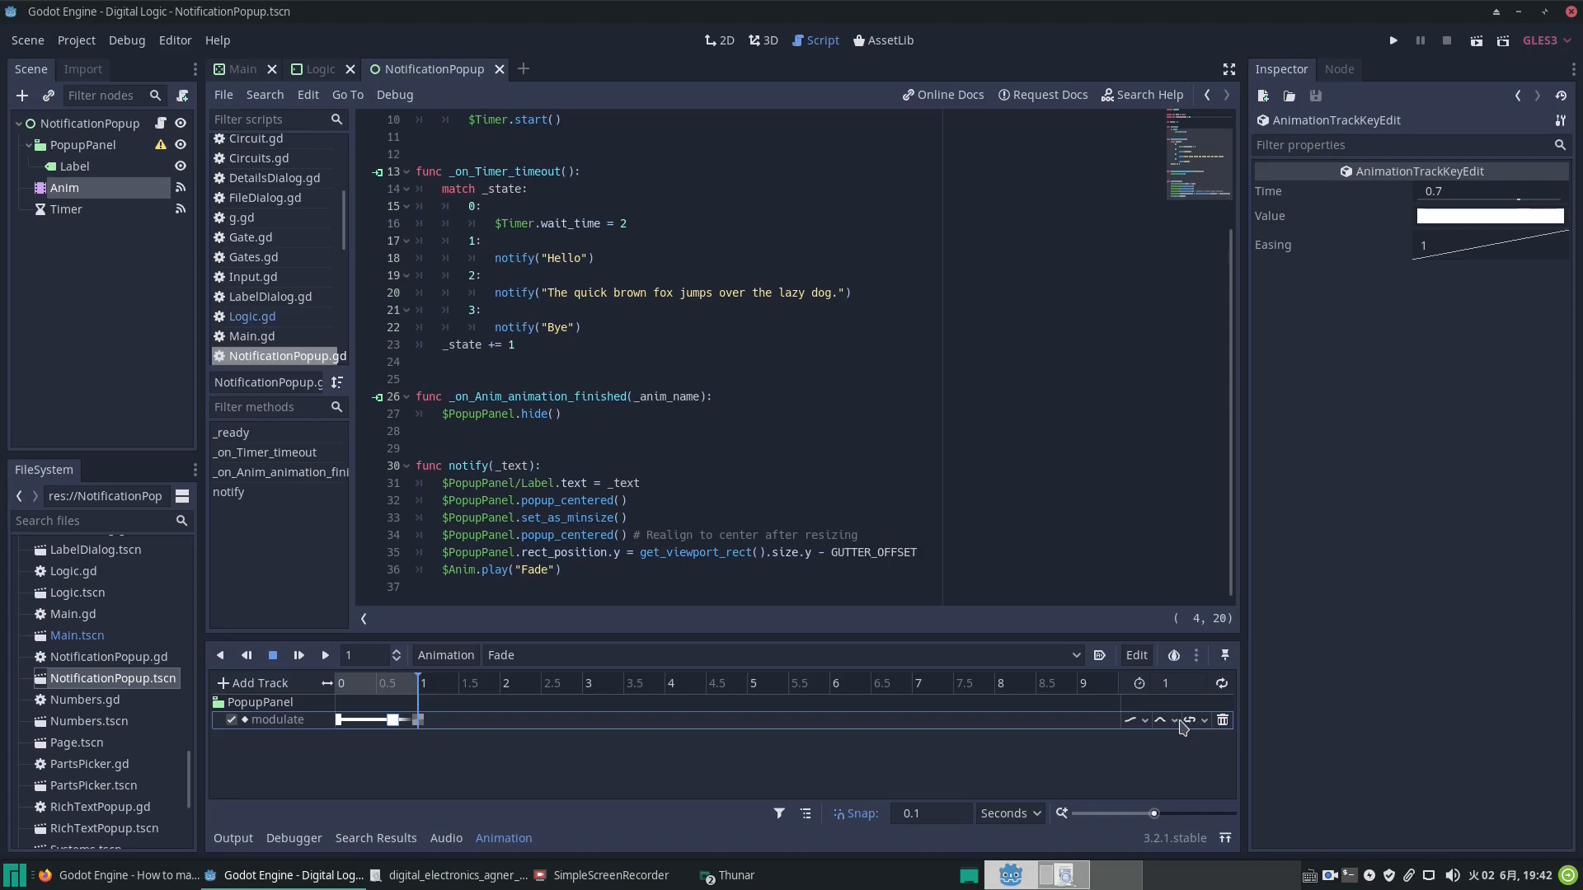
{"action": "left_click", "coordinate": [1191, 720]}
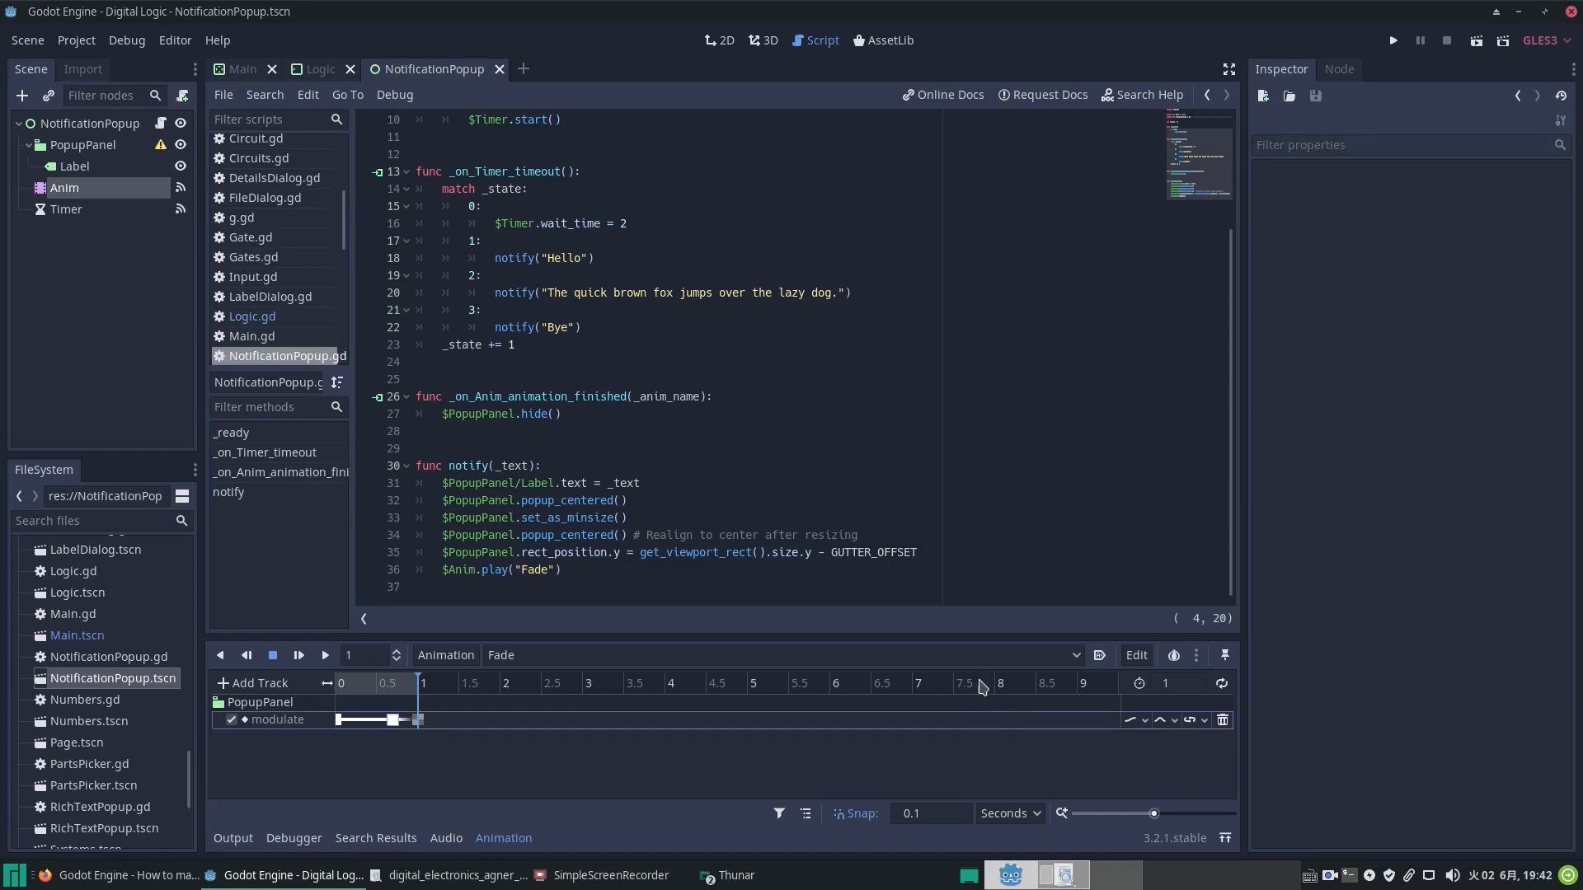
{"action": "mouse_move", "coordinate": [350, 707]}
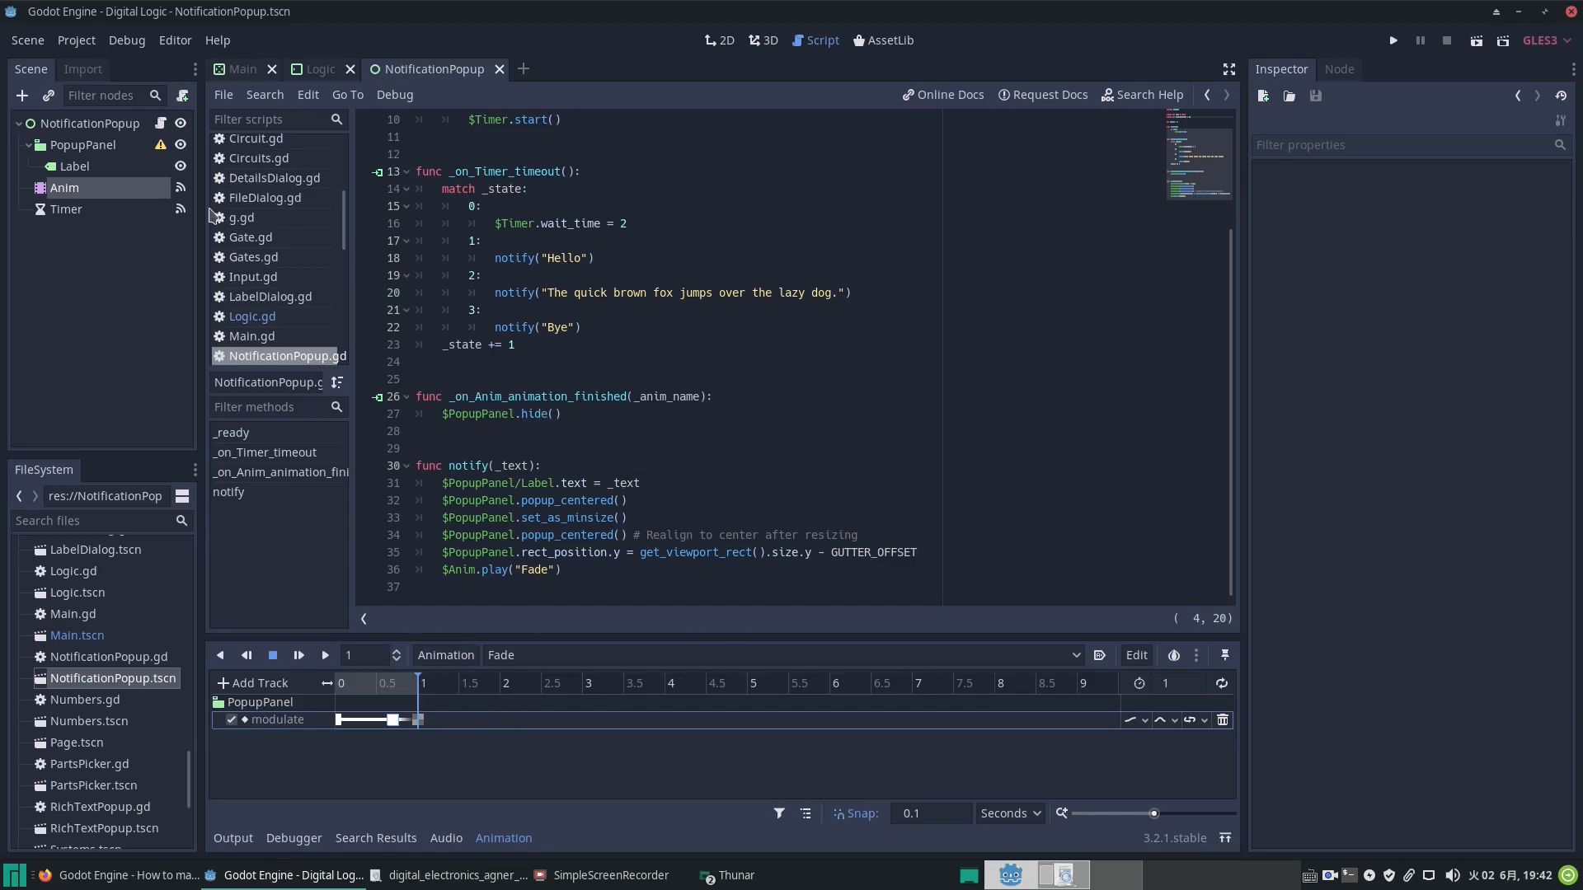
{"action": "left_click", "coordinate": [1337, 69]}
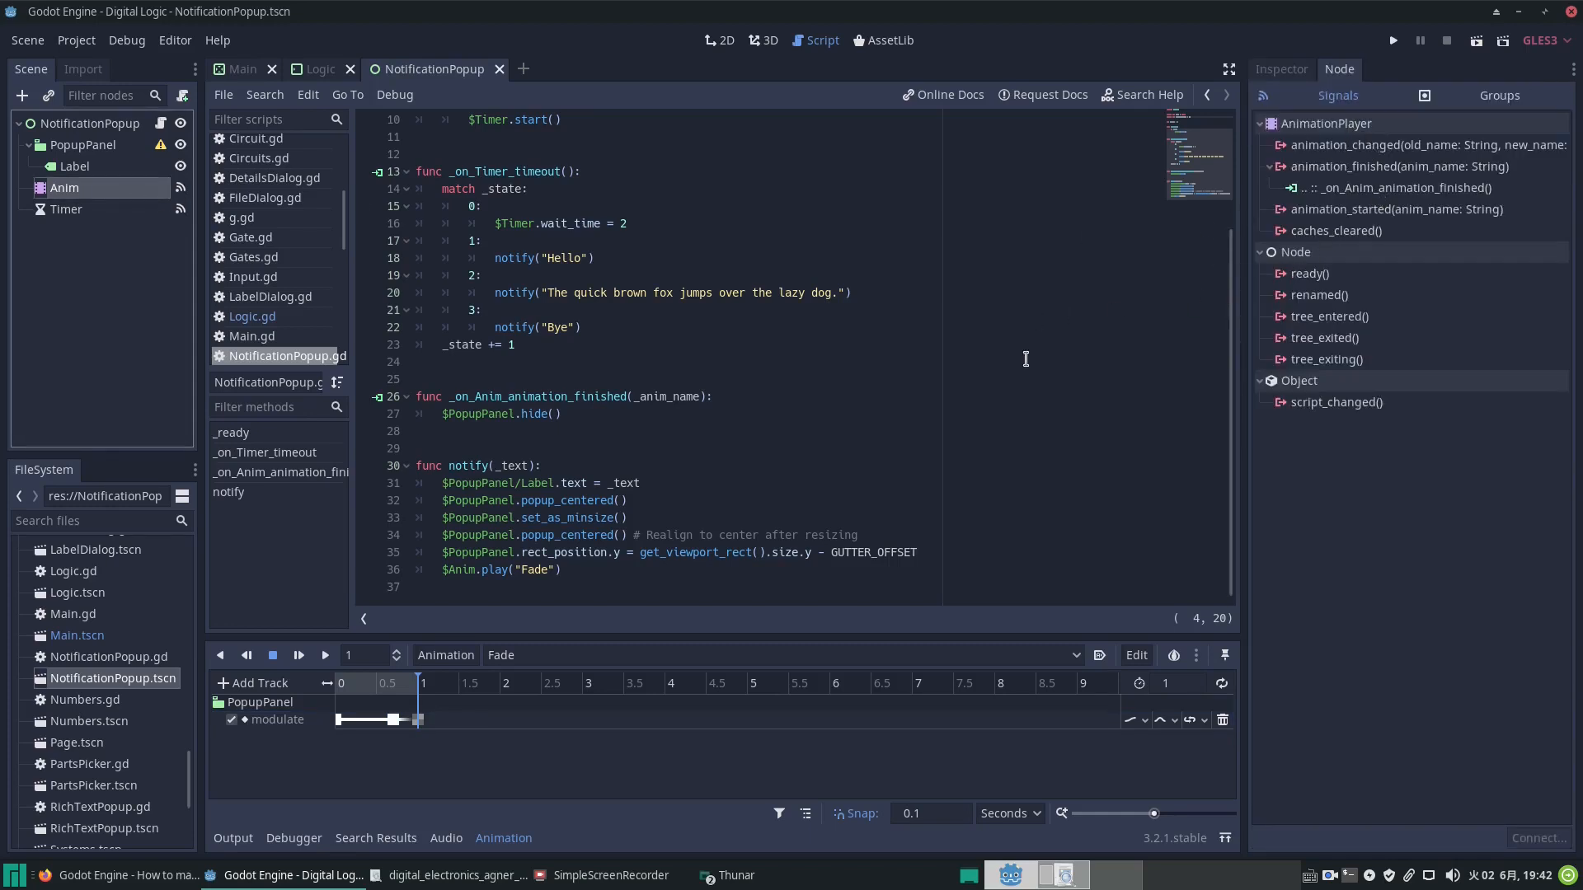
Step: Select the _on_Anim_animation_finished connection and run the NotificationPopup scene to show 'Hello'
{"action": "left_click", "coordinate": [1399, 188]}
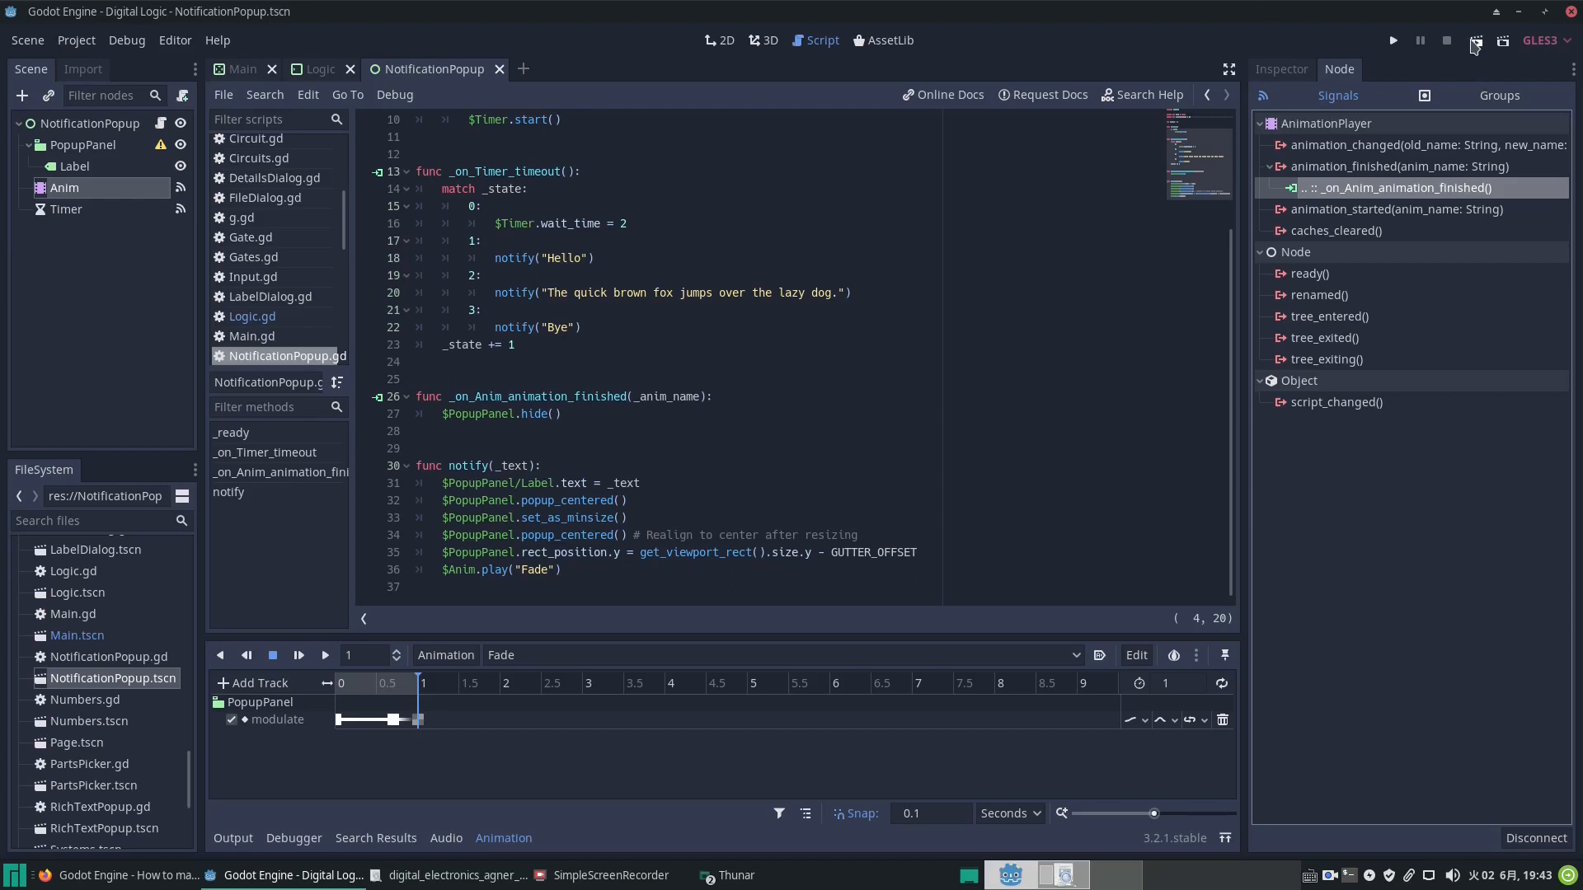
{"action": "left_click", "coordinate": [1391, 39]}
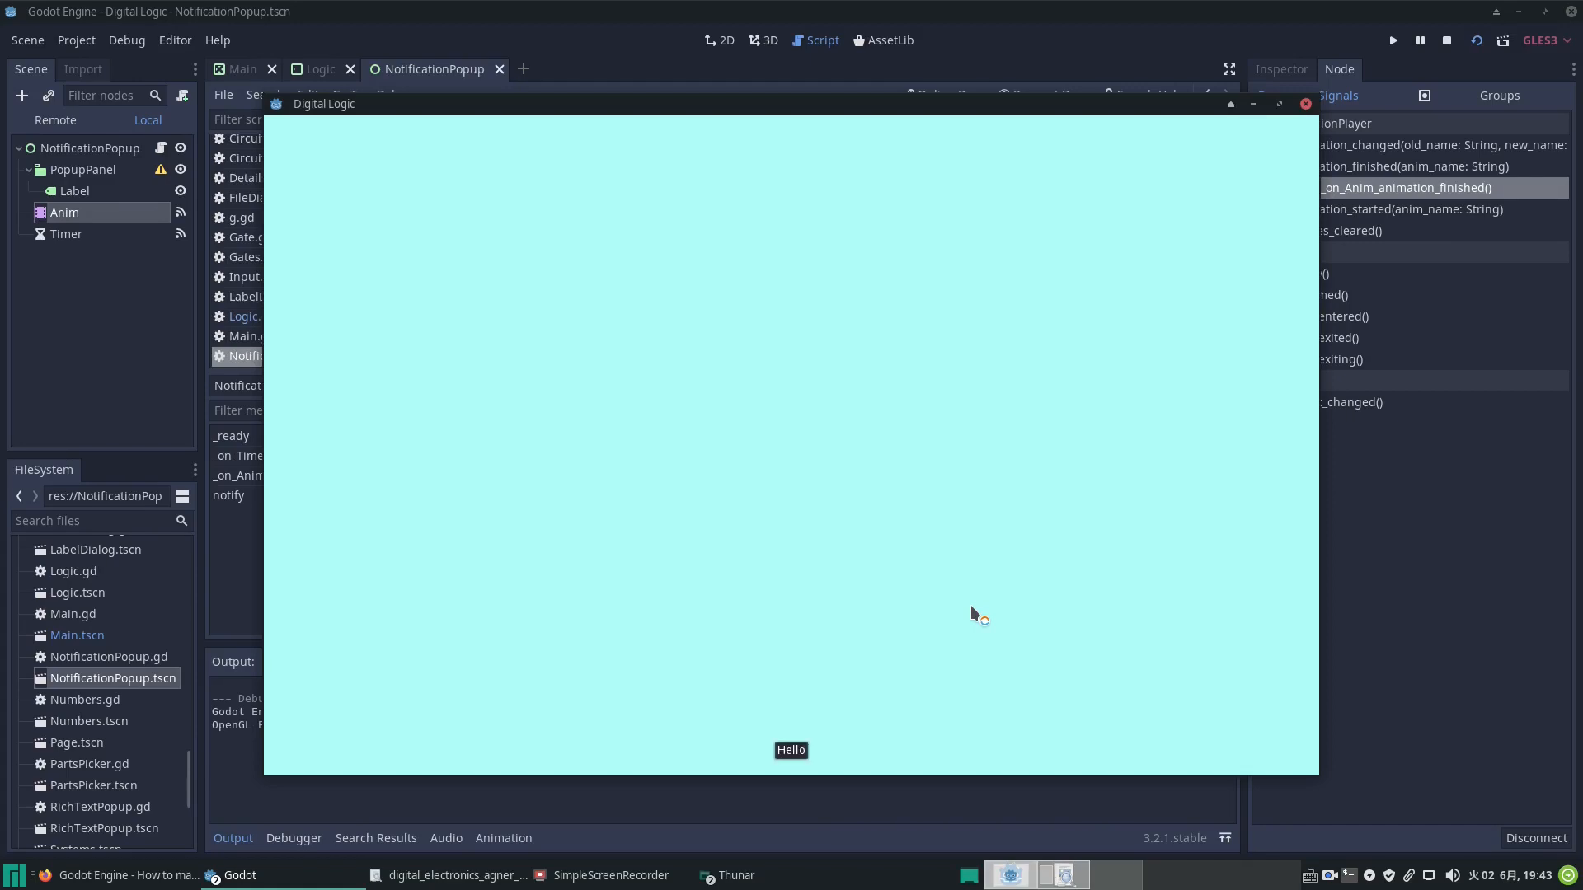